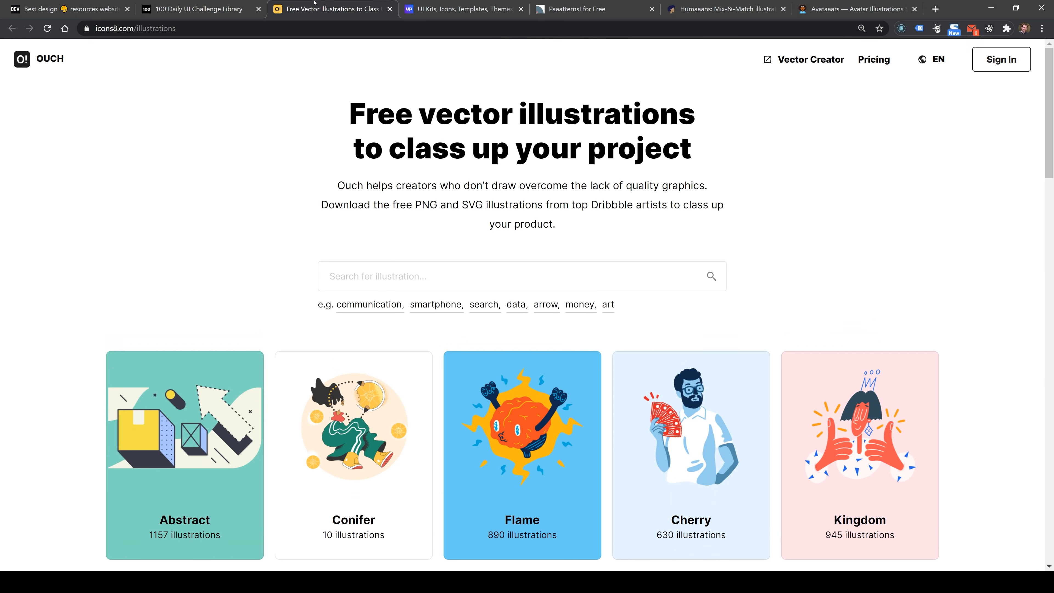
Flip through the Paaatterns and Avataaars tabs, then return to the dev.to article at item 1, 100 Daily UI.
click(575, 8)
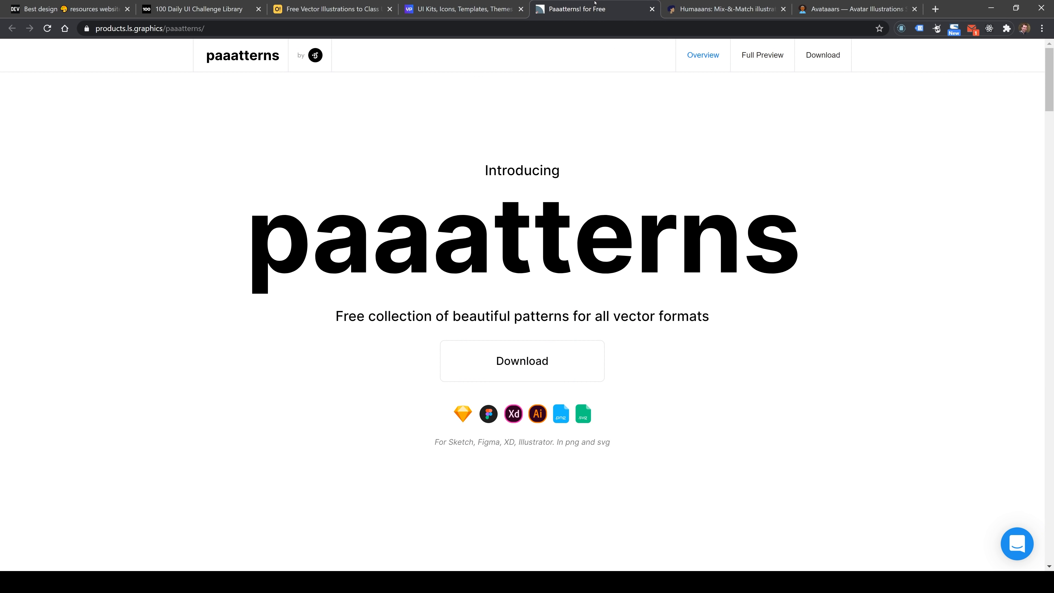
click(854, 9)
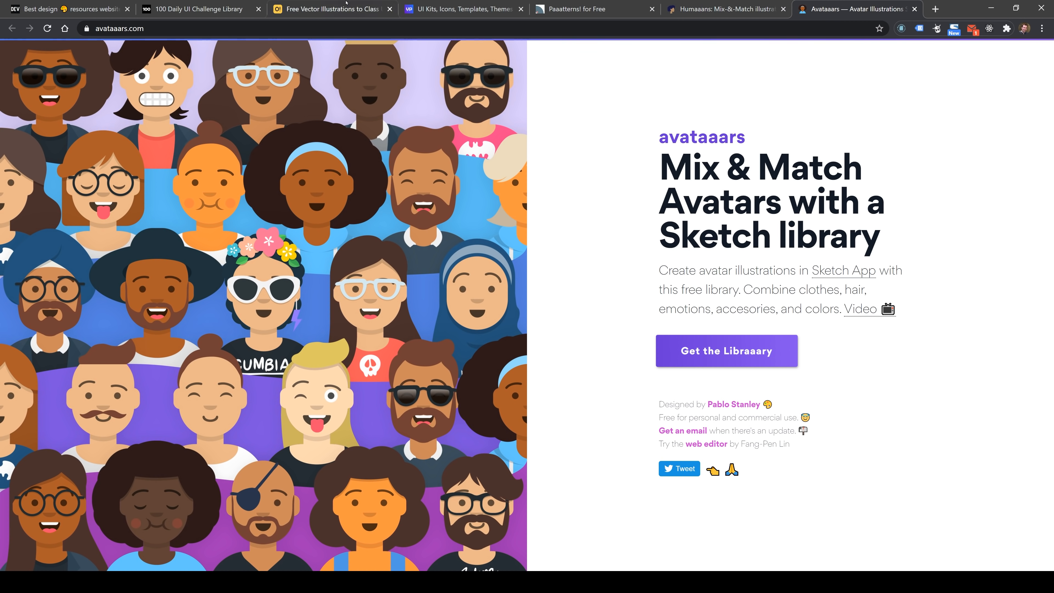
click(67, 9)
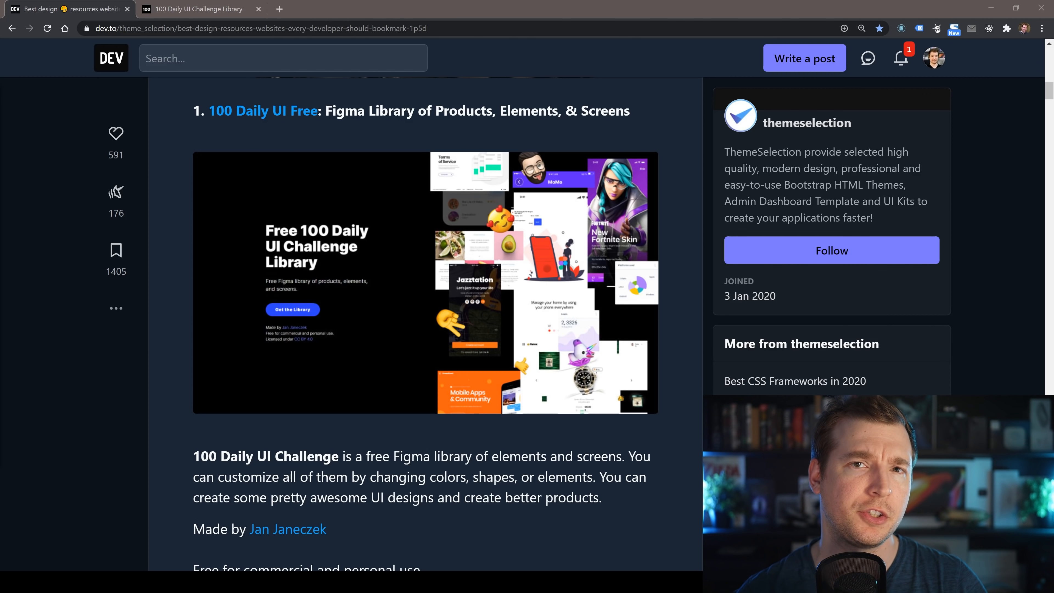
Scroll the article past 100 Daily UI and follow its Icons 8 link to the Ouch illustrations page.
scroll(down, 3)
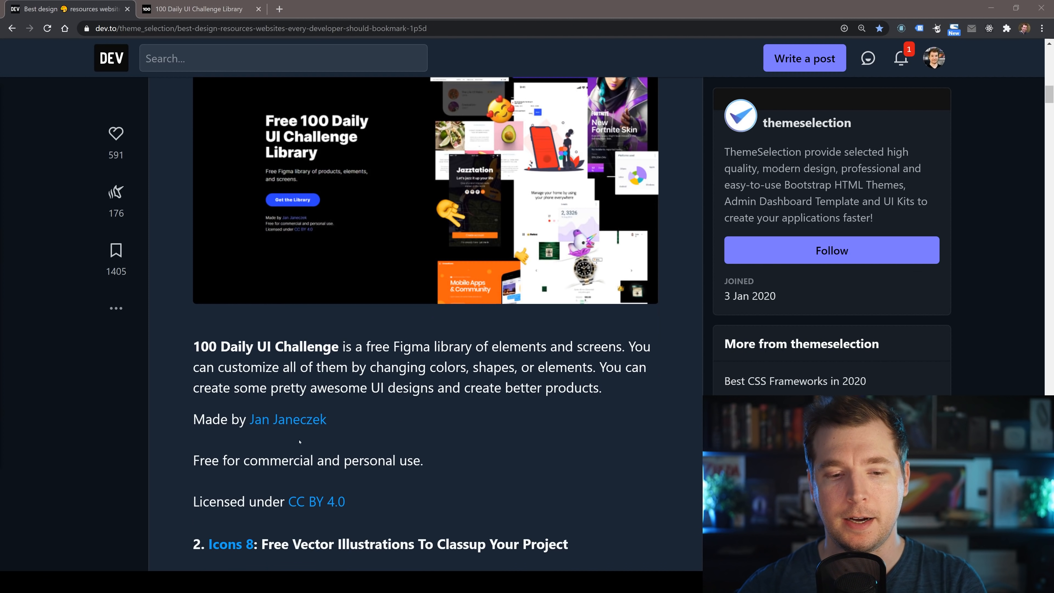
mouse_move(272, 244)
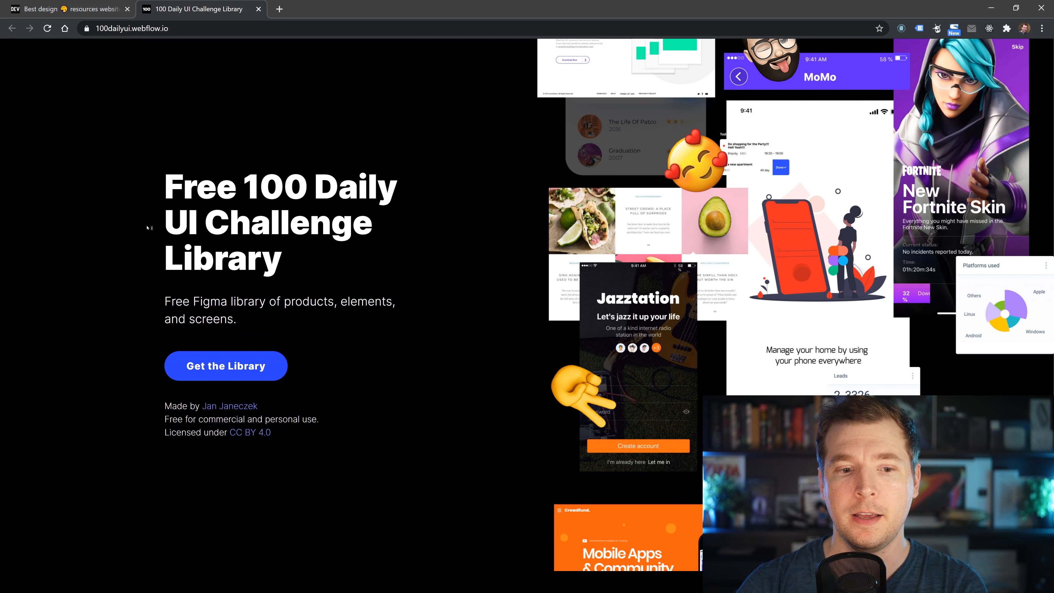
click(225, 365)
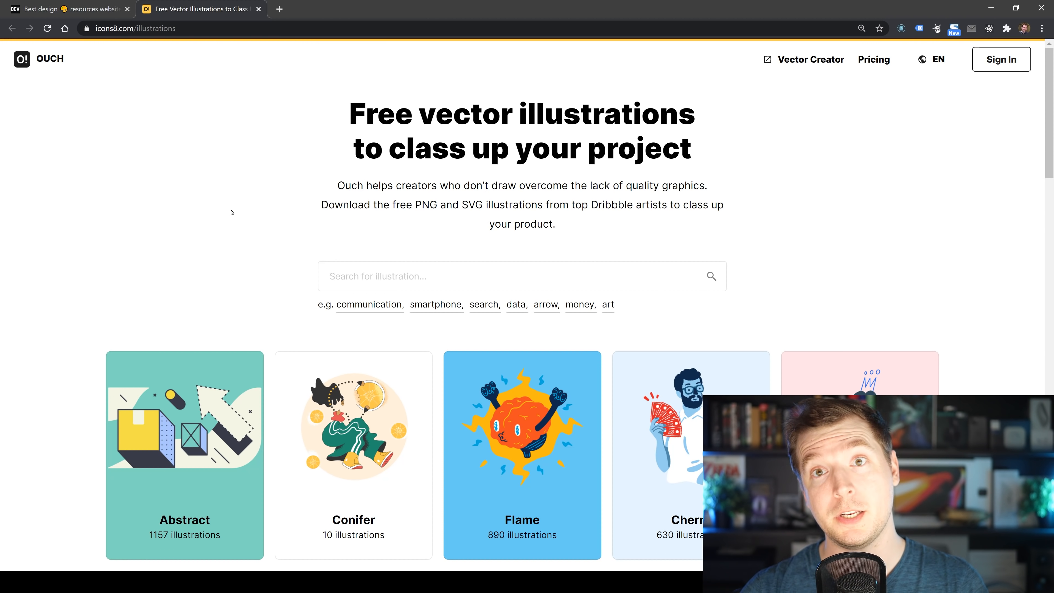
Browse Ouch's Communication illustrations, then return to the article and scroll to item 3, Invision App.
click(368, 305)
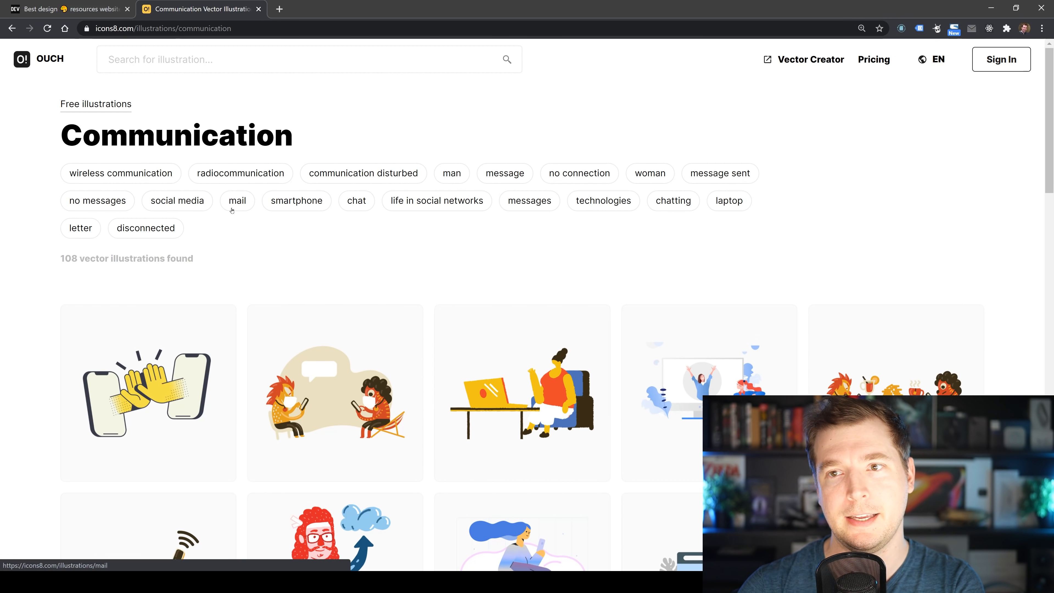
click(67, 9)
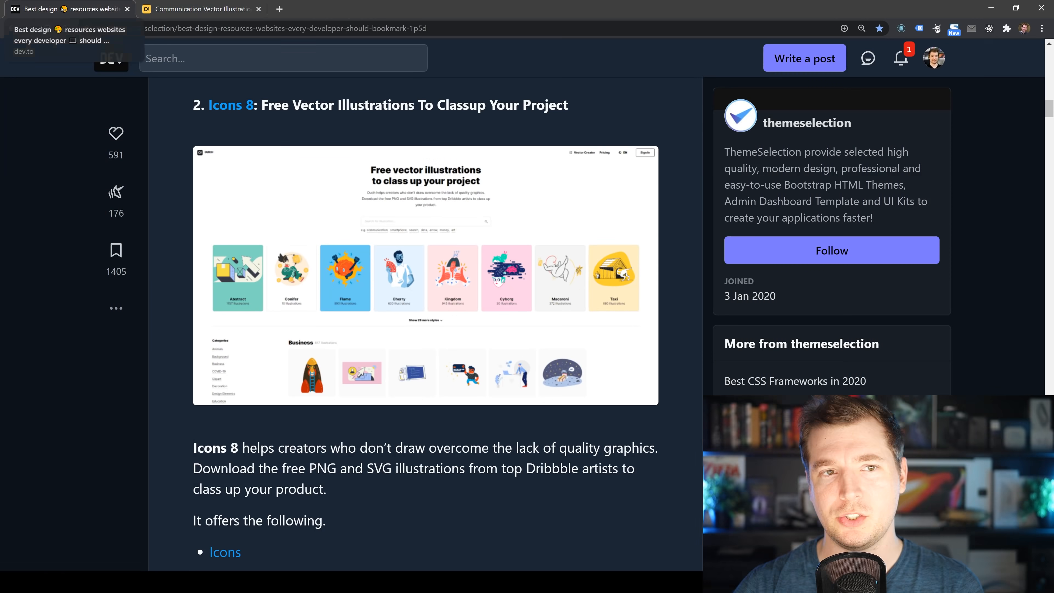
scroll(down, 3)
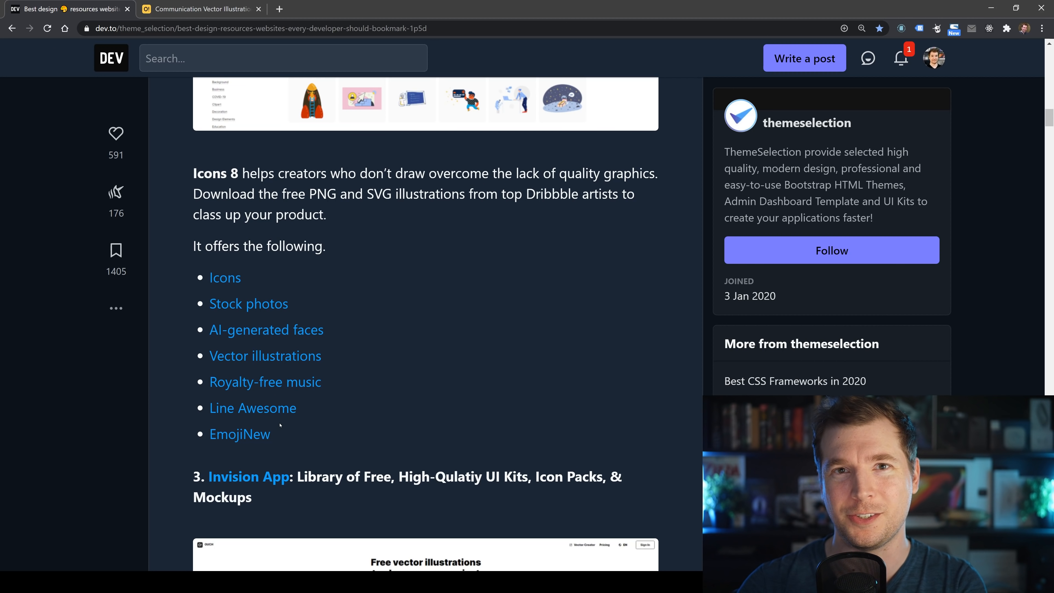
scroll(down, 3)
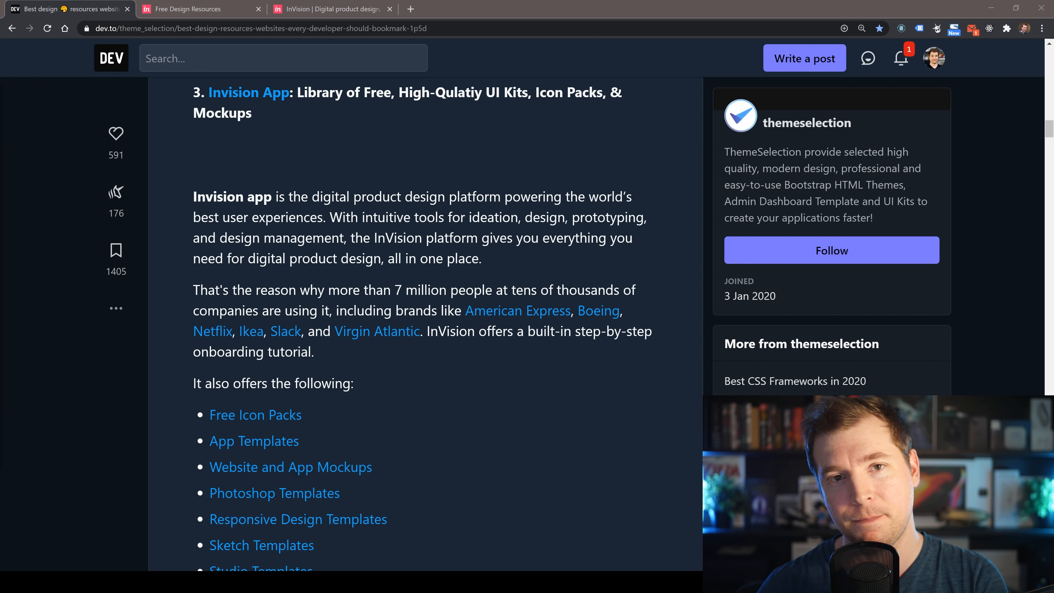
Scroll through InVision's Free Design Resources grid of UI kits and icon packs.
click(329, 8)
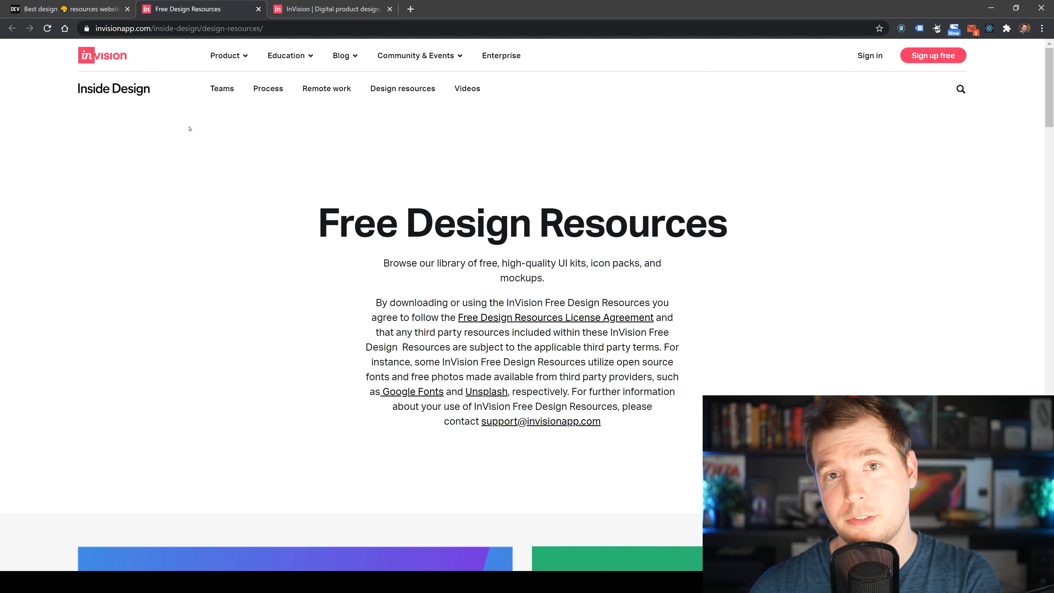
scroll(down, 3)
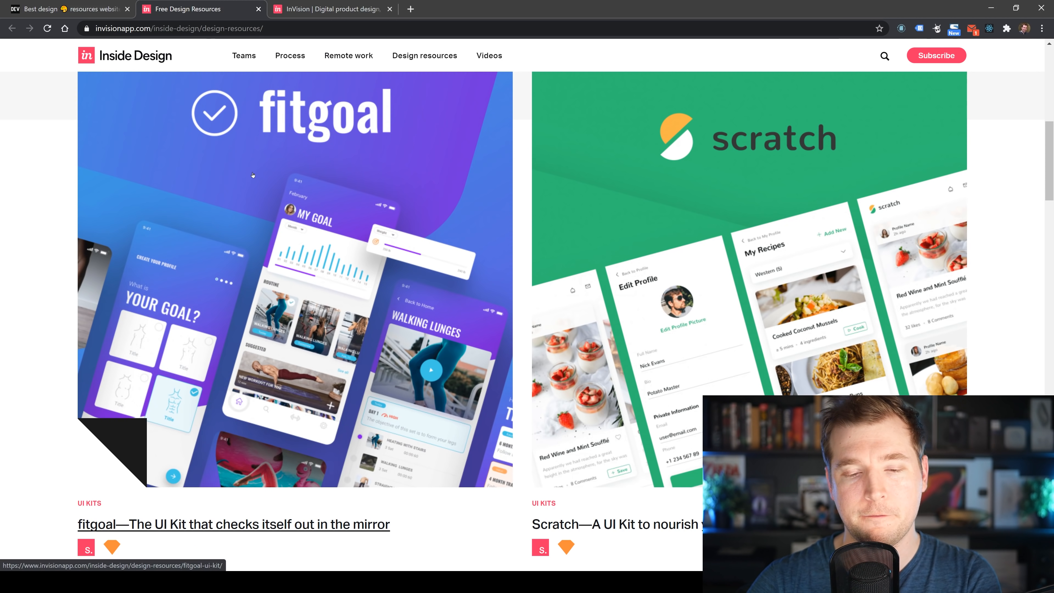
mouse_move(306, 190)
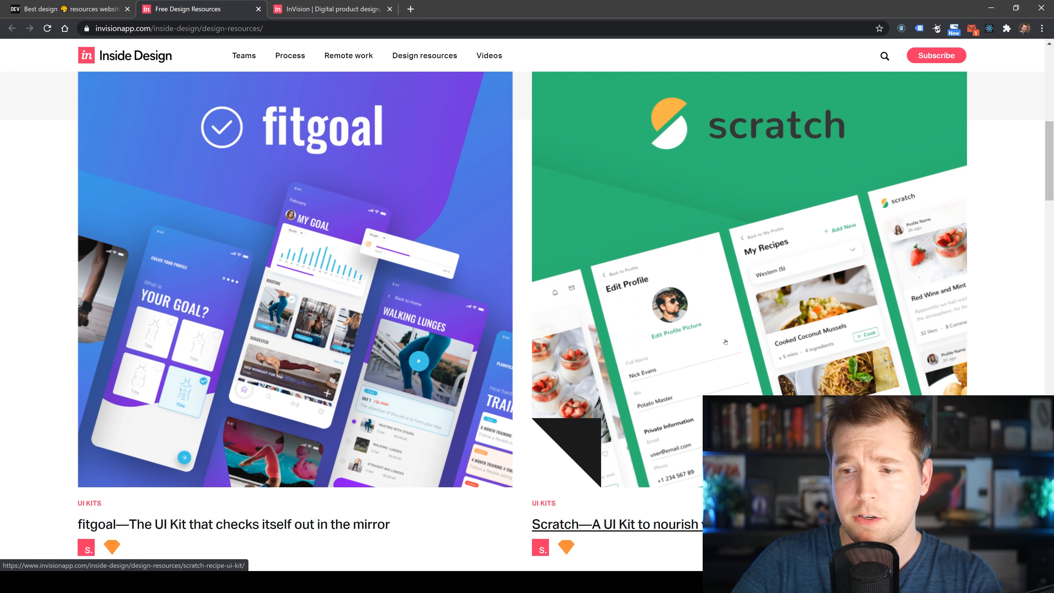
scroll(down, 3)
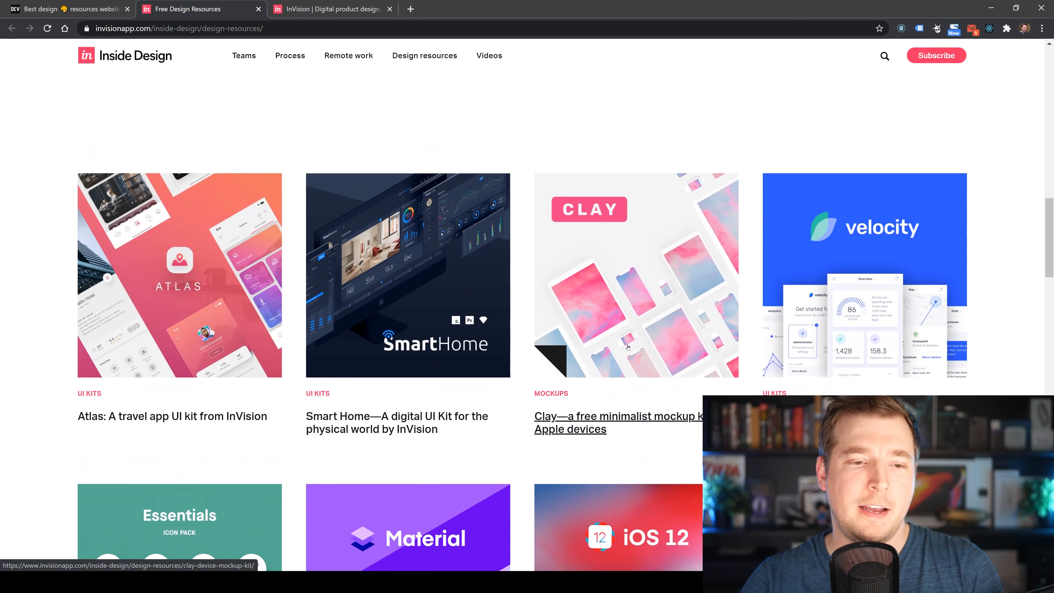
scroll(down, 3)
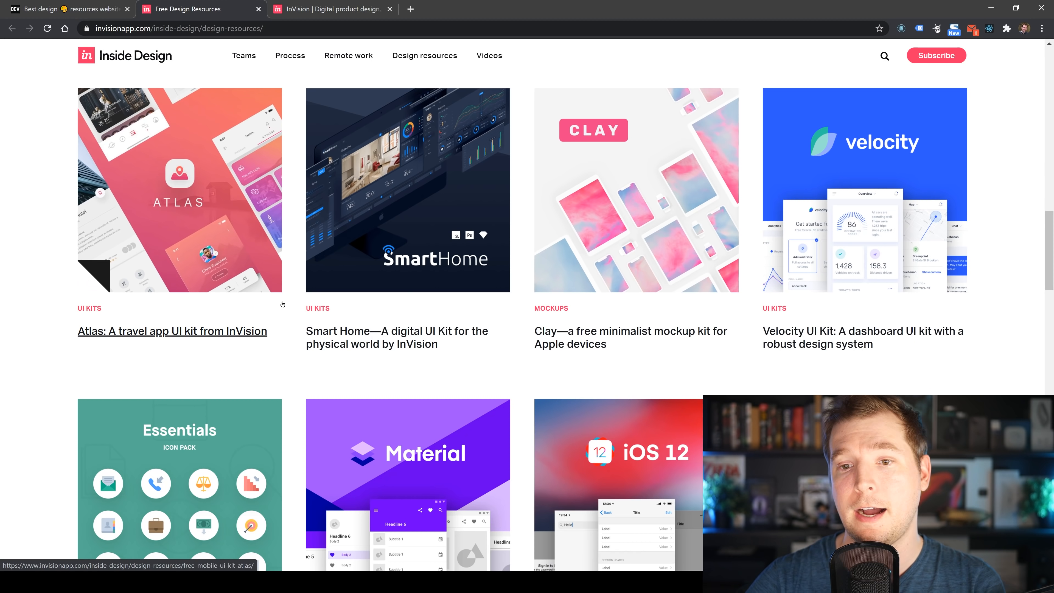
scroll(down, 3)
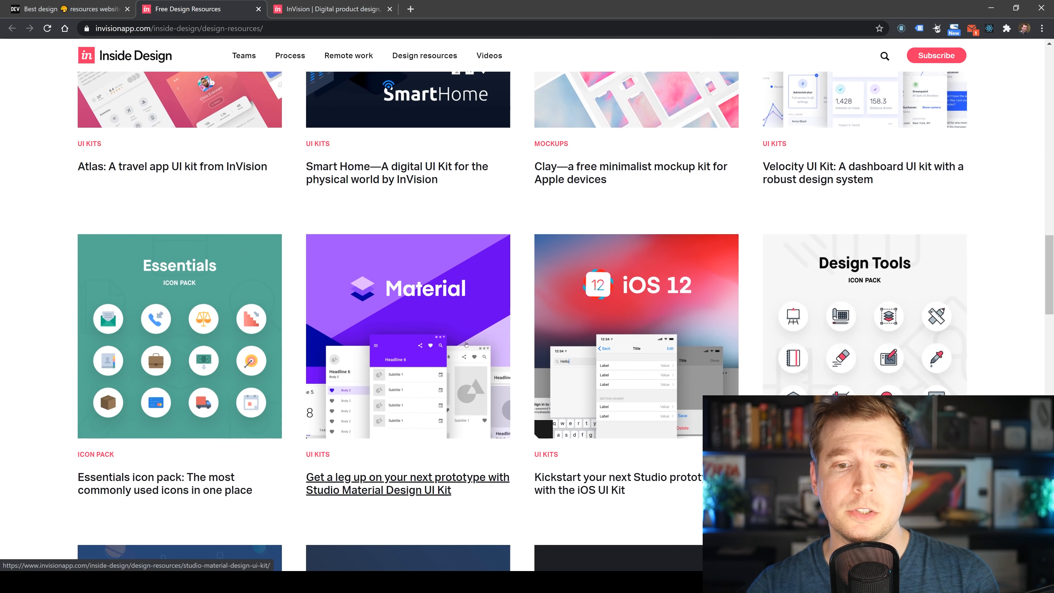
scroll(down, 3)
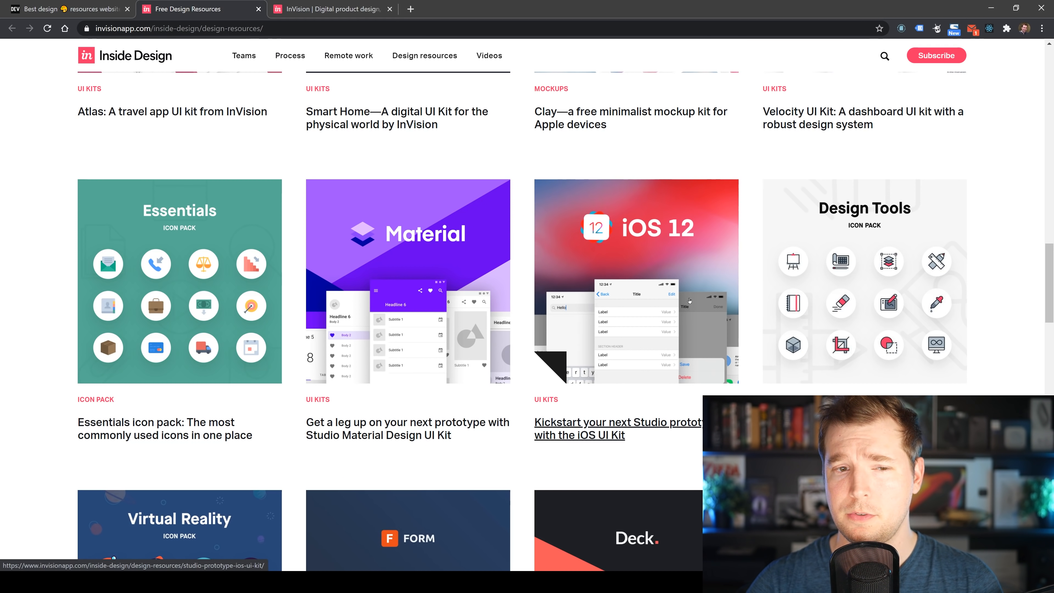
scroll(down, 3)
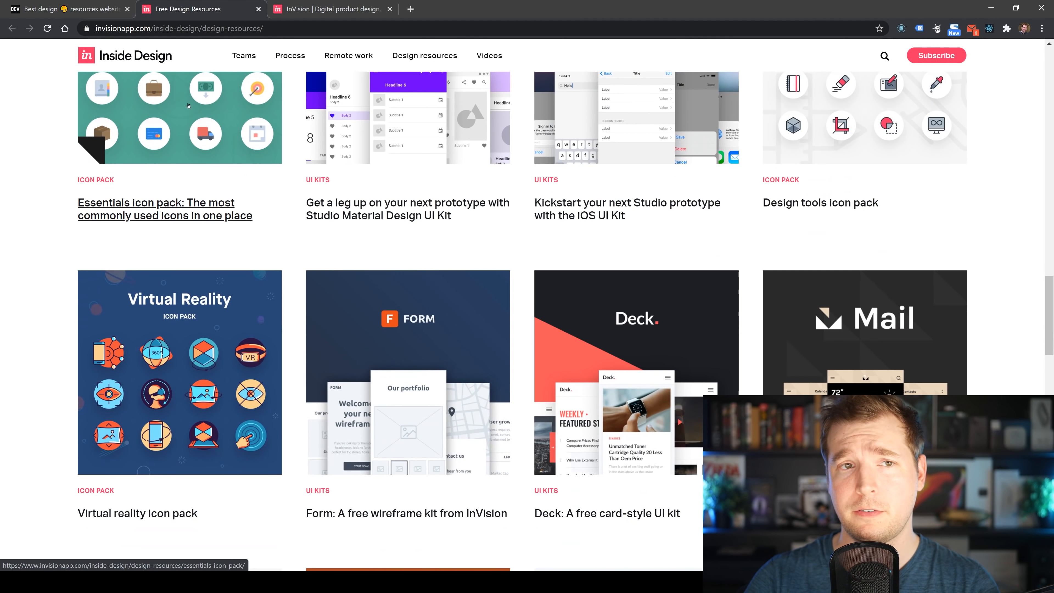
Return to the dev.to article and scroll to item 4, Uplabs.
click(67, 9)
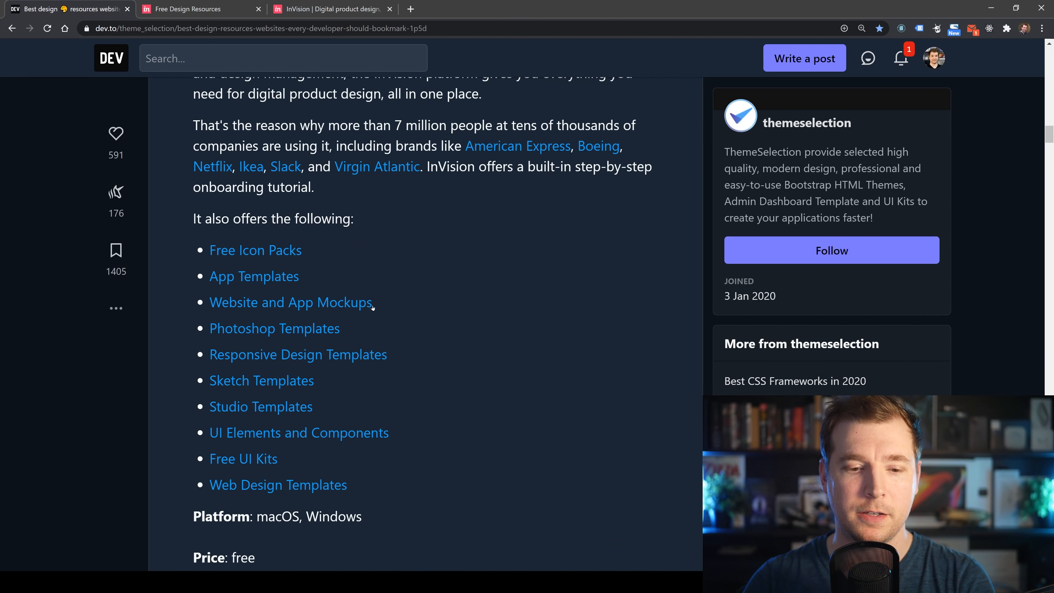
scroll(up, 3)
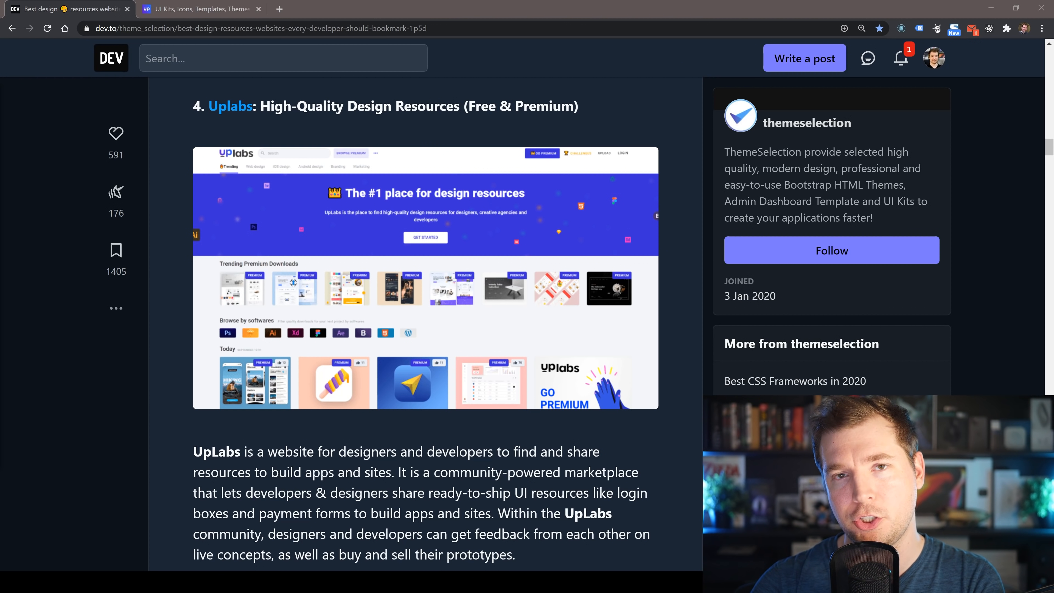
mouse_move(86, 456)
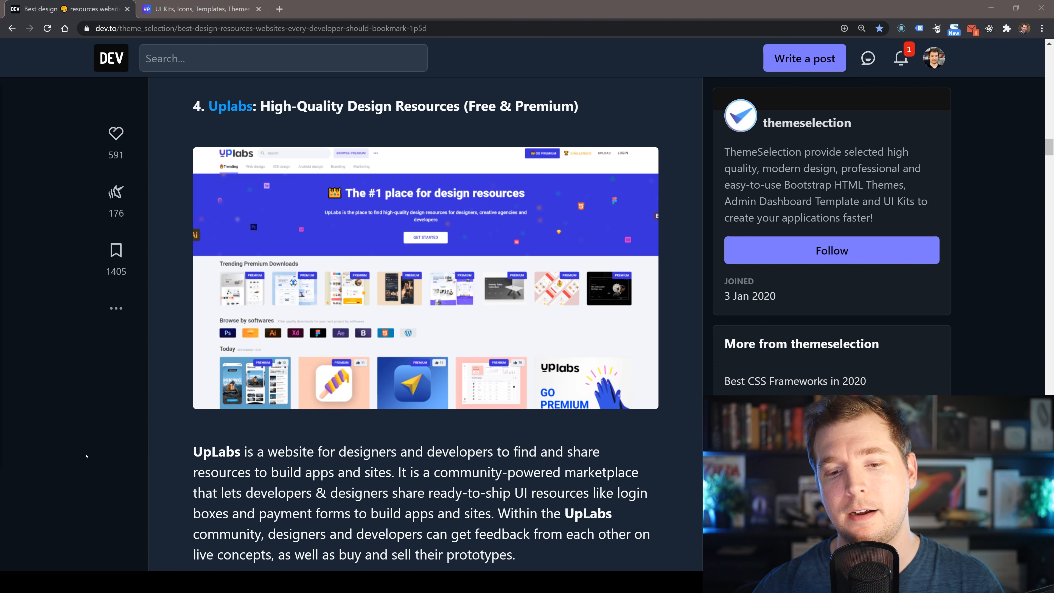
Scroll the UpLabs homepage's trending downloads and on to the article's item 5, Undraw.
scroll(down, 3)
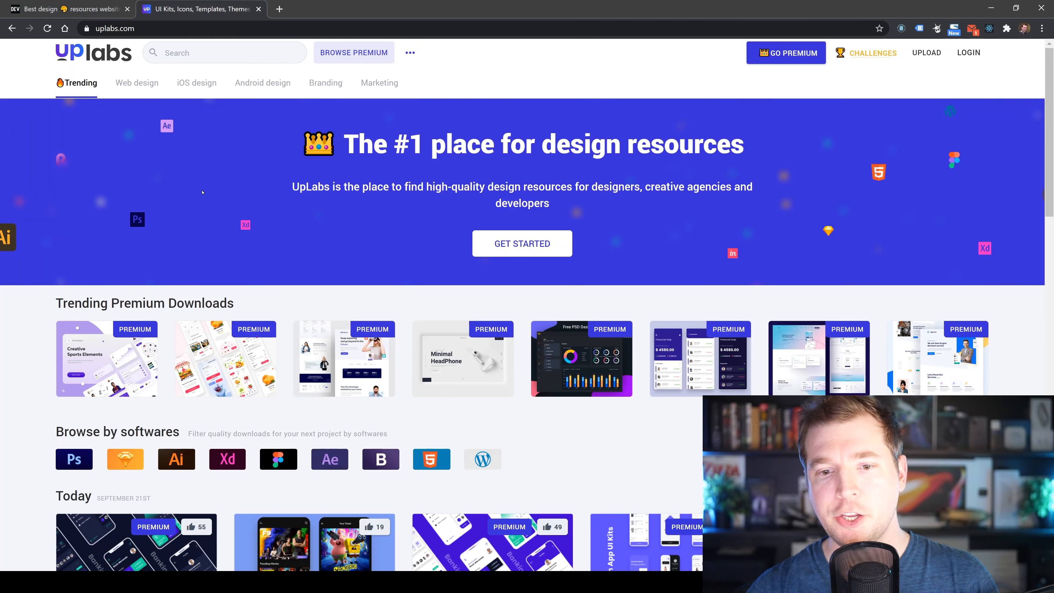
scroll(down, 3)
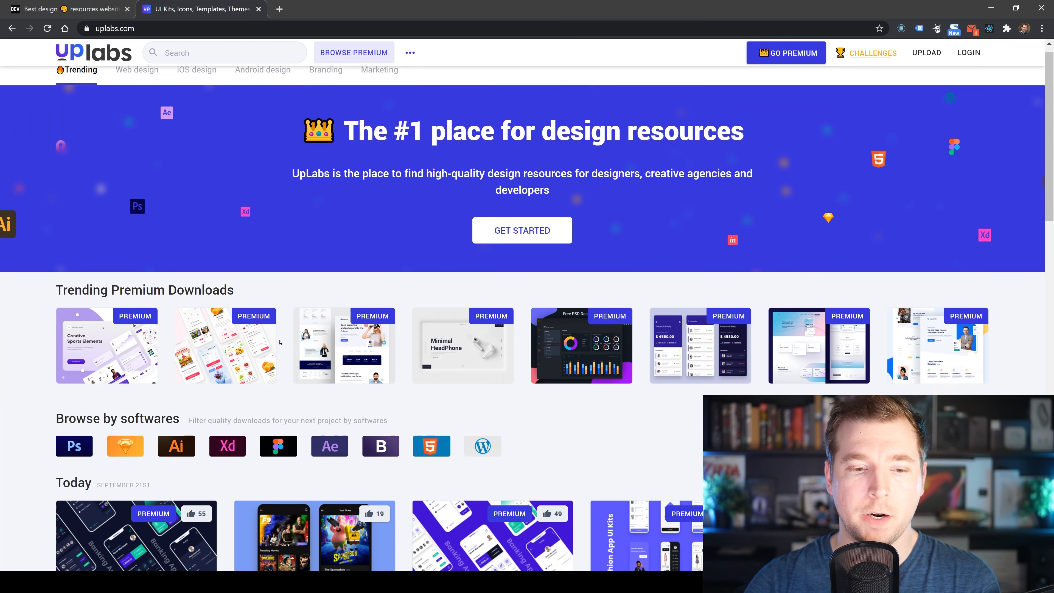
scroll(down, 3)
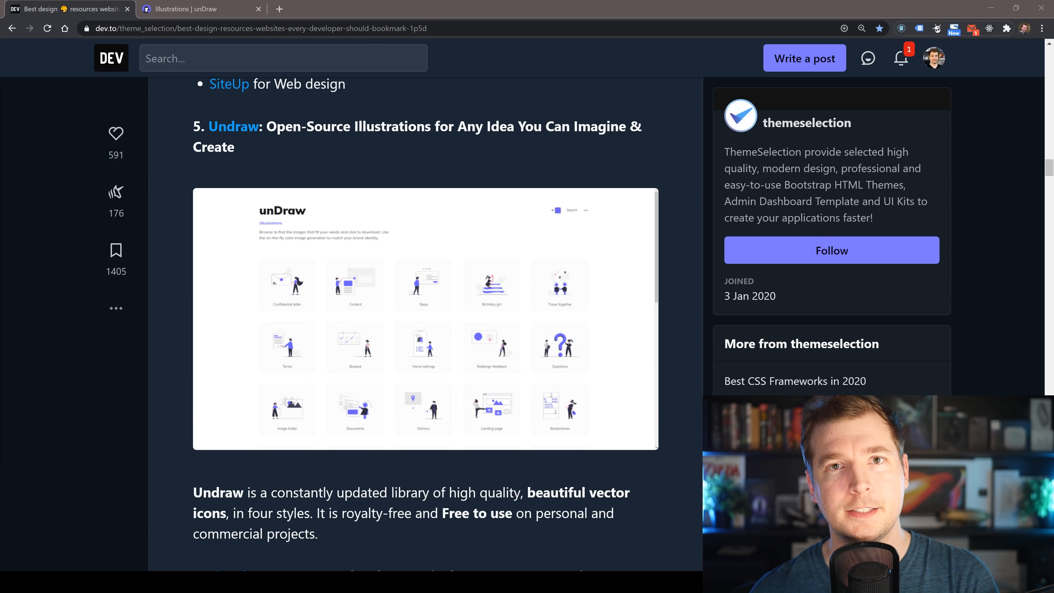
Browse unDraw's illustrations and search them for 'post' (typed as postage, trimmed back).
click(195, 9)
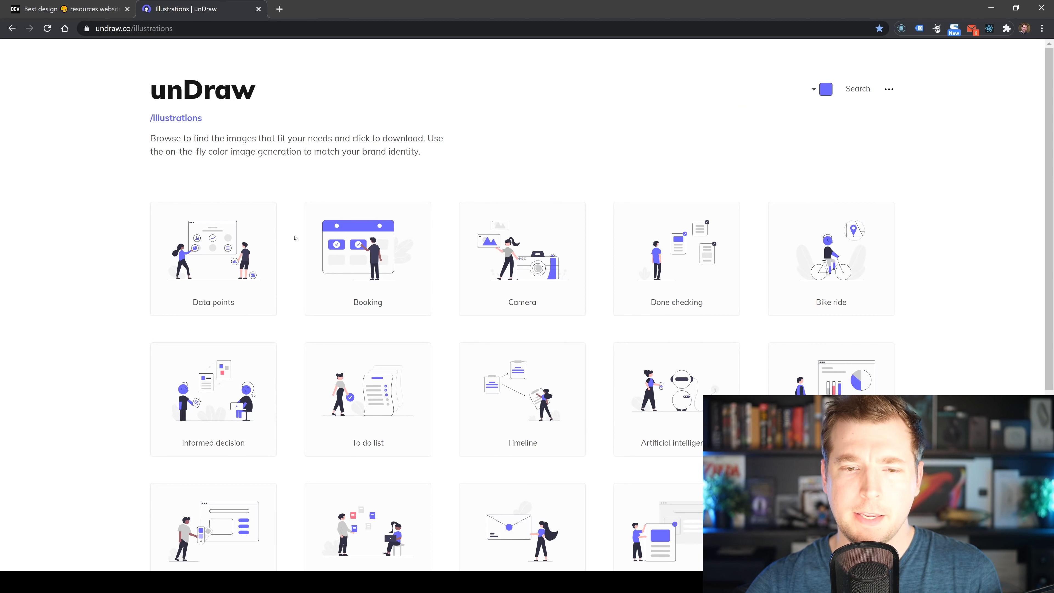
scroll(down, 3)
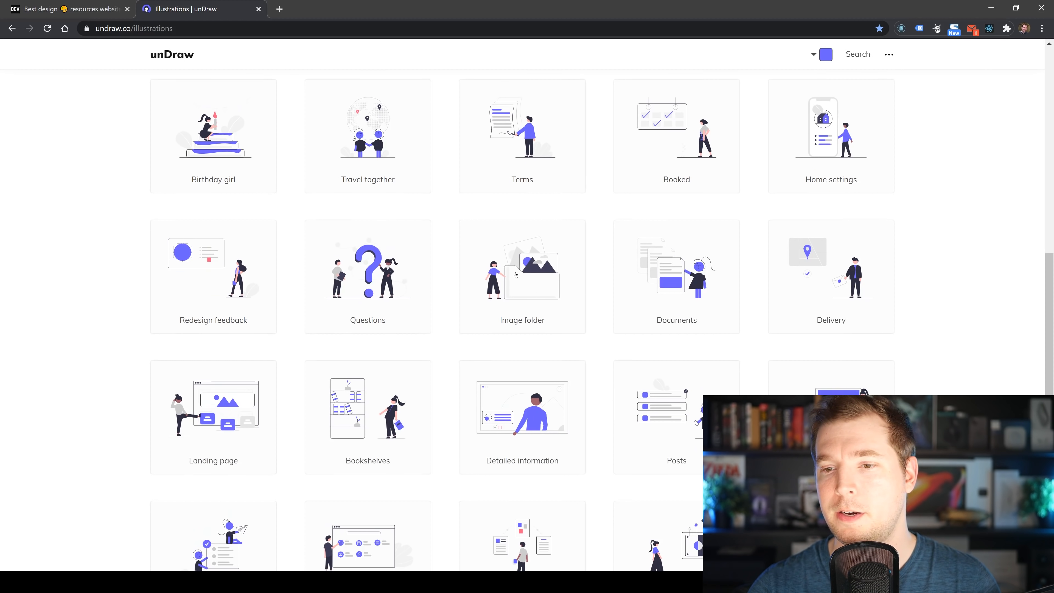
scroll(down, 3)
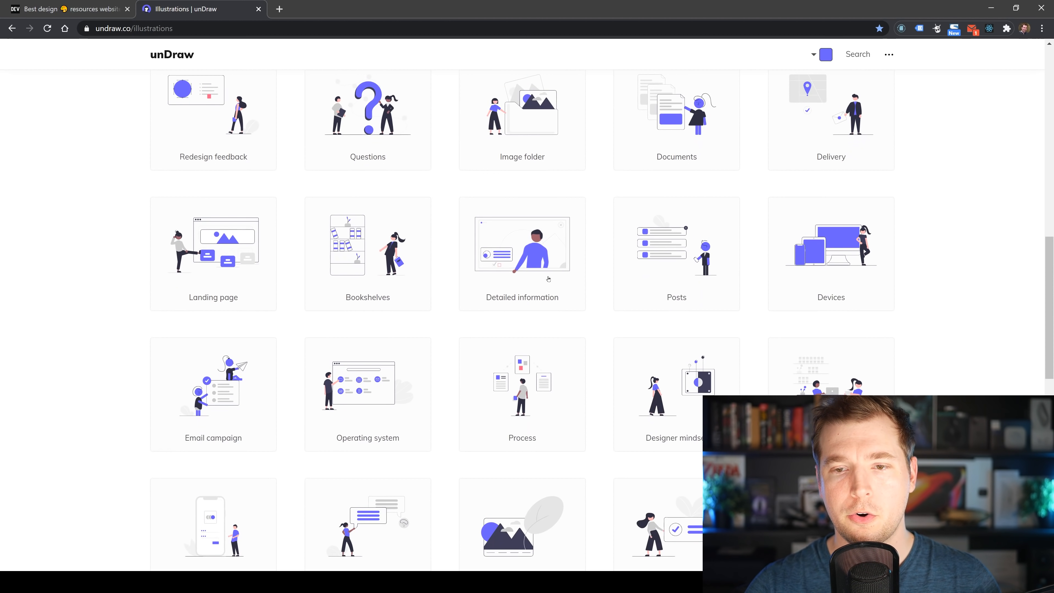
scroll(down, 3)
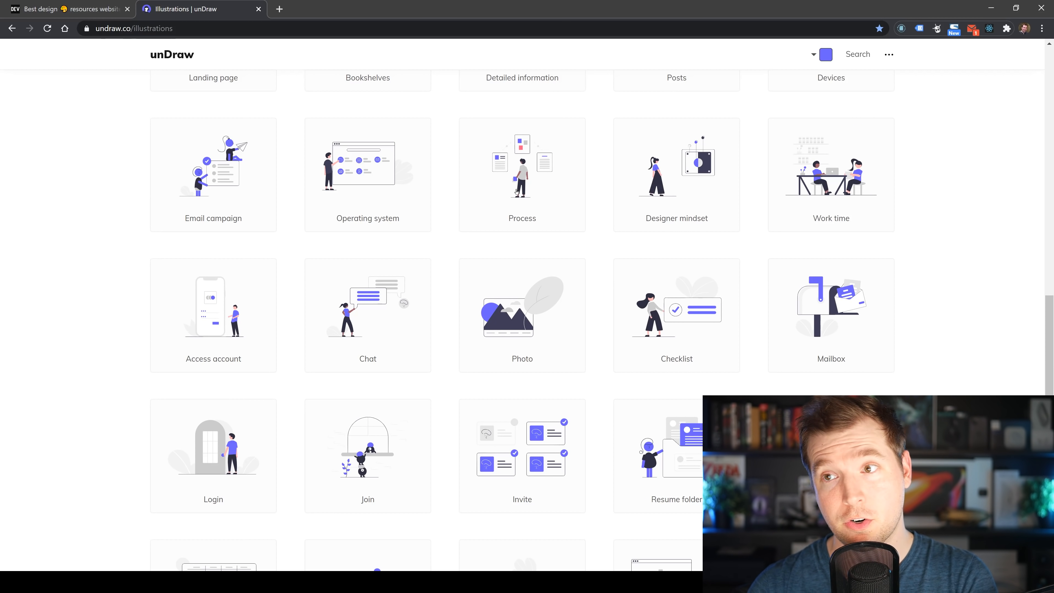
click(857, 54)
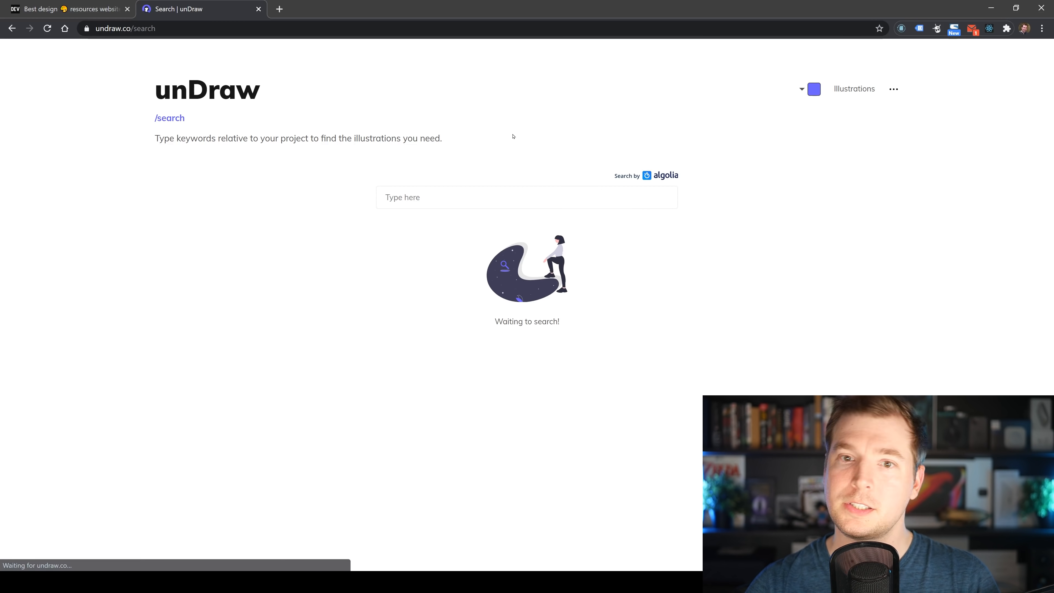
text(postage)
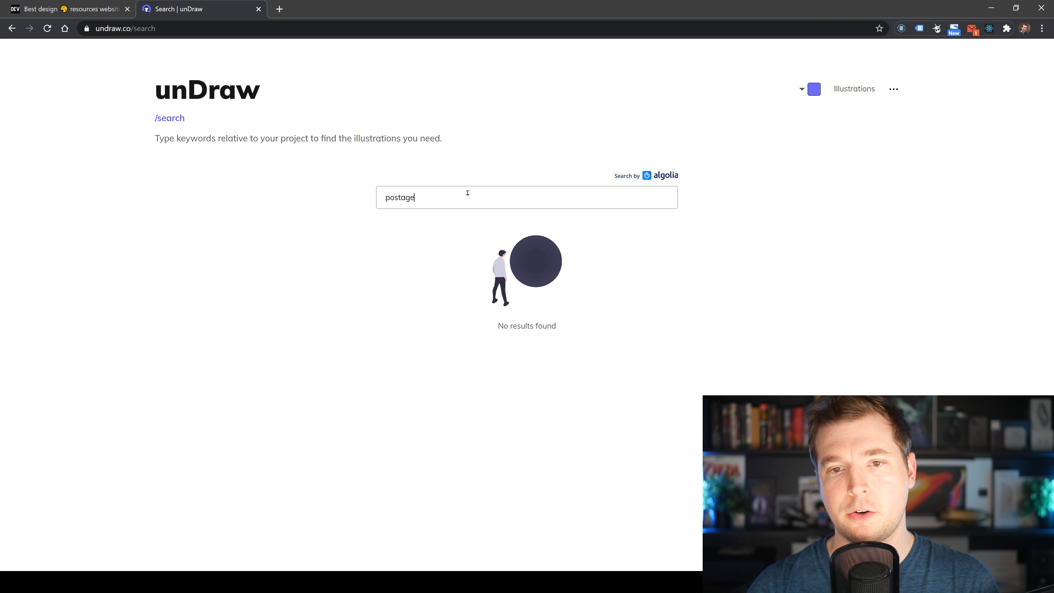
key(Backspace)
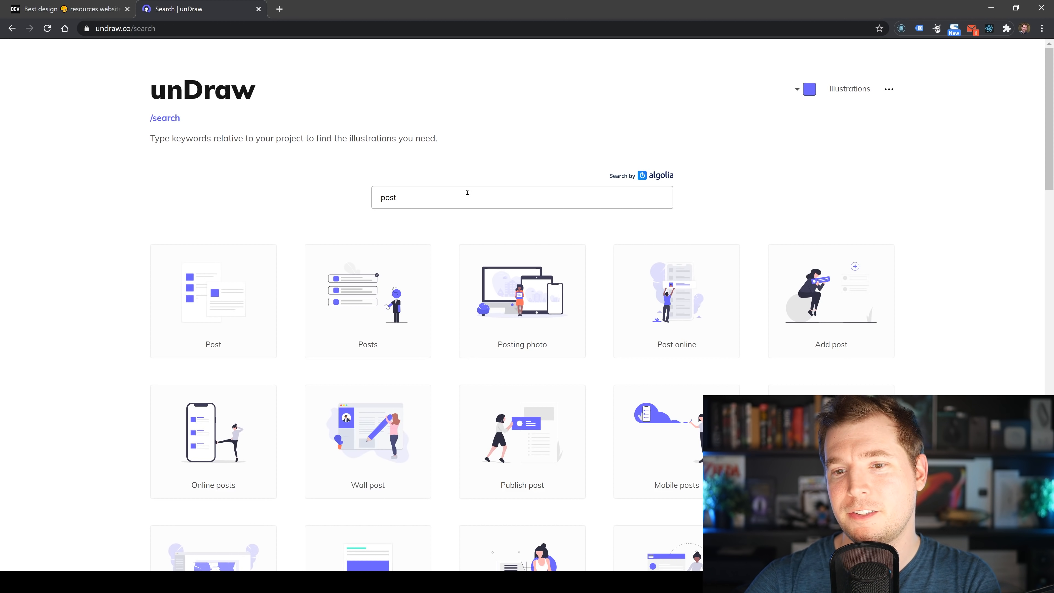
scroll(down, 3)
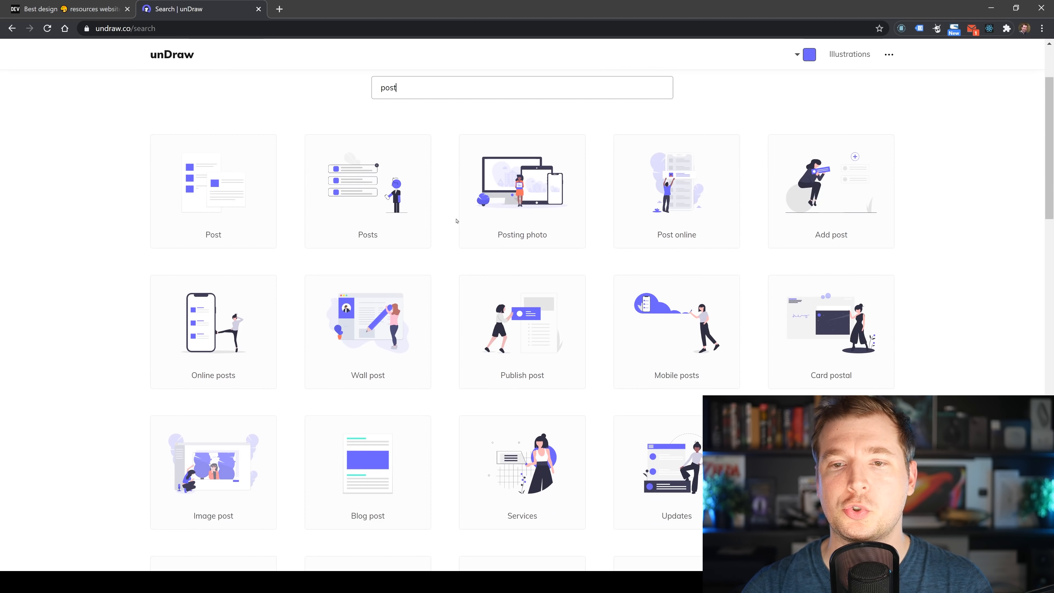
scroll(down, 3)
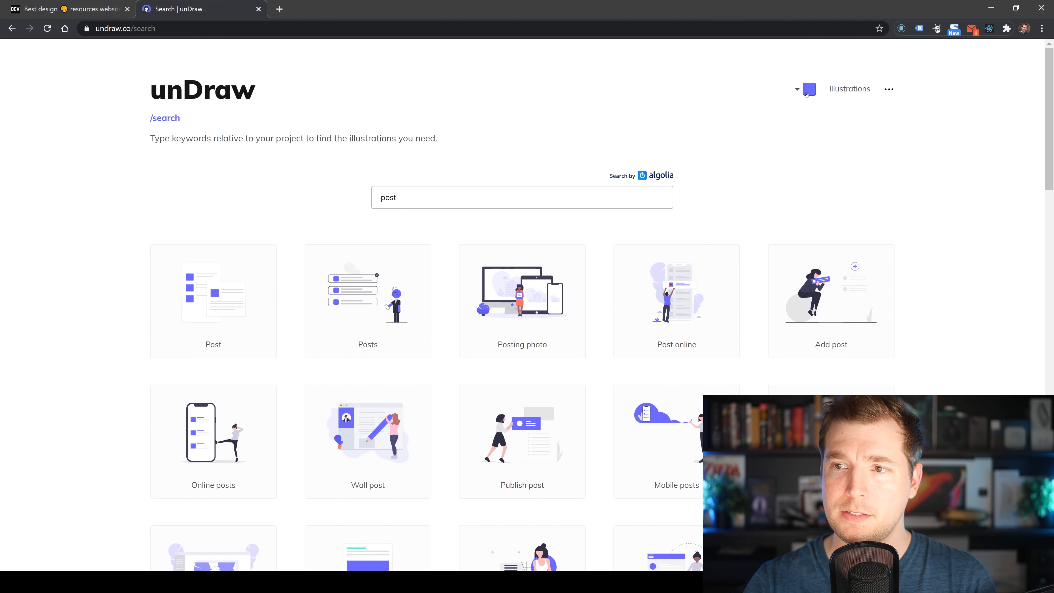
Switch the unDraw illustrations to a different blue accent, then head to Sketch App Sources.
click(808, 89)
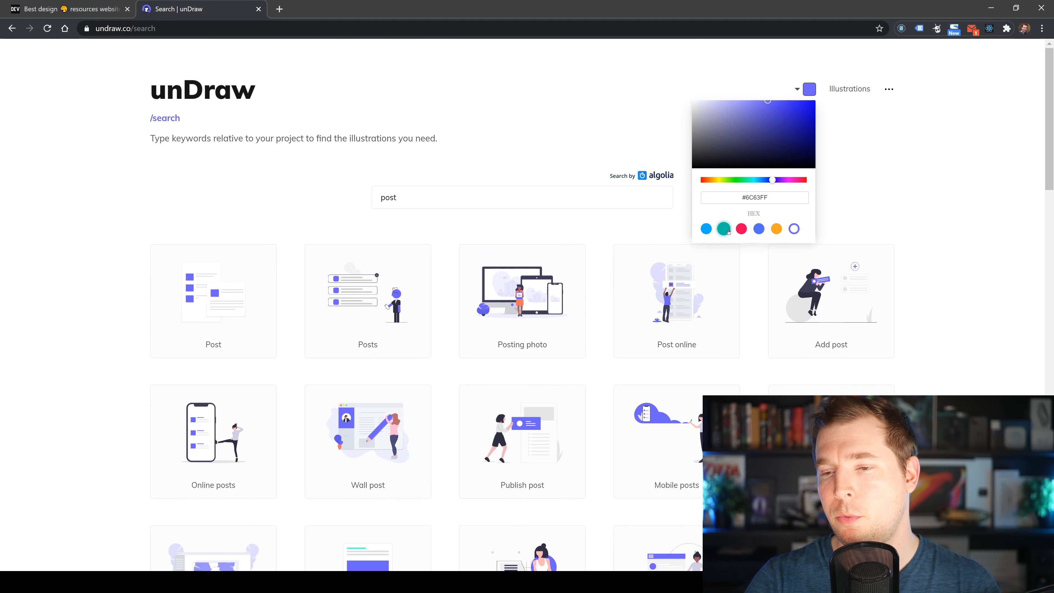
click(740, 229)
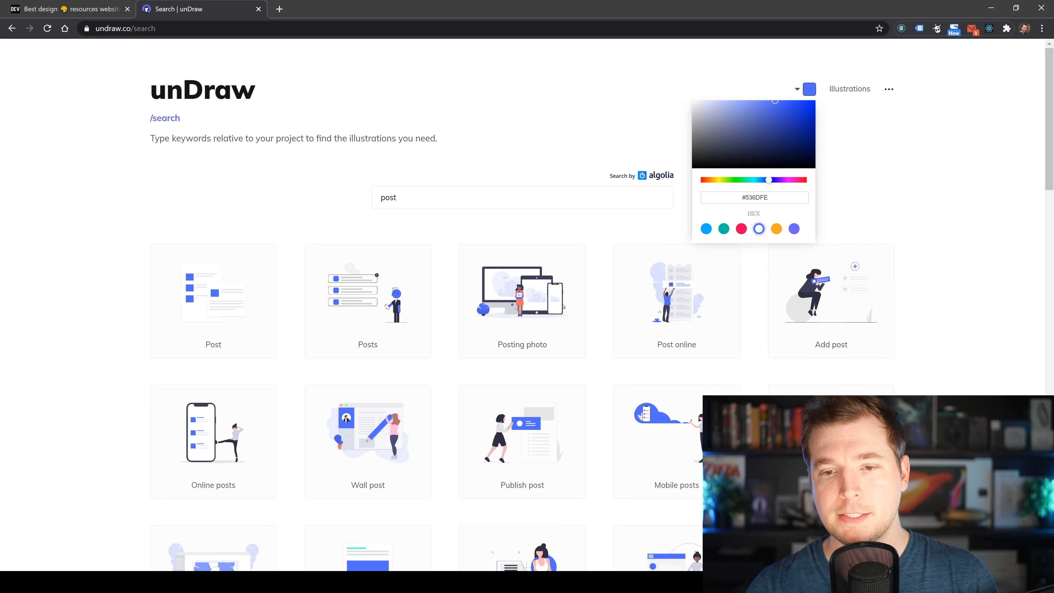
click(521, 291)
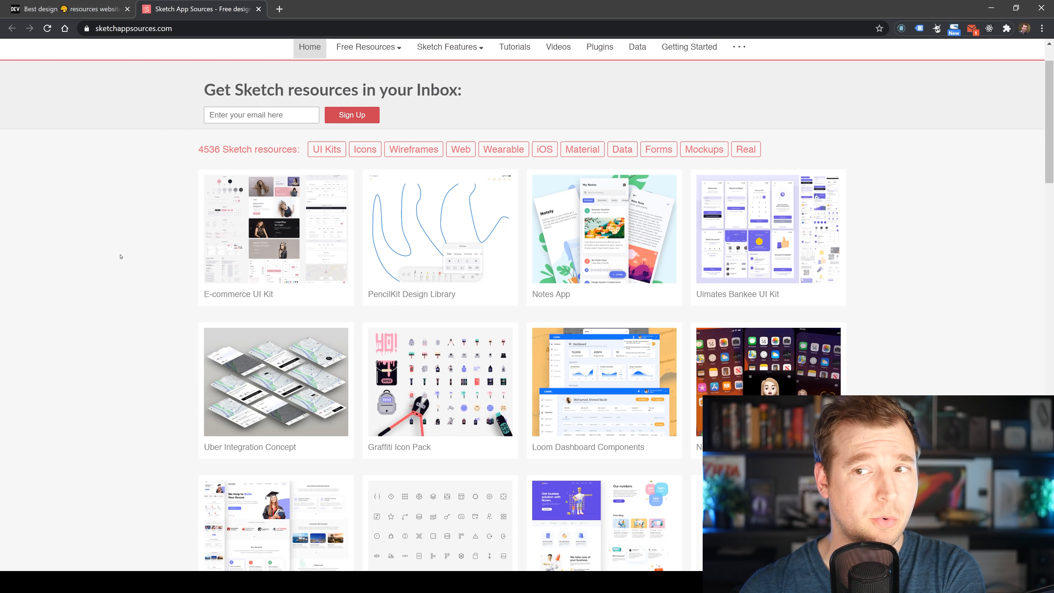
Download the Study Abroad Landing Page resource from Sketch App Sources and return to the article at Paaatterns.
scroll(down, 3)
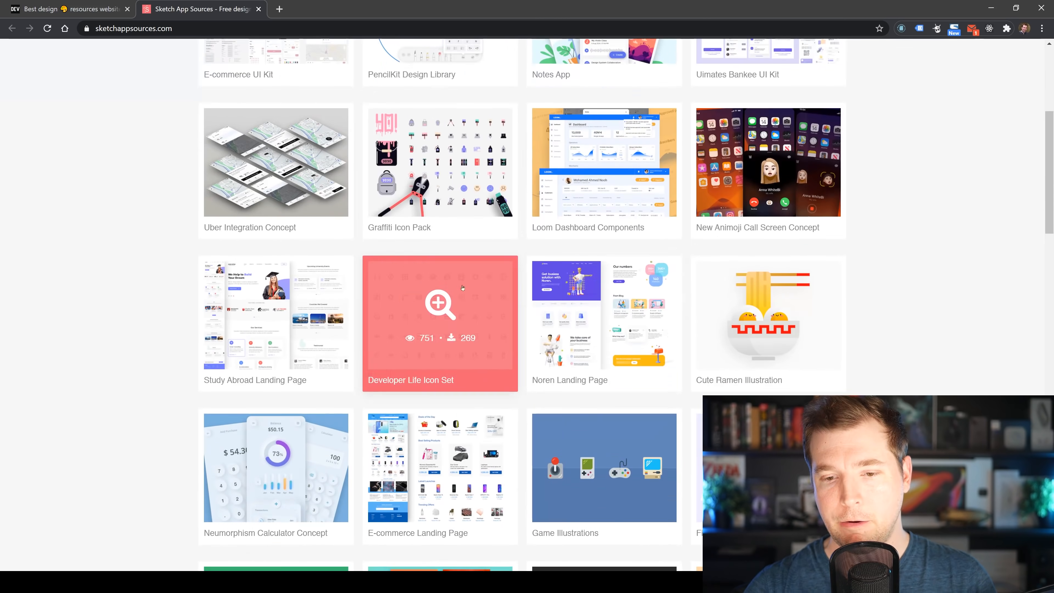
scroll(down, 3)
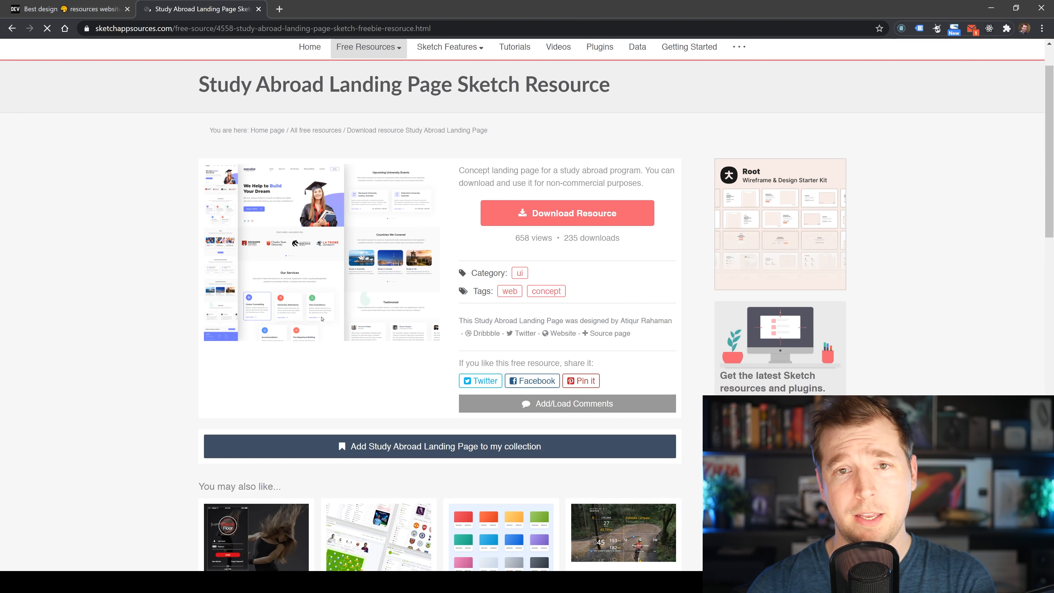
click(566, 212)
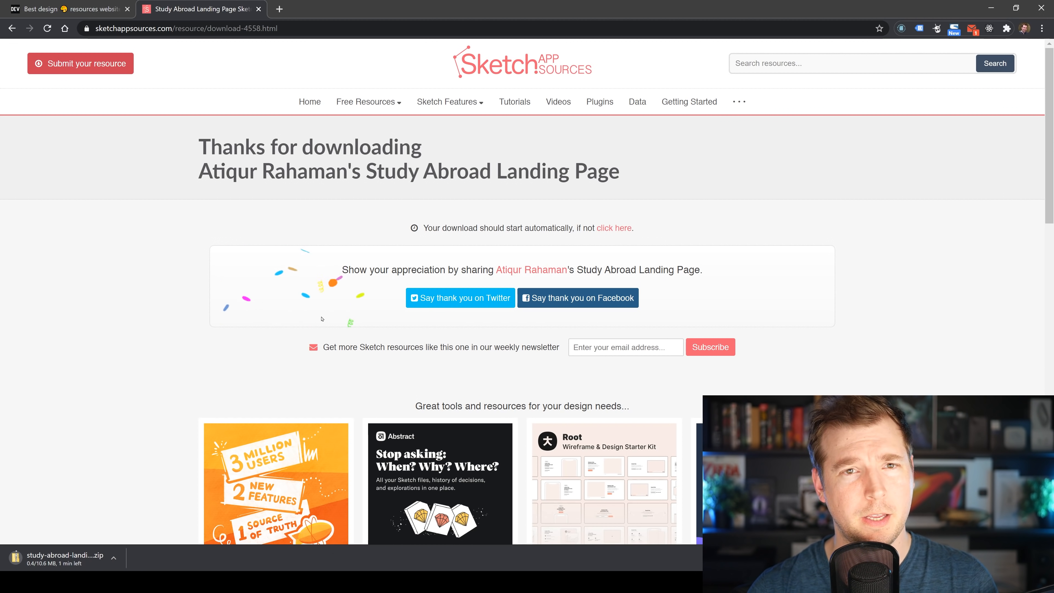
click(67, 9)
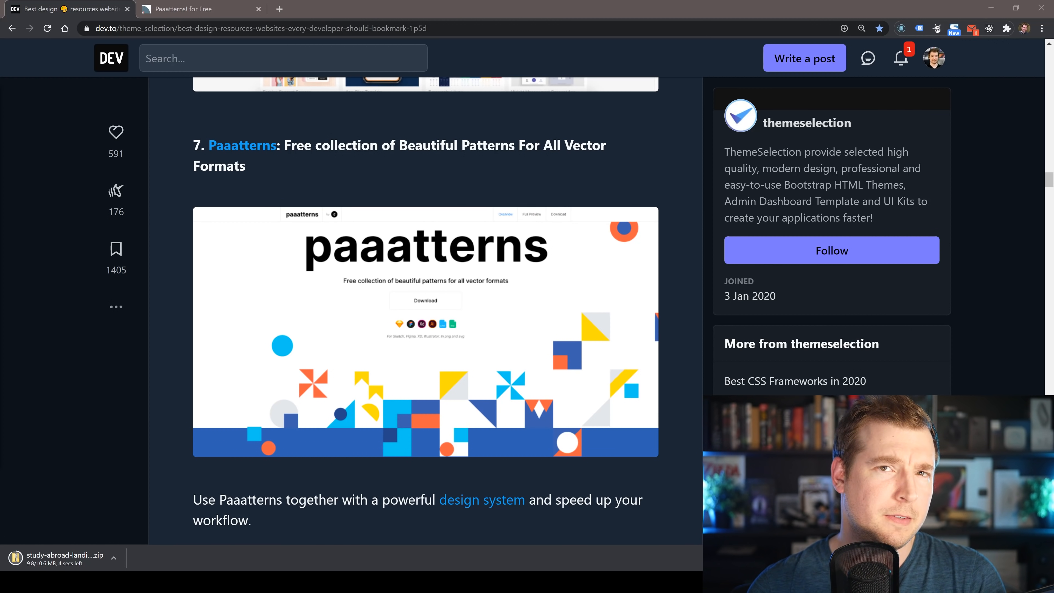
Scroll through the Paaatterns pattern showcase and back up to its introduction, then return to the article.
scroll(down, 3)
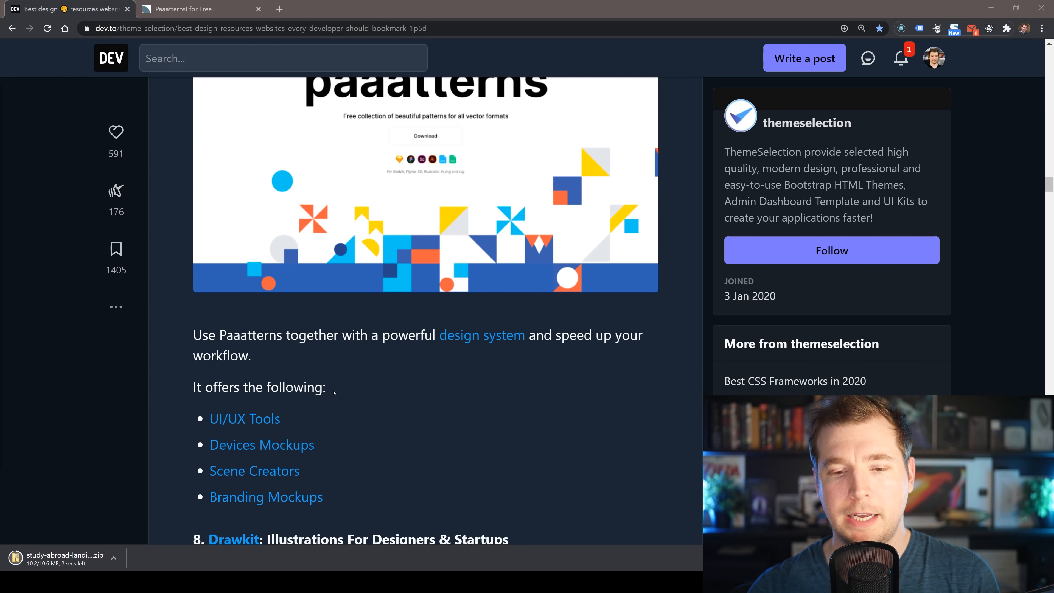
scroll(down, 3)
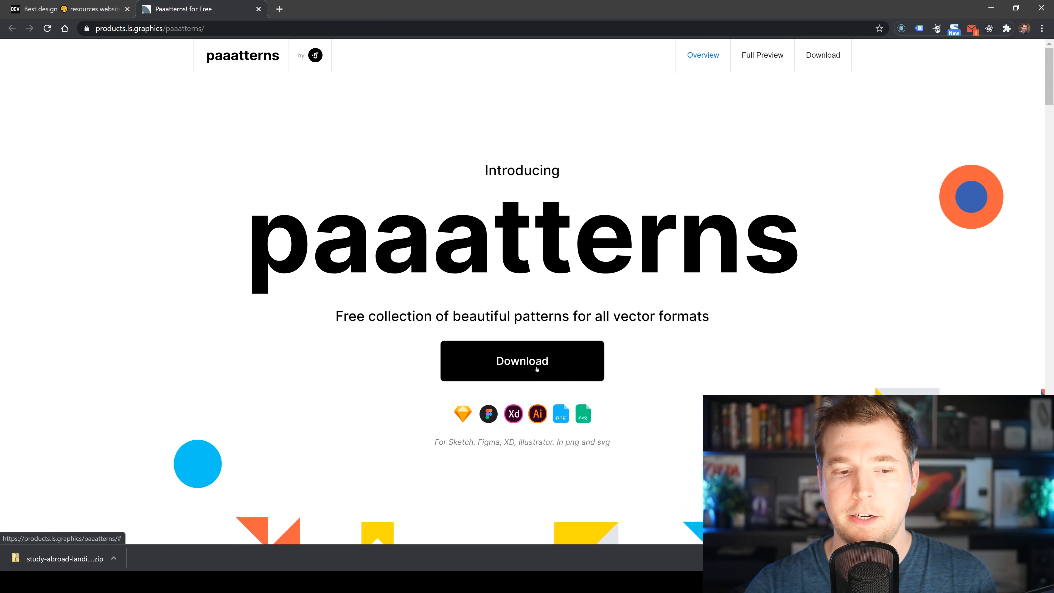
scroll(down, 3)
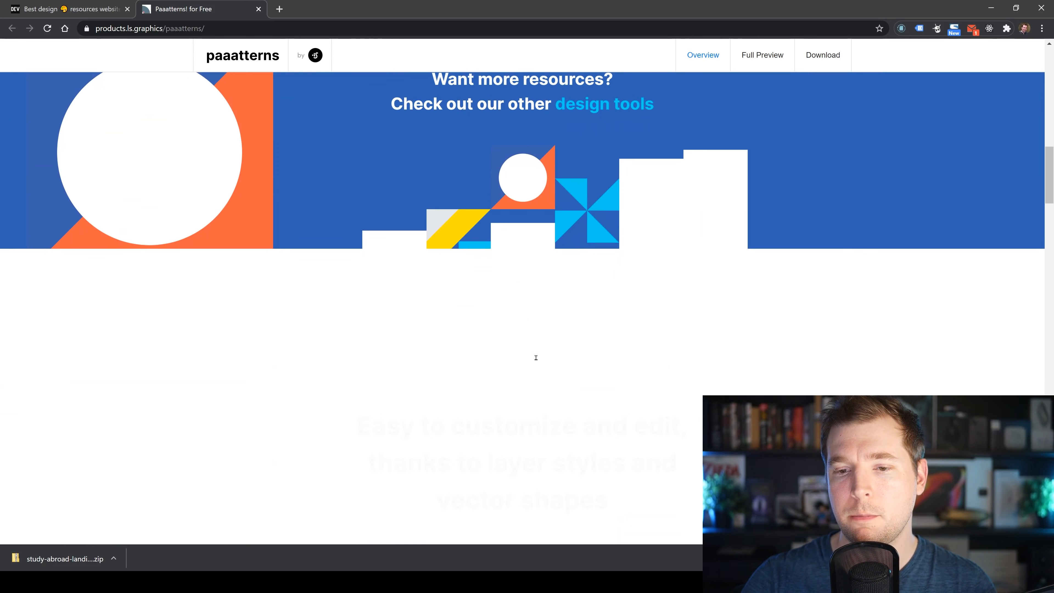
scroll(down, 3)
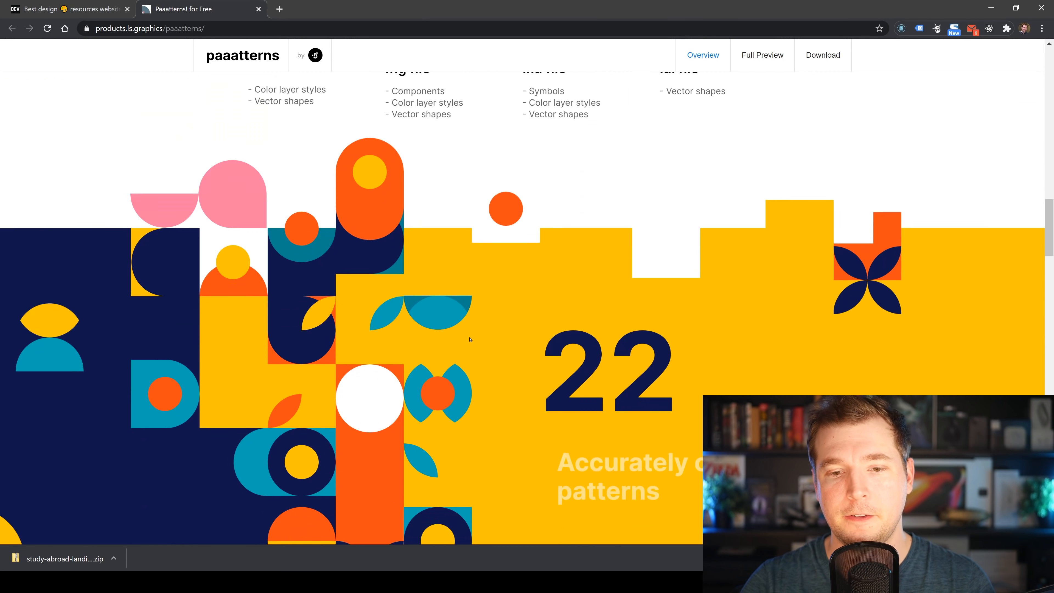
scroll(down, 3)
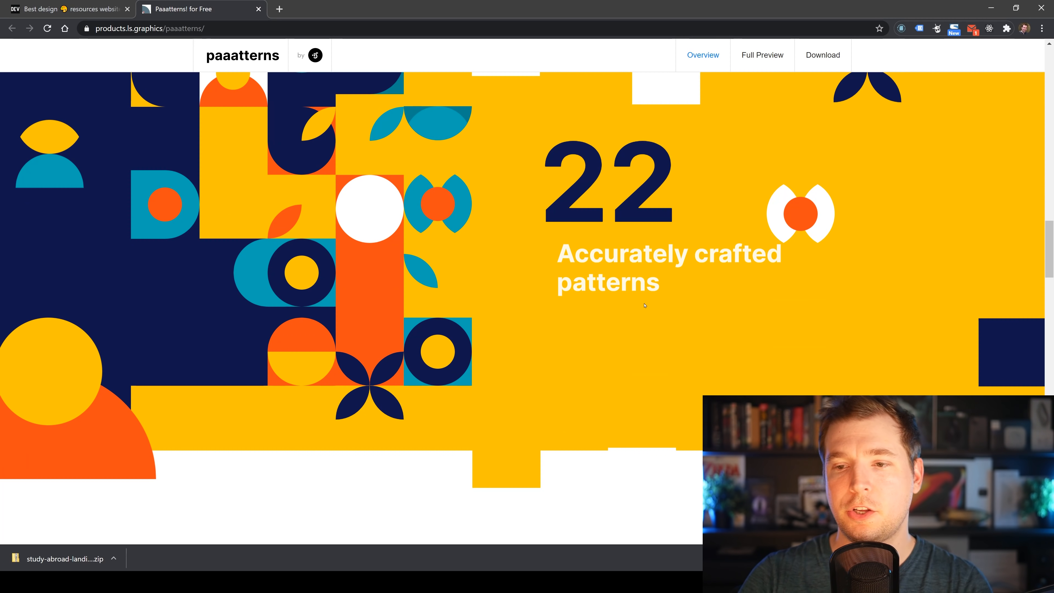
scroll(down, 3)
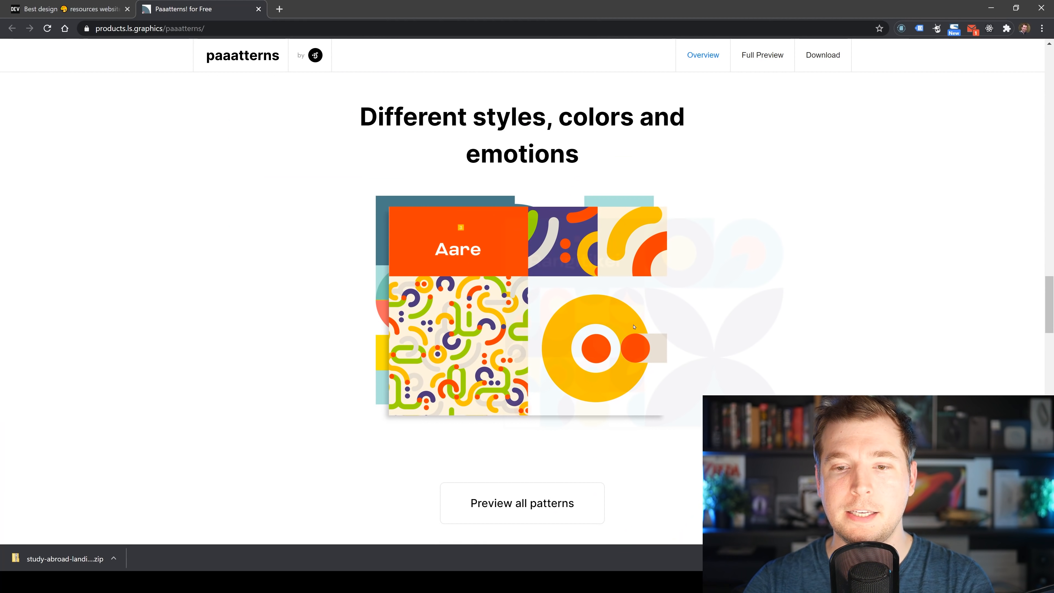
scroll(down, 3)
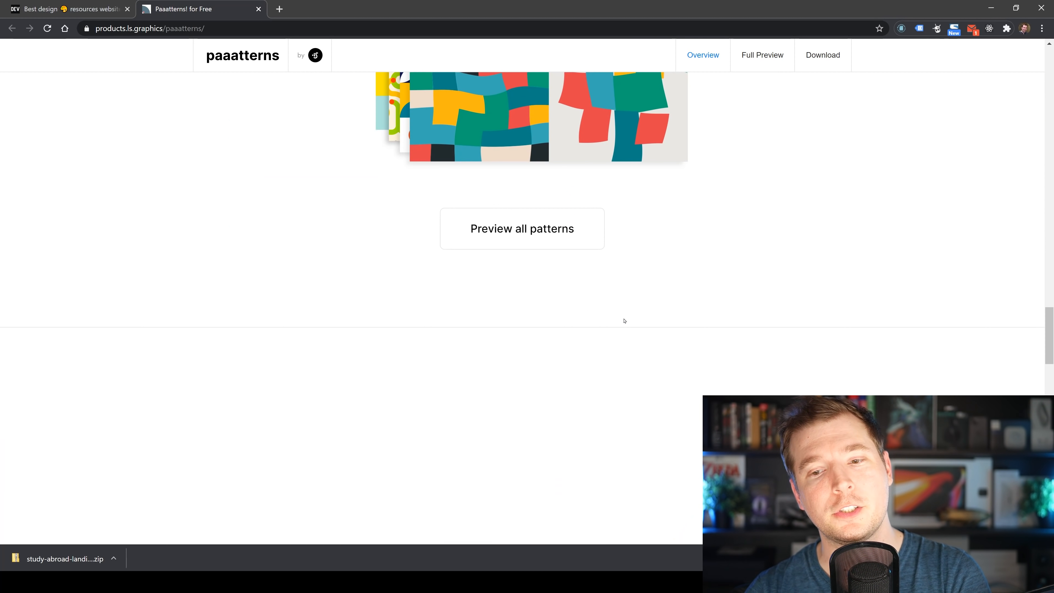
scroll(down, 3)
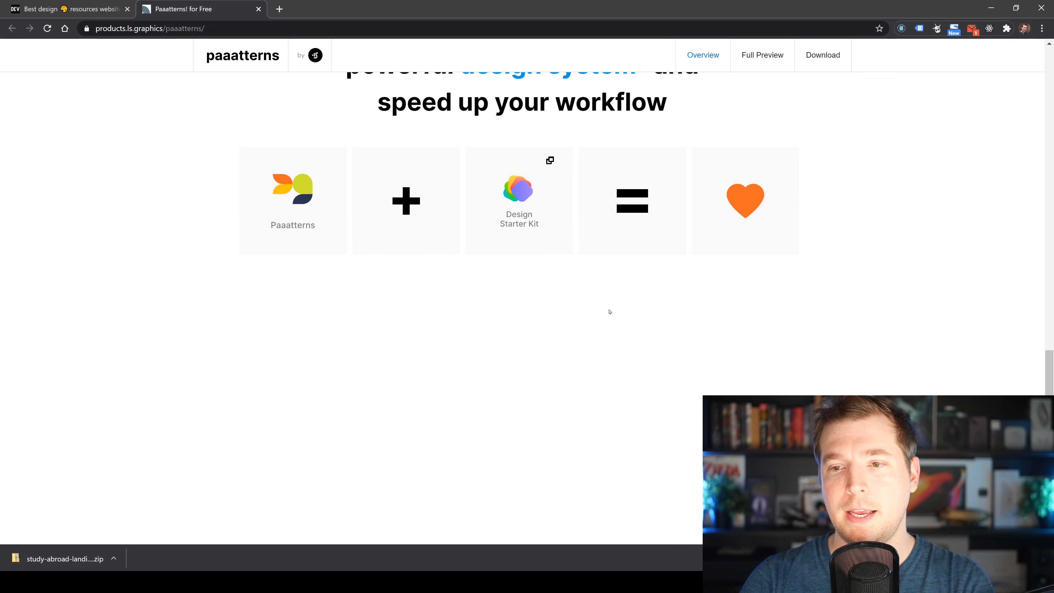
scroll(up, 3)
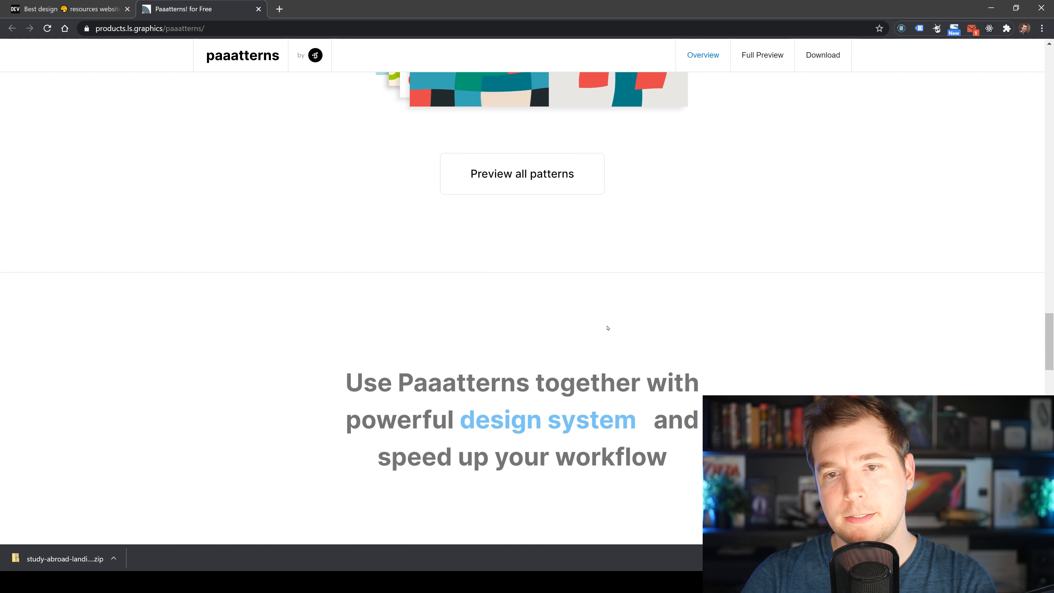
scroll(down, 3)
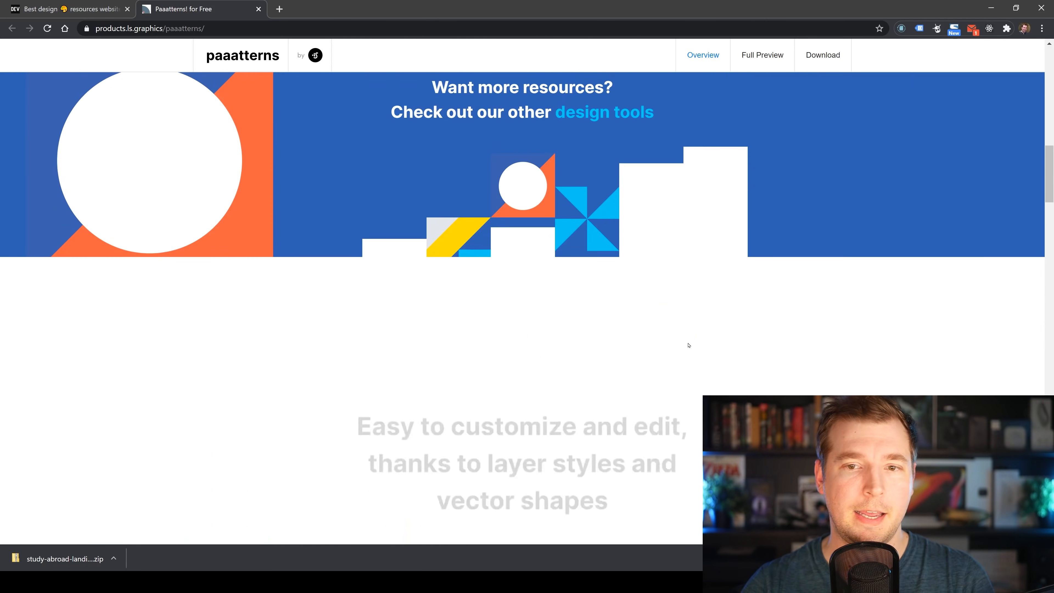
scroll(up, 3)
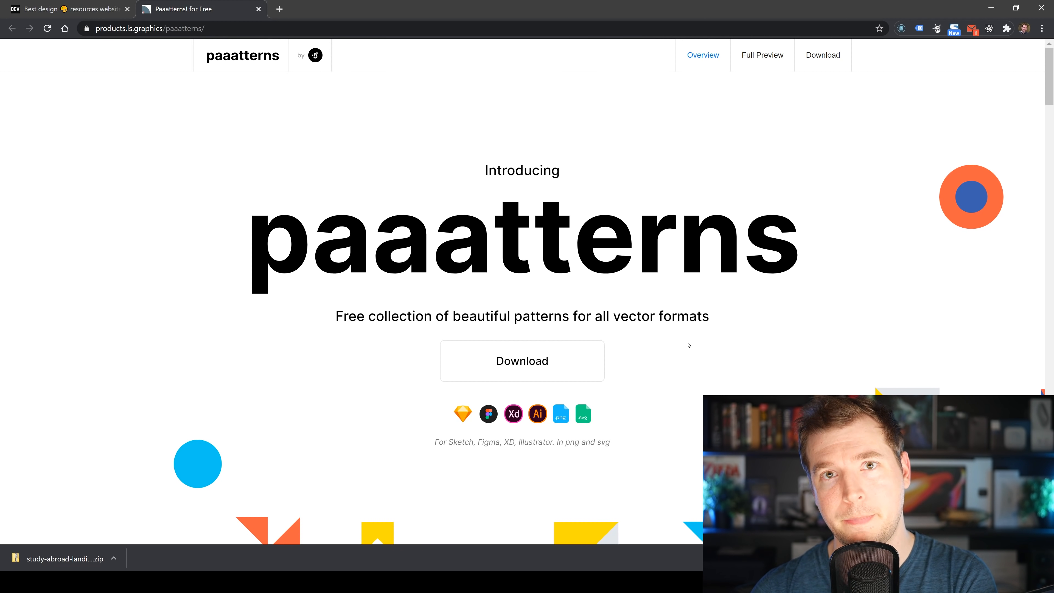
click(67, 9)
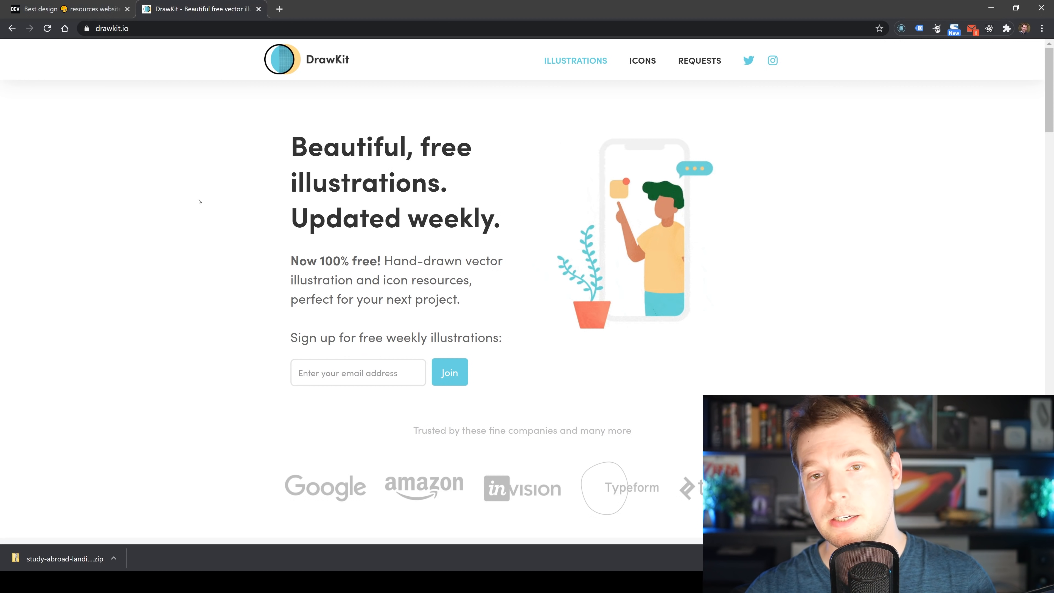
Scroll DrawKit's Transport Illustrations pack page through its vehicle scenes and SVG download details.
scroll(down, 3)
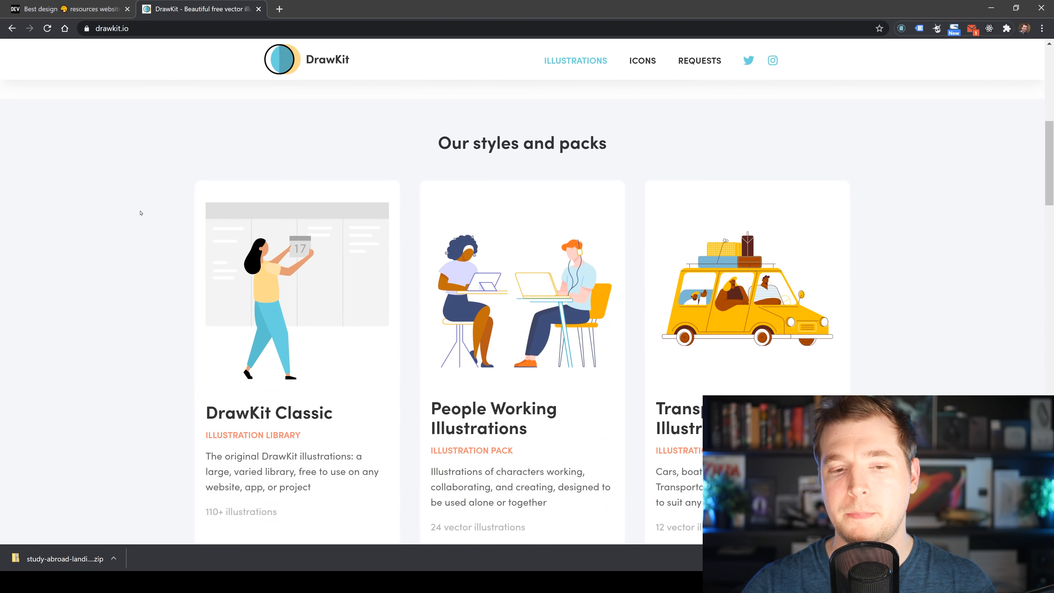
scroll(down, 3)
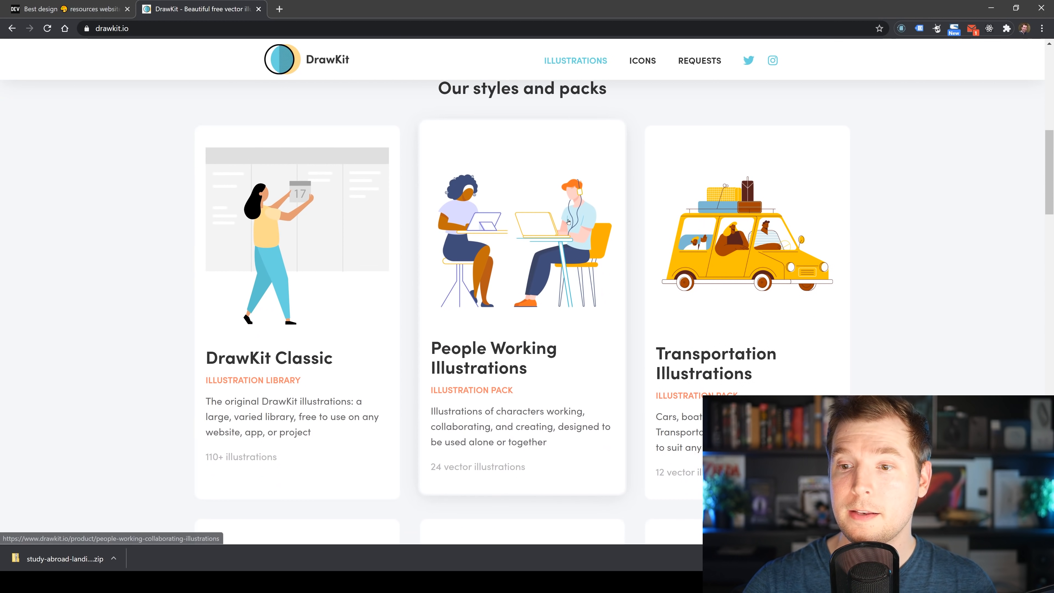
scroll(down, 3)
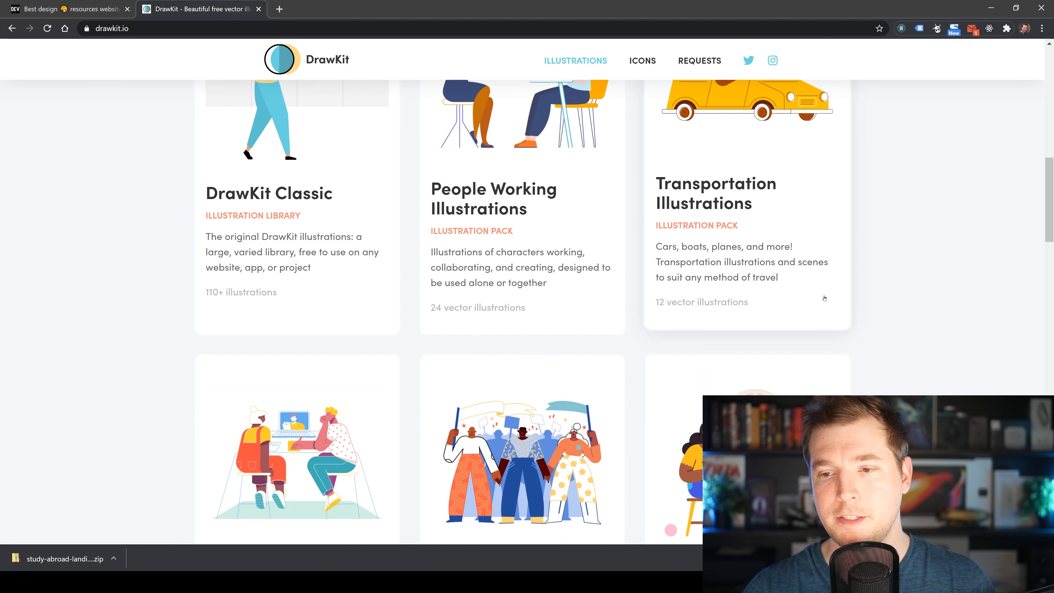
scroll(up, 3)
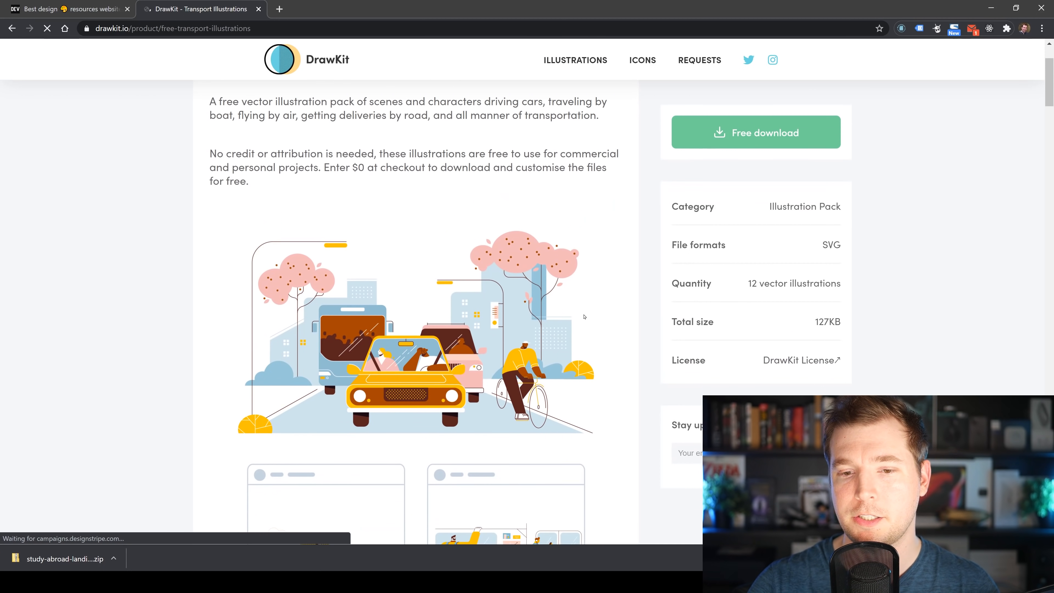
scroll(down, 3)
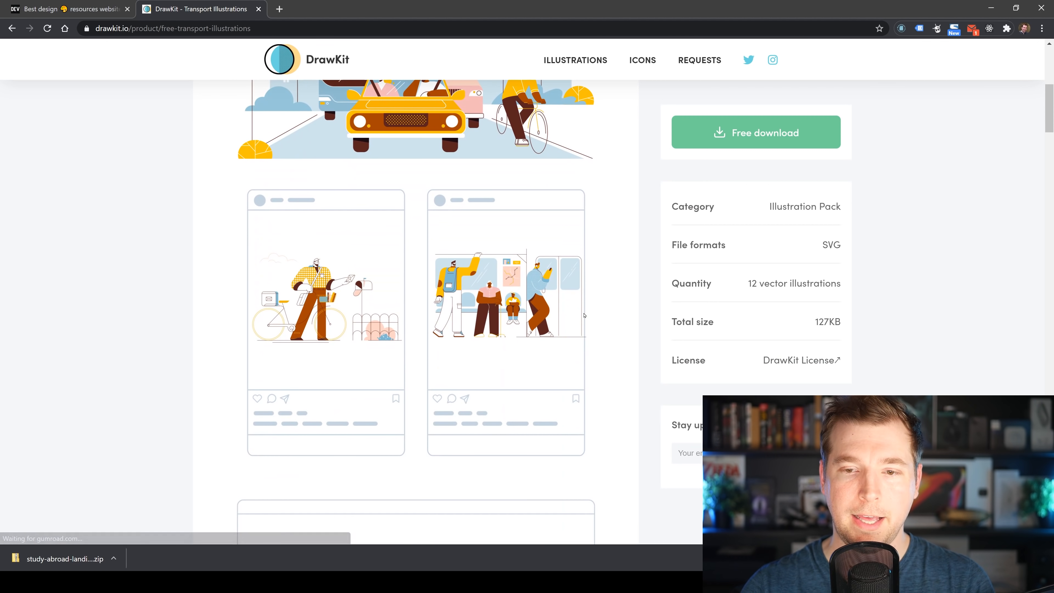
scroll(down, 3)
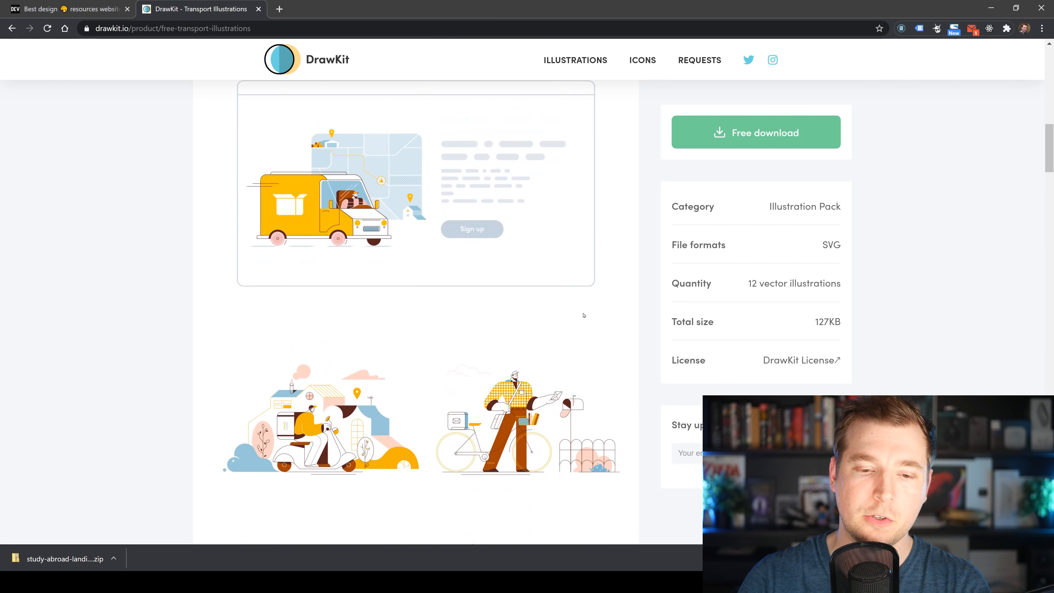
scroll(down, 3)
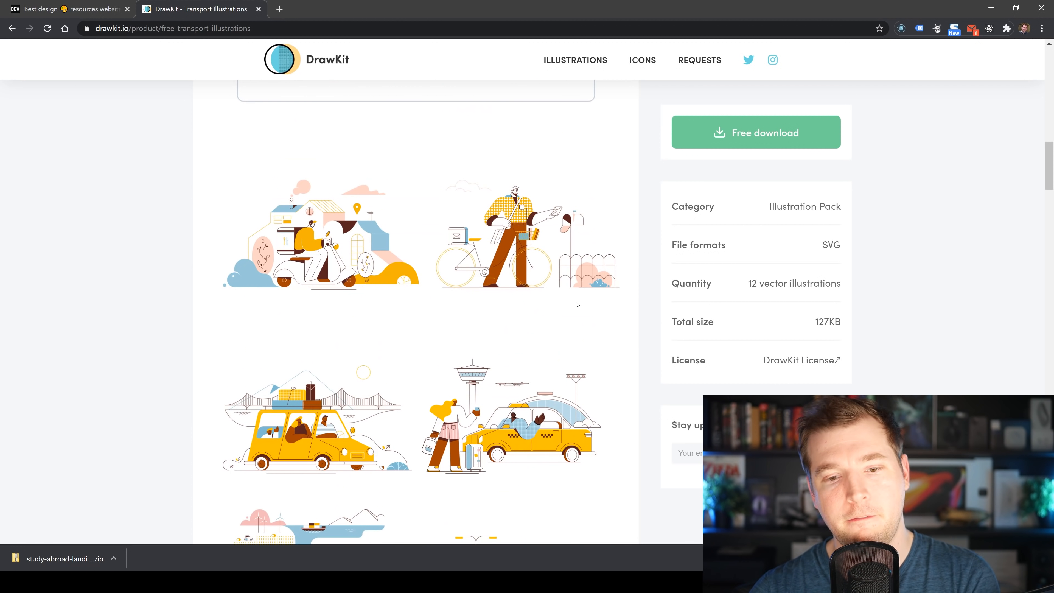
scroll(down, 3)
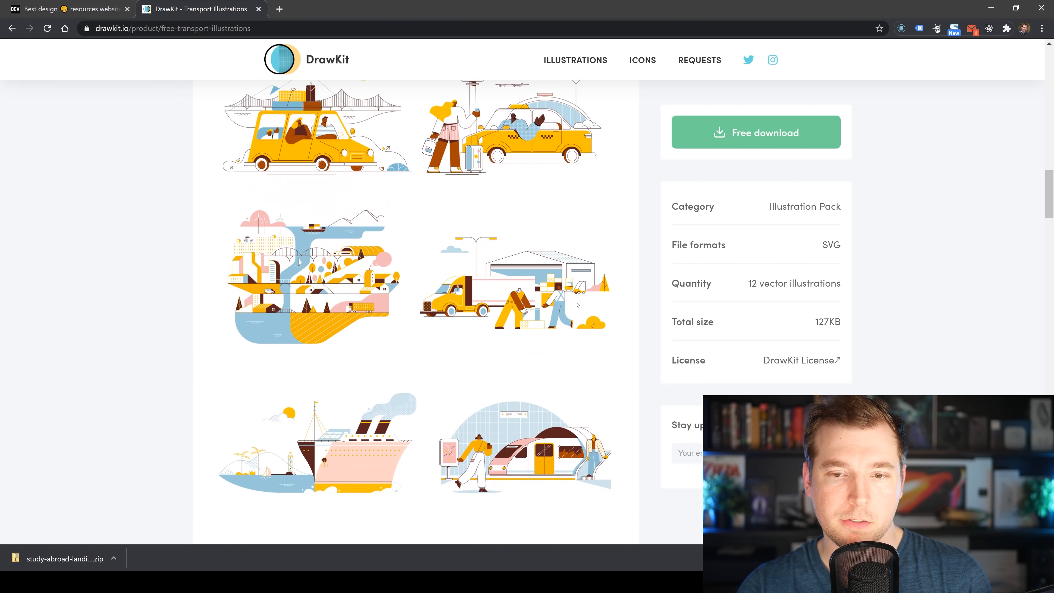
scroll(down, 3)
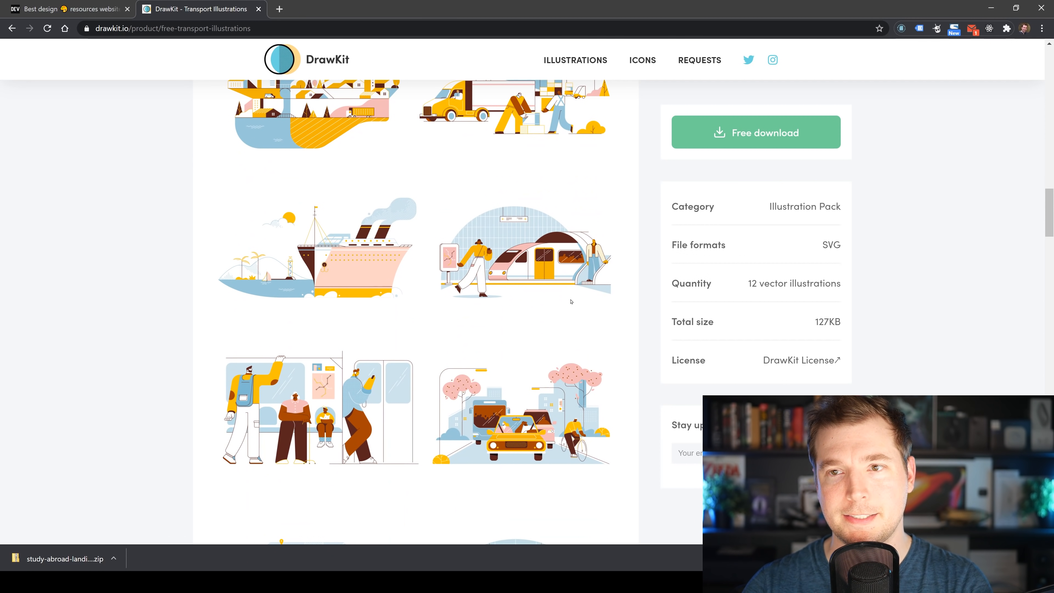
Go to DrawKit's icon library and look through the Education Icons pack's 53 line and colour icons.
click(641, 60)
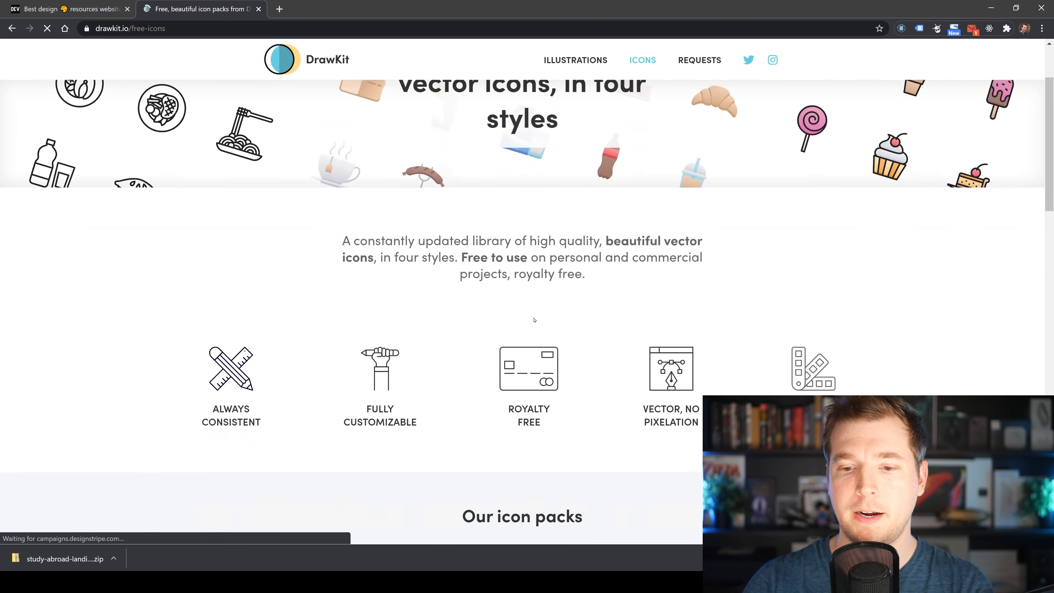
scroll(down, 3)
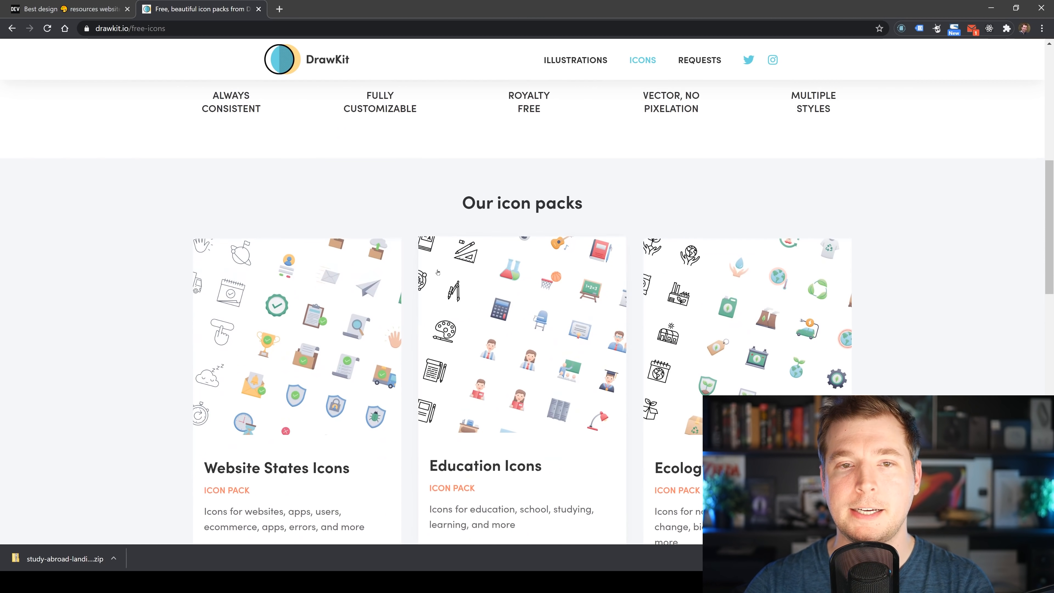
scroll(down, 3)
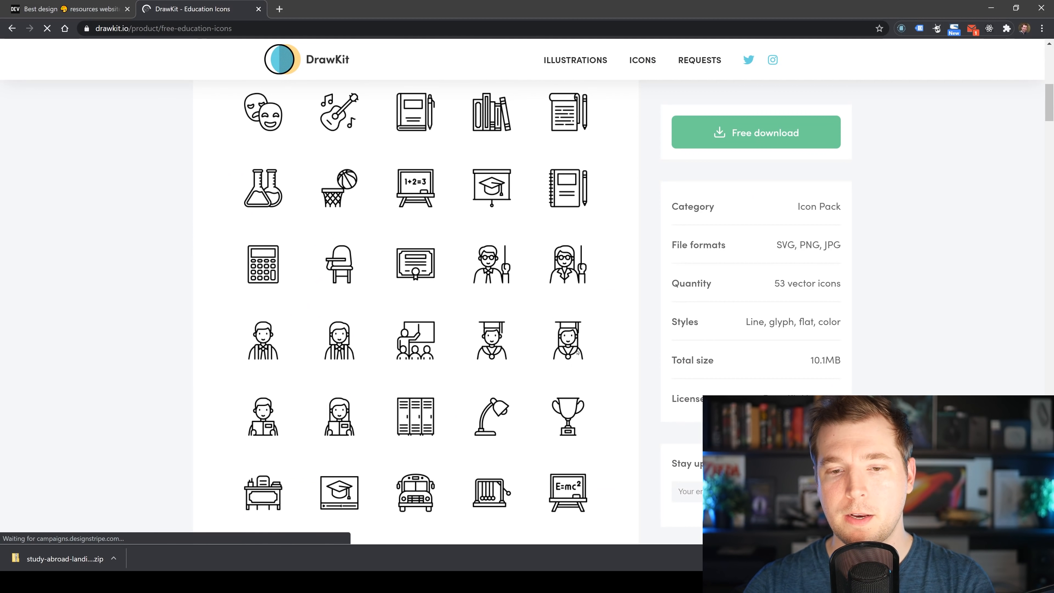
scroll(down, 3)
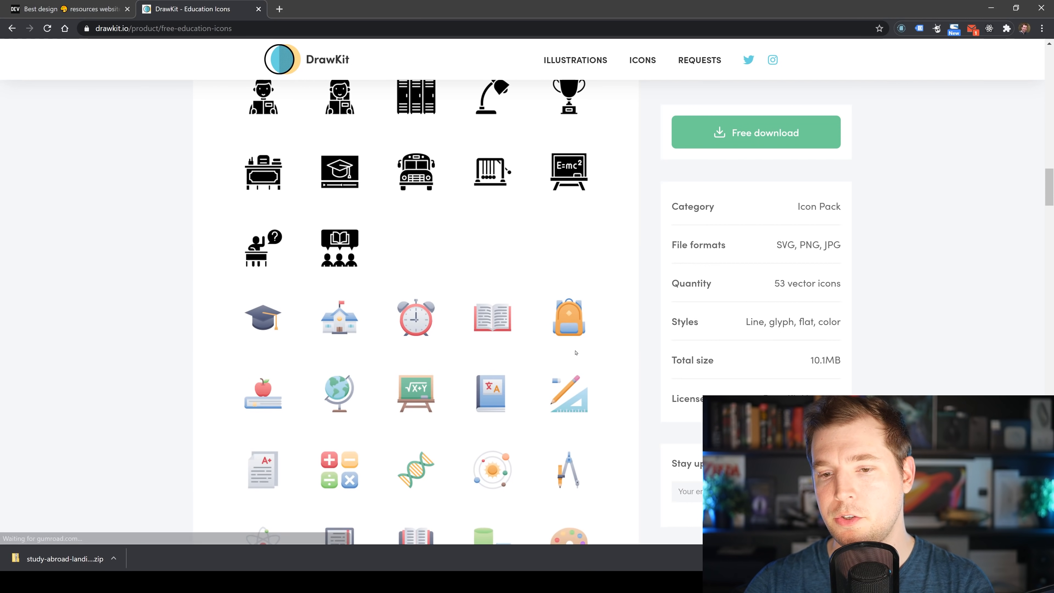
scroll(up, 3)
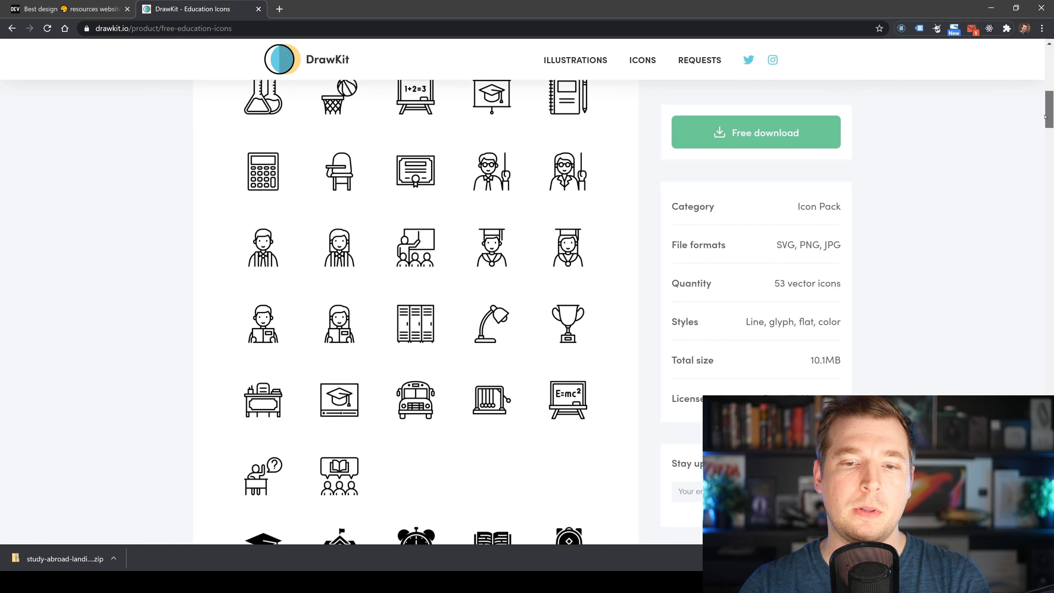
scroll(down, 3)
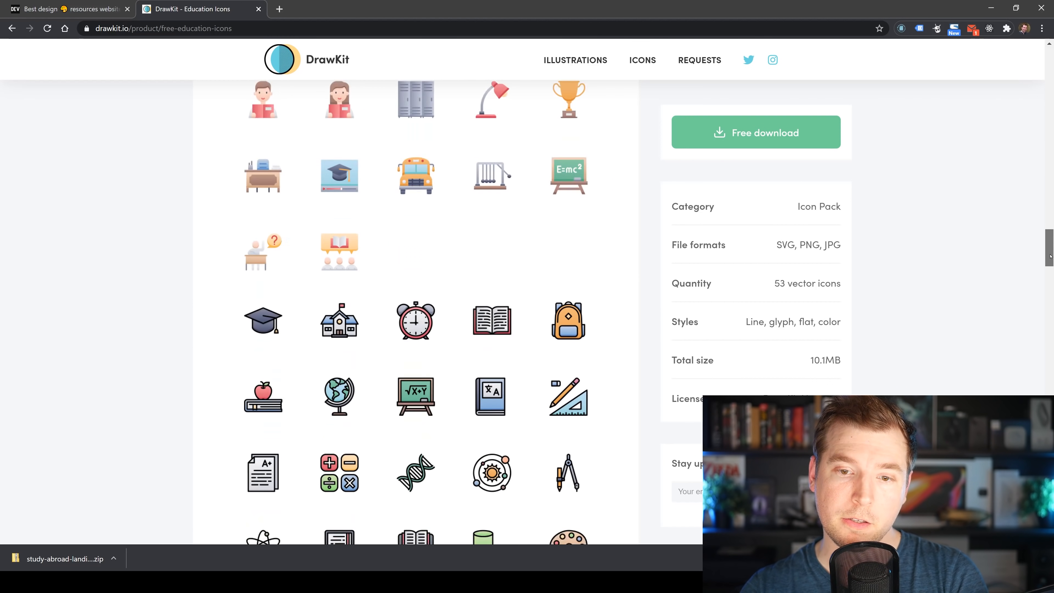
scroll(down, 3)
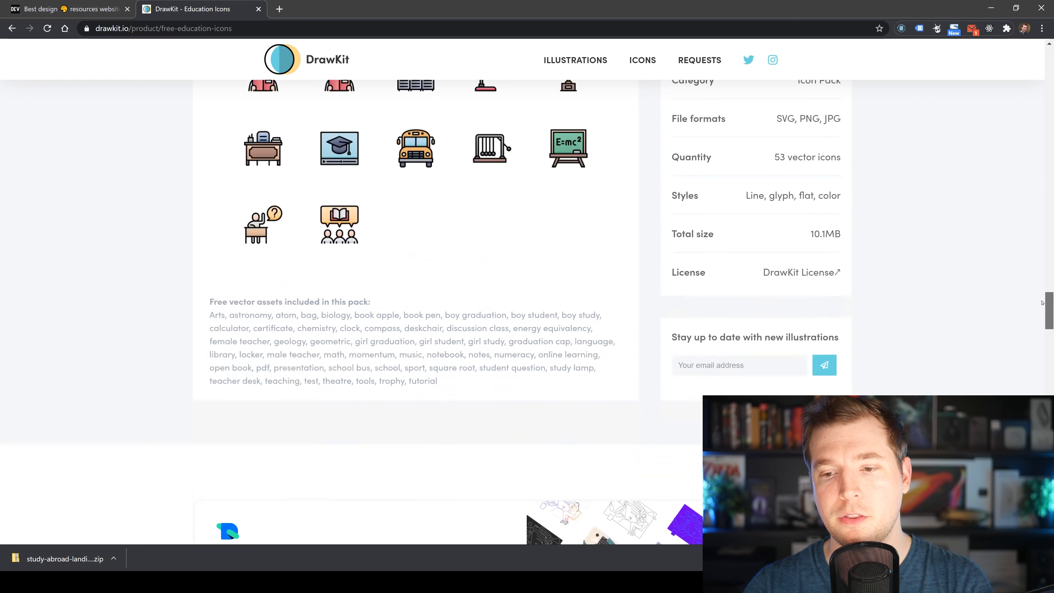
scroll(up, 3)
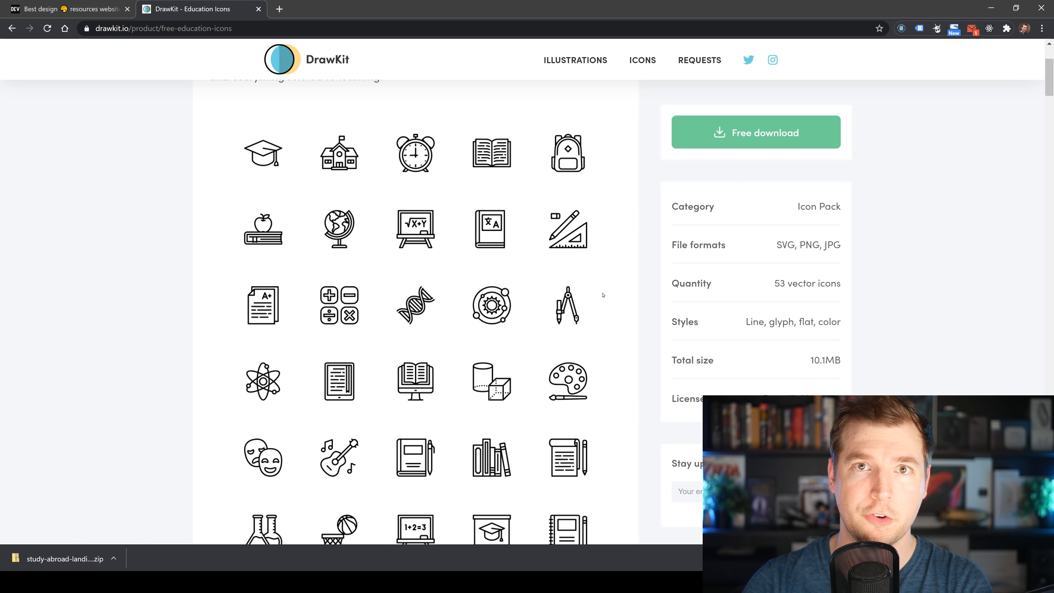
Open the ManyPixels illustration gallery from the article and dismiss its design-library download popup.
click(67, 9)
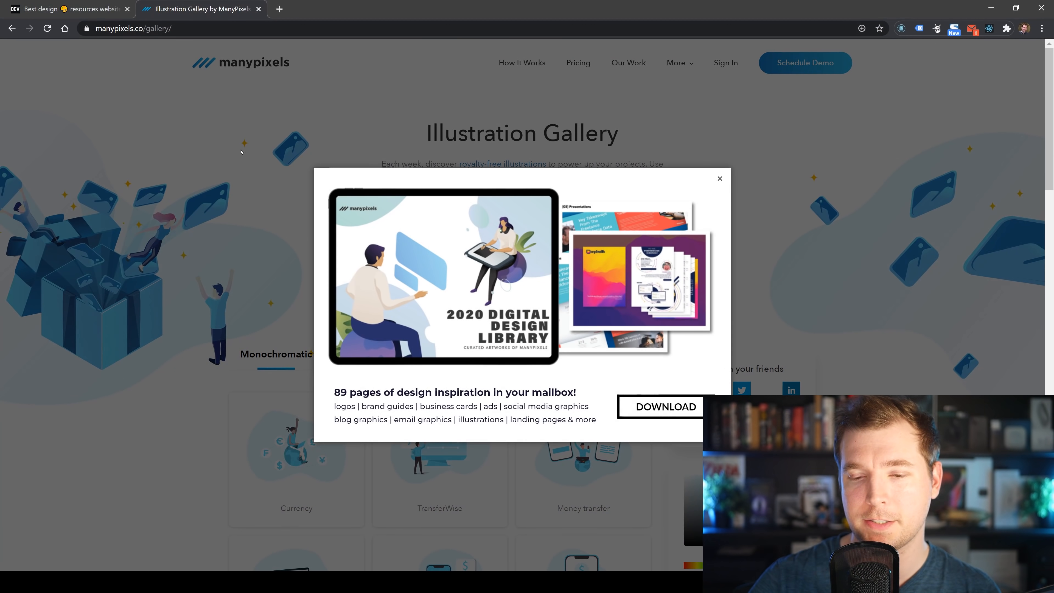
click(720, 178)
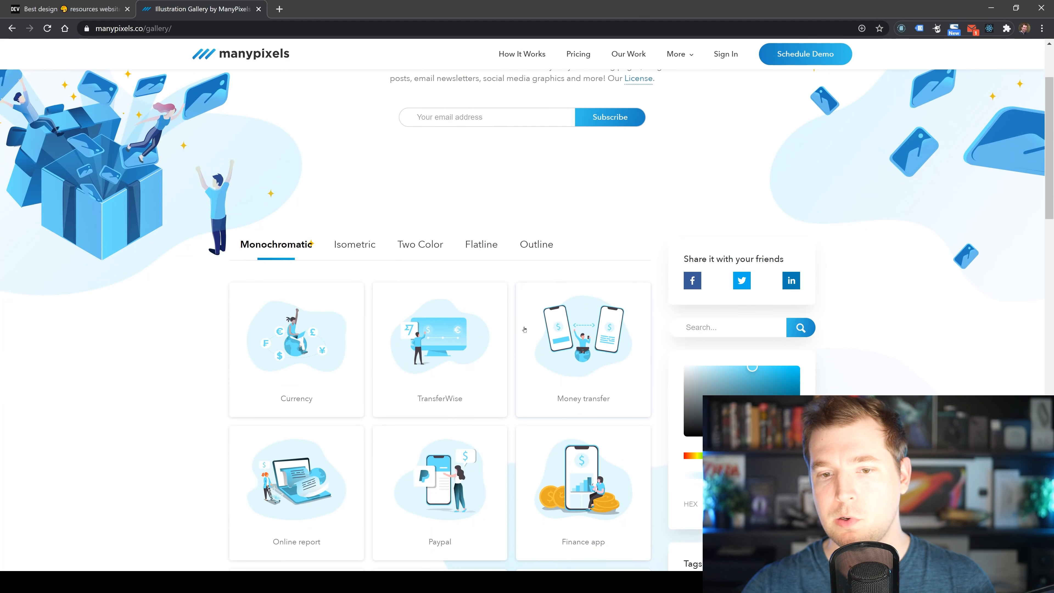
scroll(down, 3)
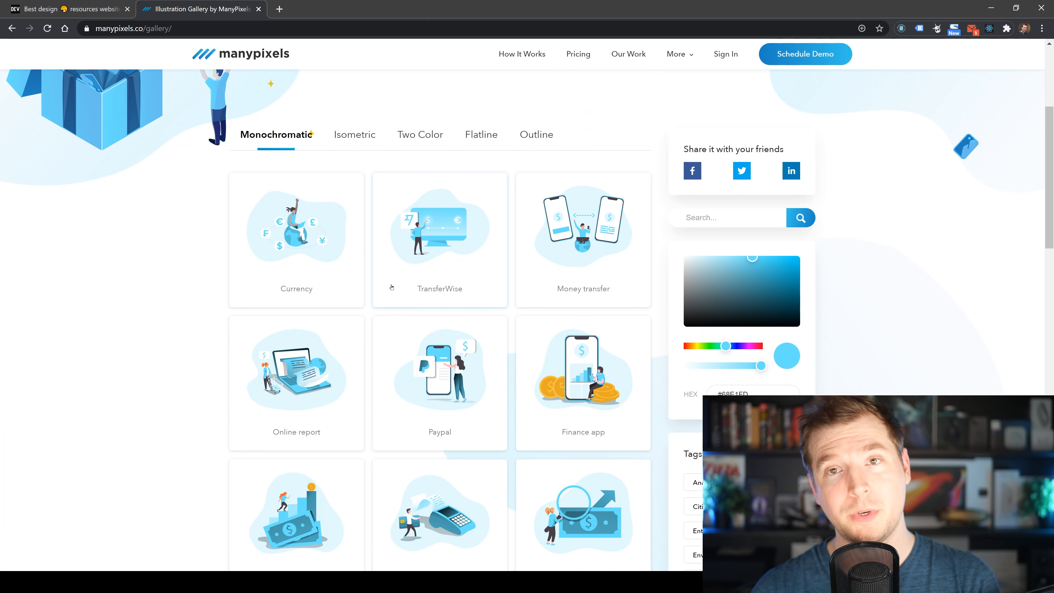
scroll(up, 3)
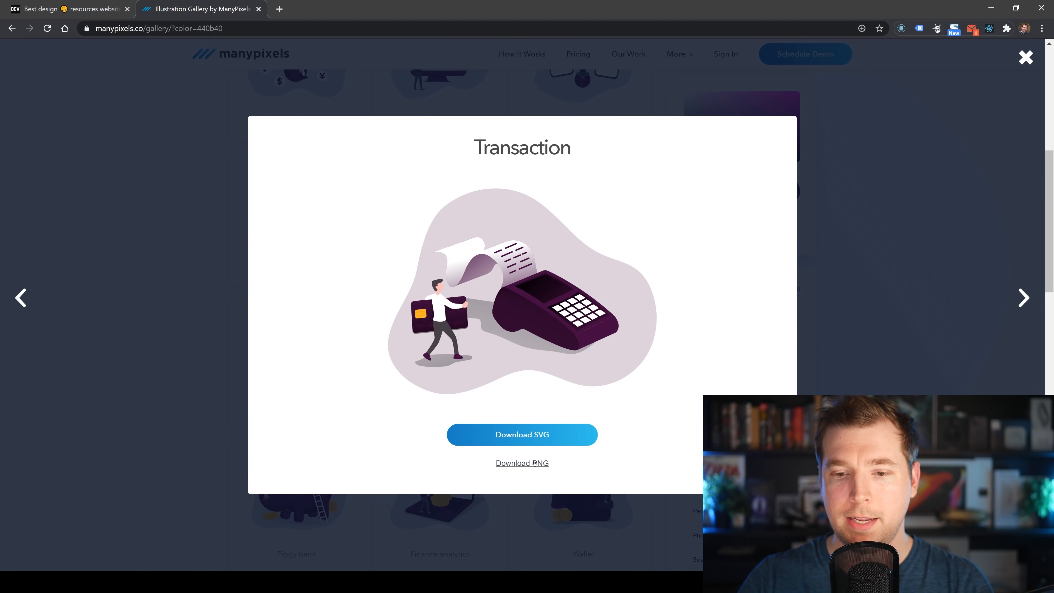
Close the Transaction illustration preview and browse the recoloured Marketing illustrations.
click(1025, 57)
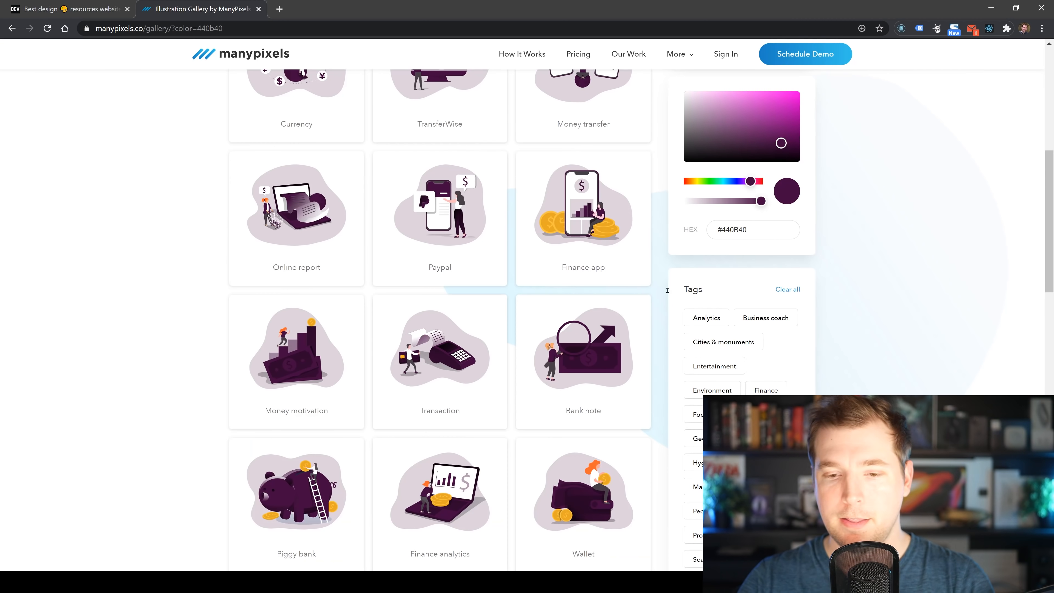
scroll(down, 3)
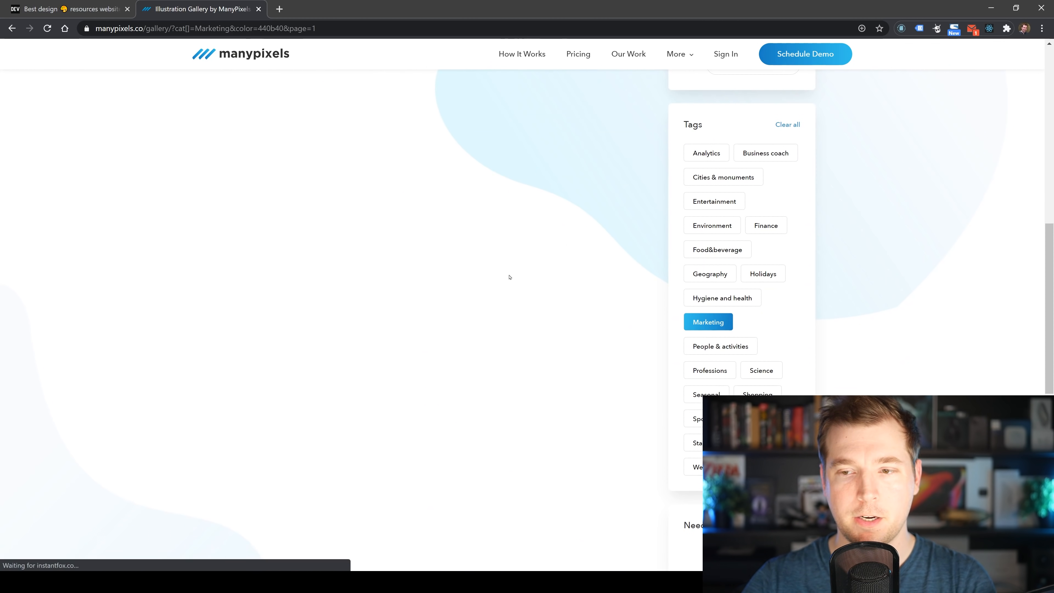
scroll(up, 3)
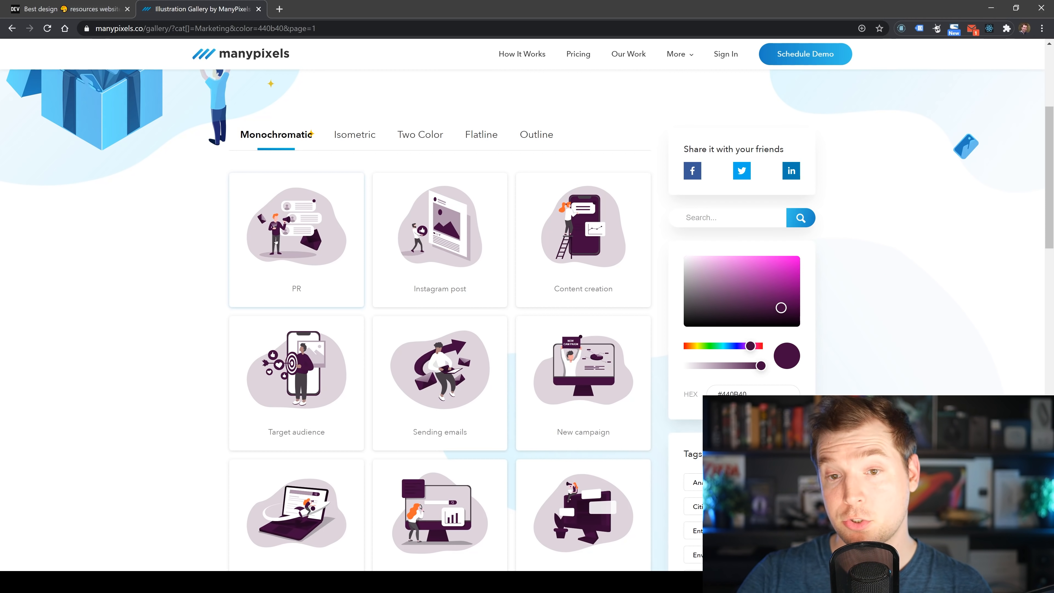
mouse_move(381, 367)
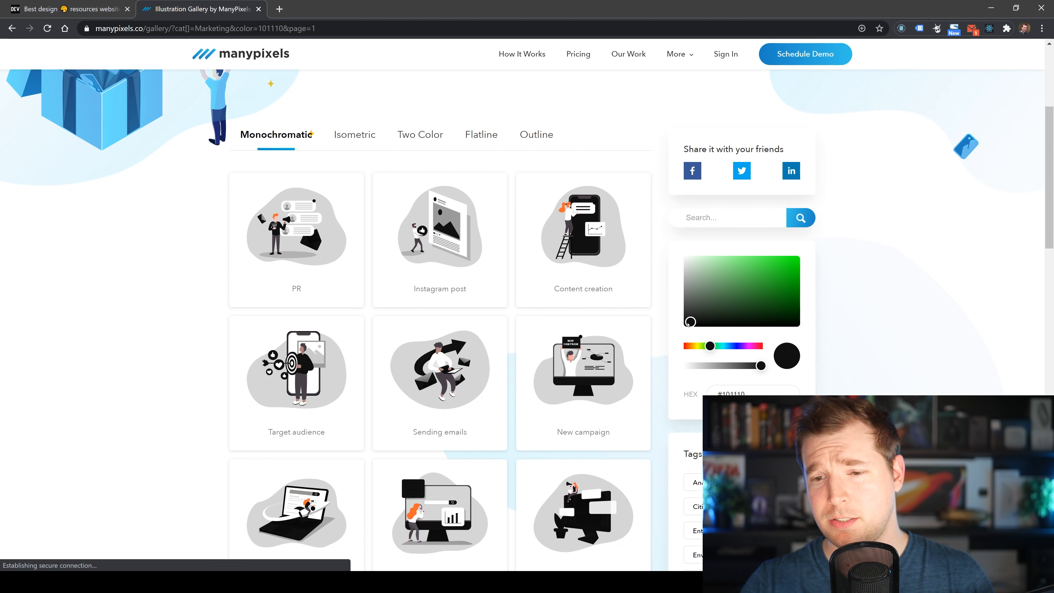
scroll(up, 3)
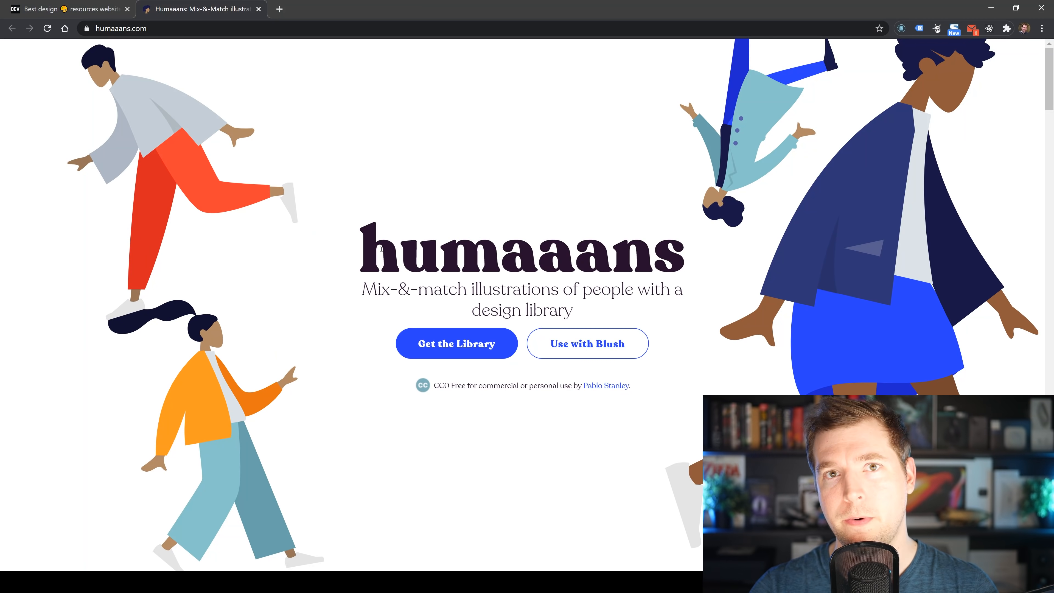
Scroll to the 'Design the humaaan body' demo and pick body, bottom and sitting options in its selectors.
scroll(down, 3)
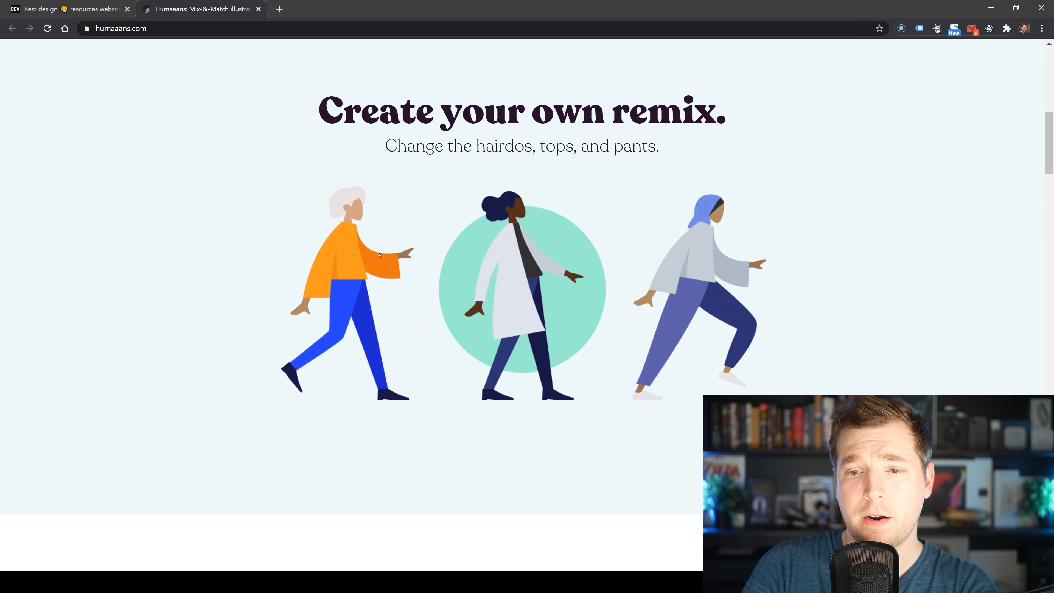
scroll(down, 3)
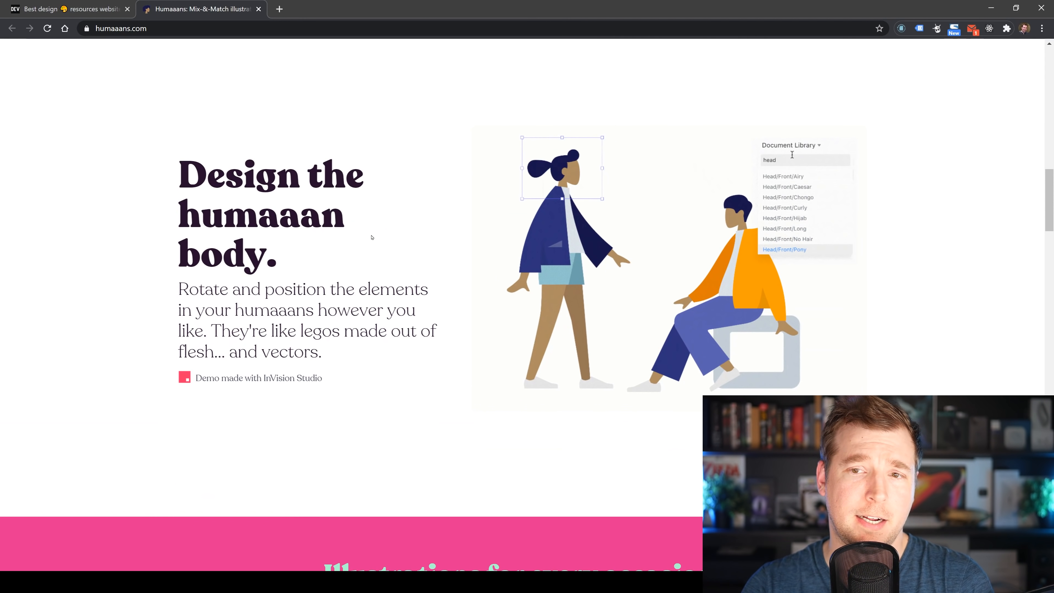
text(body)
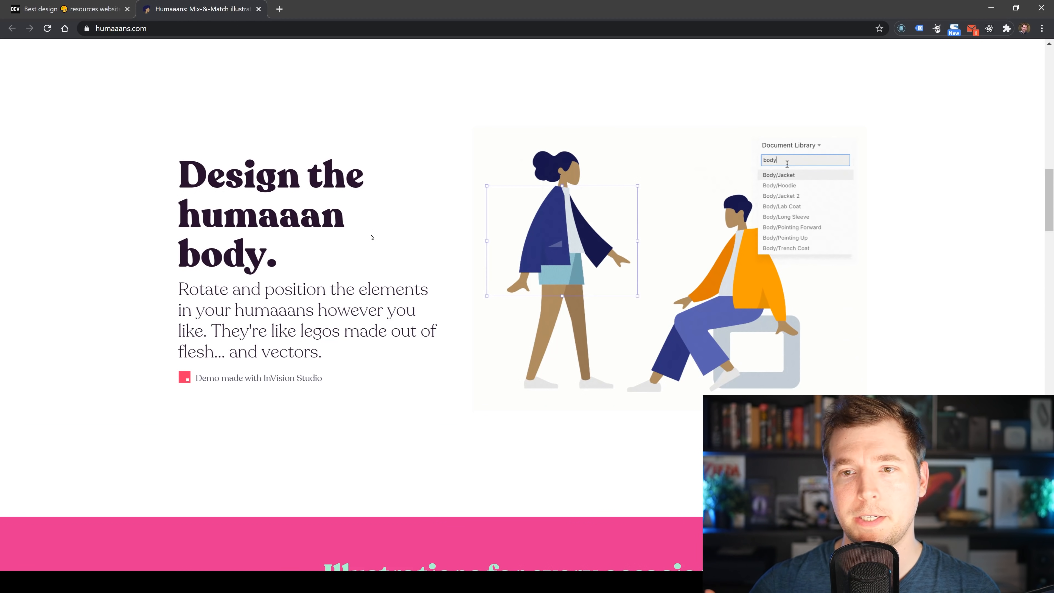
click(784, 250)
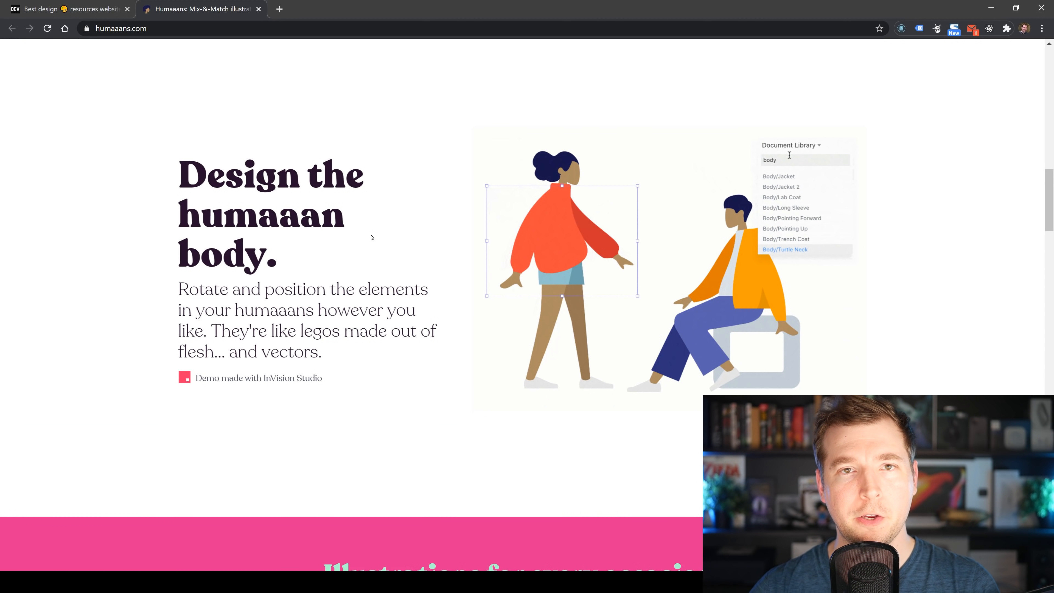
text(botto)
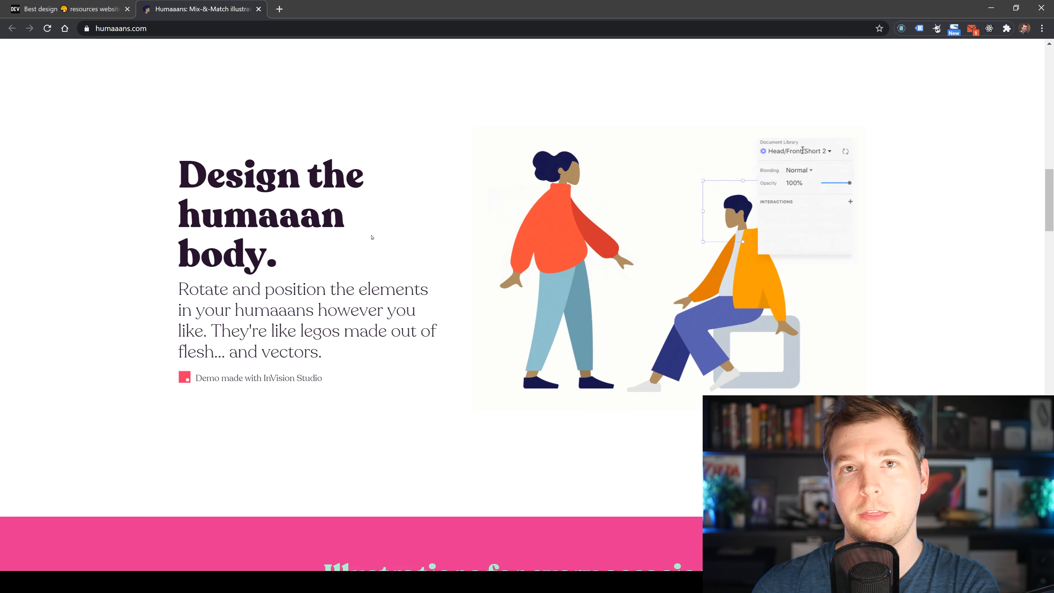
click(796, 150)
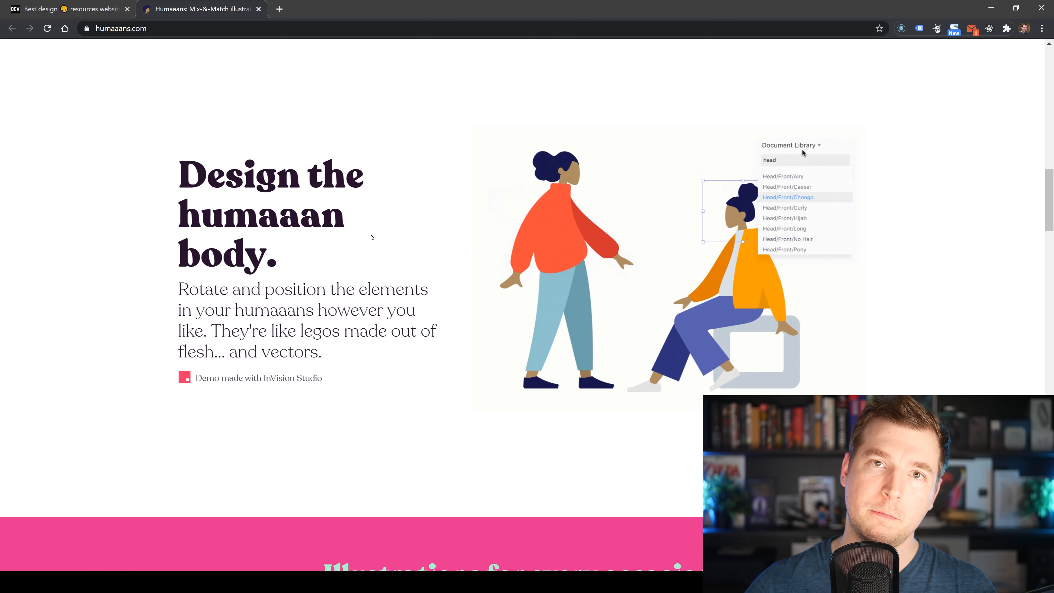
click(793, 197)
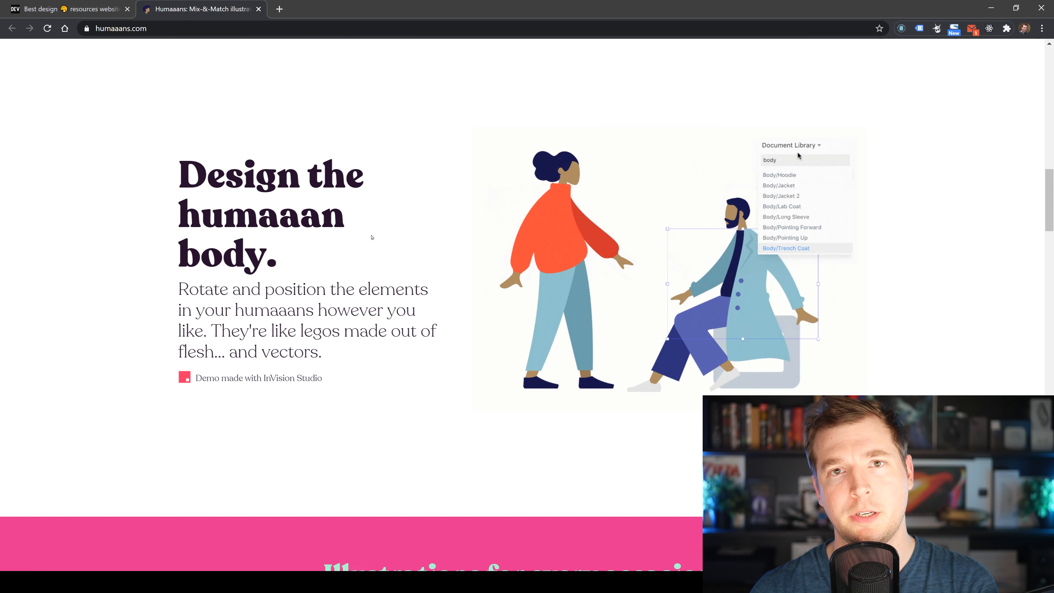
text(sit)
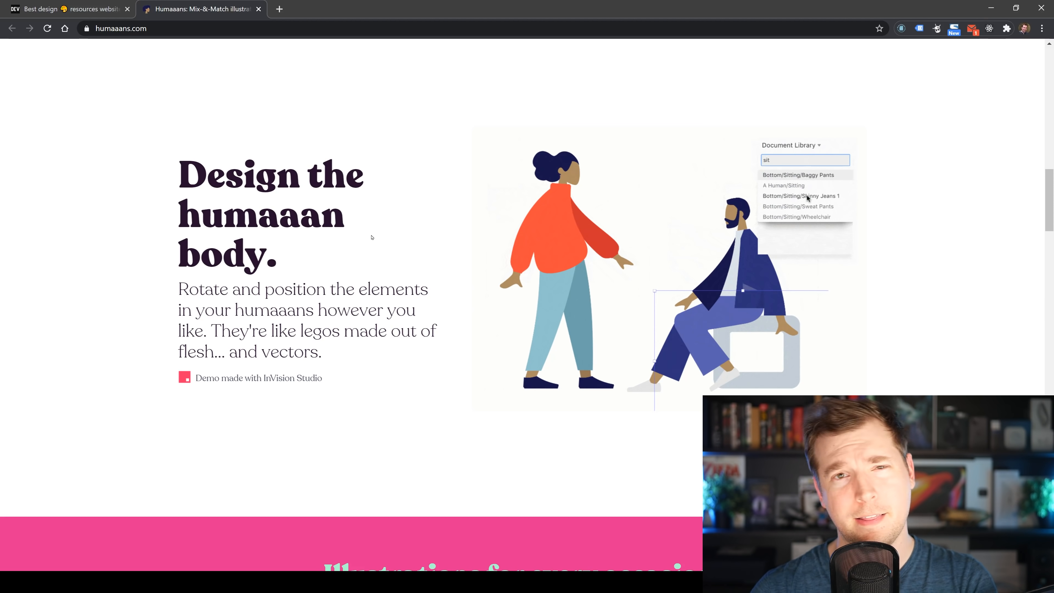
click(801, 195)
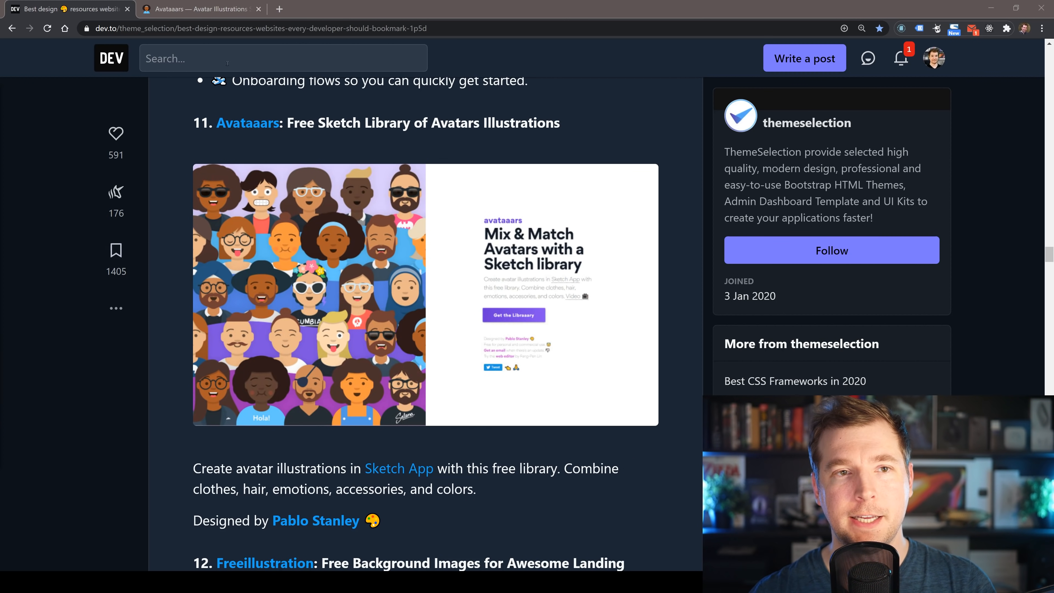
Open Avataaars and give the avatar Prescription01 glasses, a Blue02 winter hat and a Hoodie.
click(198, 9)
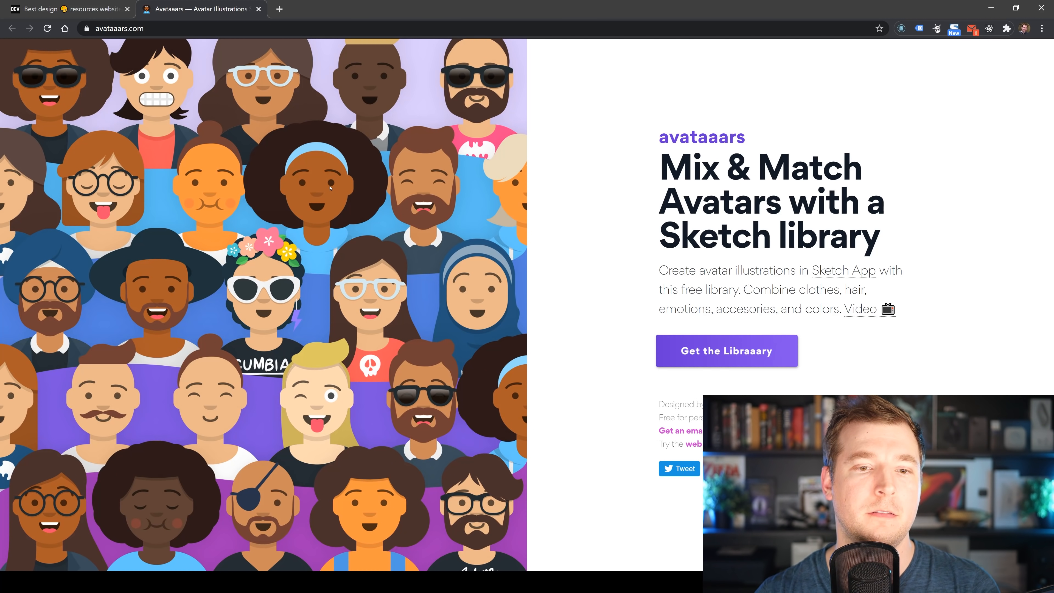
mouse_move(726, 350)
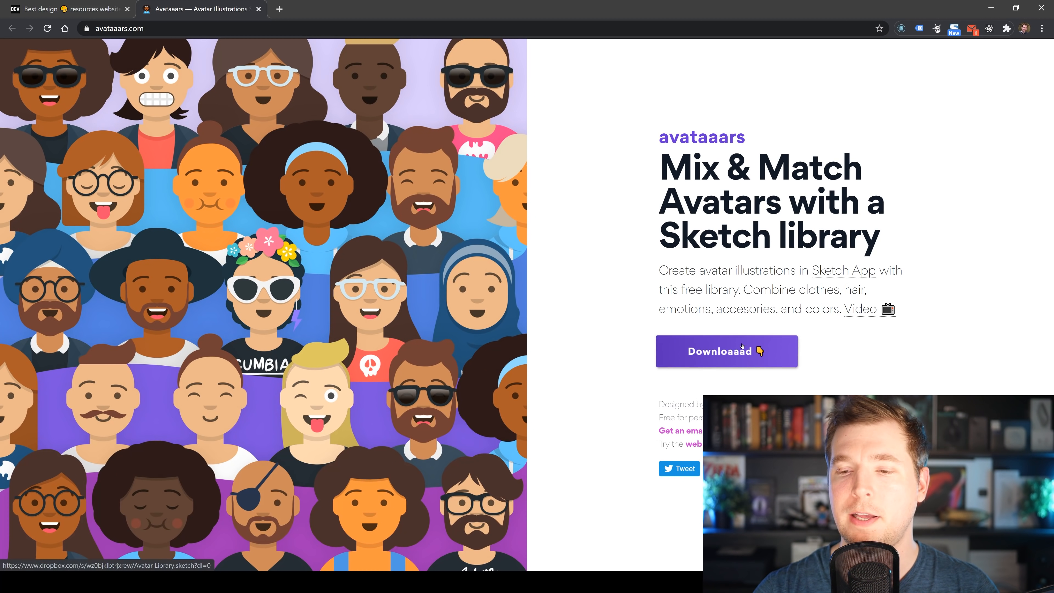
mouse_move(614, 279)
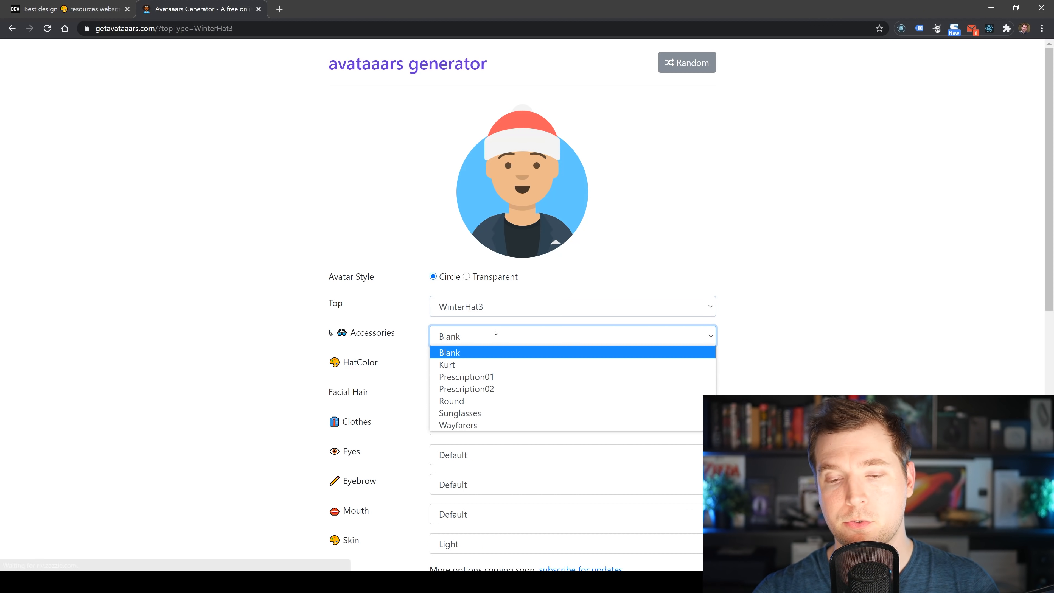
click(467, 377)
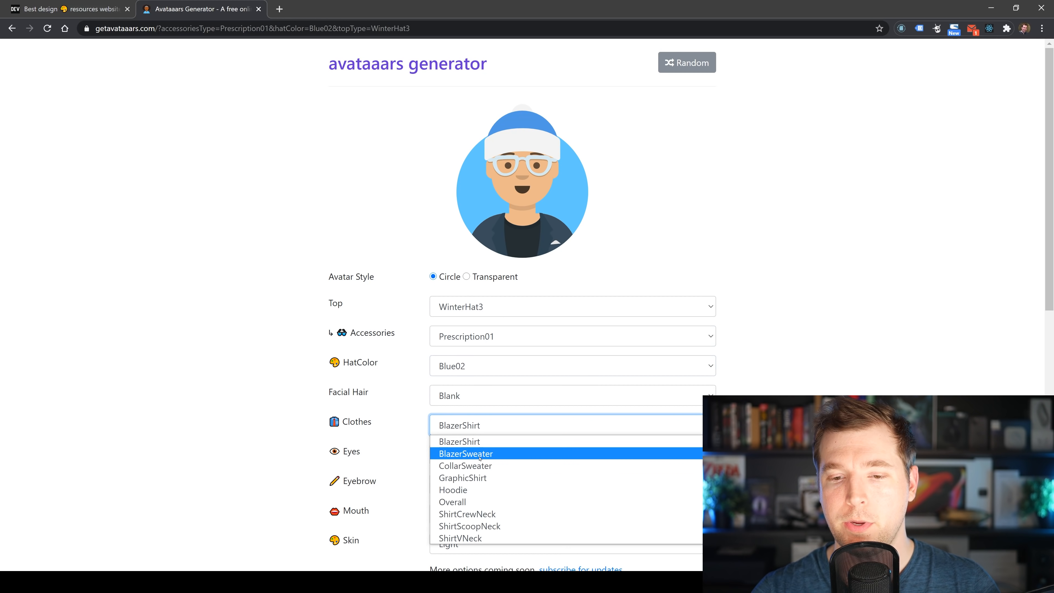
click(452, 491)
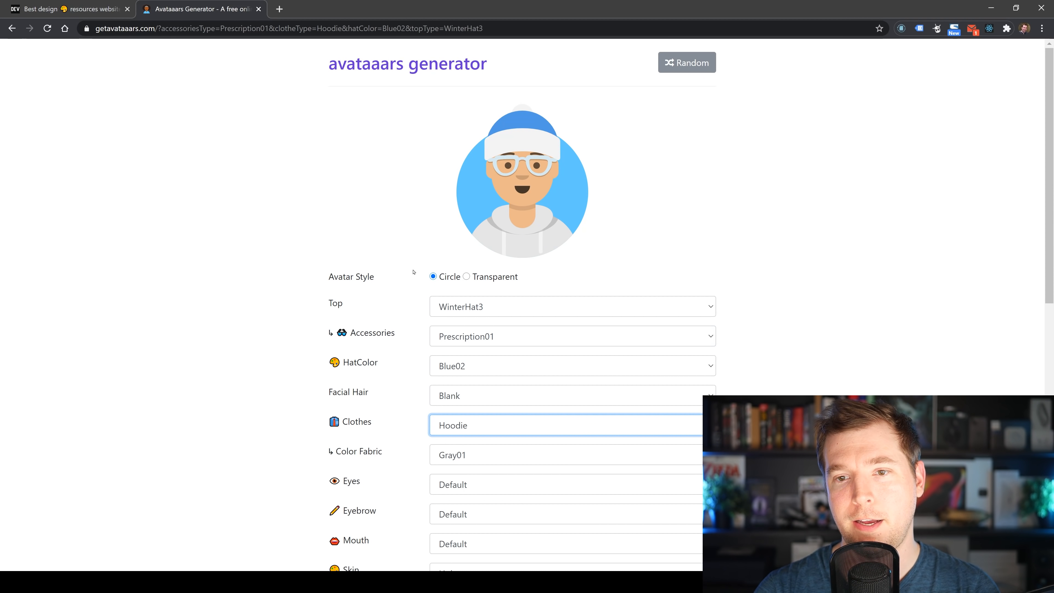
click(67, 9)
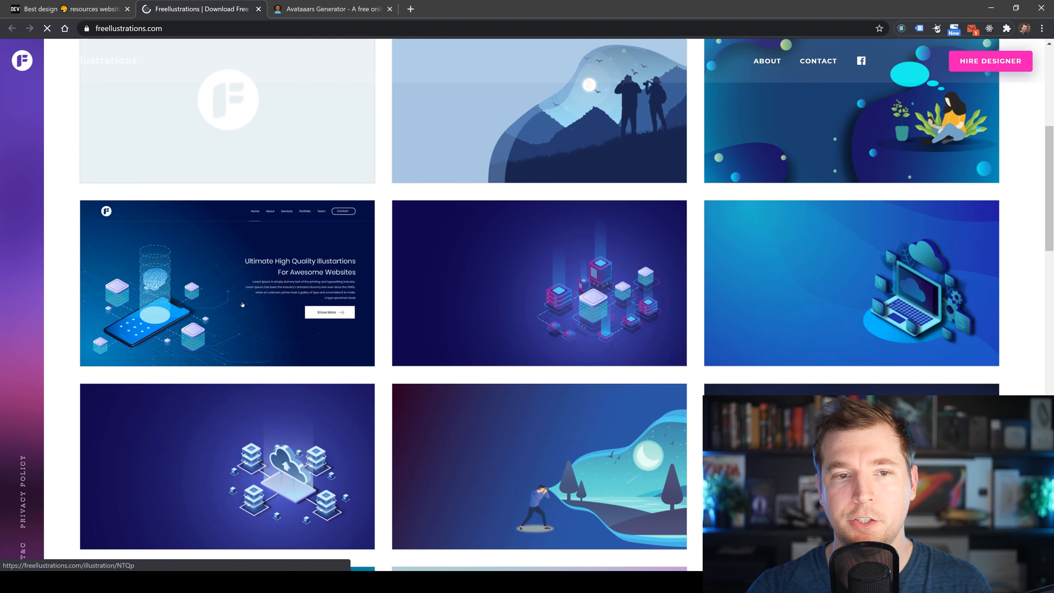
Scroll the Freellustrations gallery and the Music illustration's free and premium download table.
scroll(down, 3)
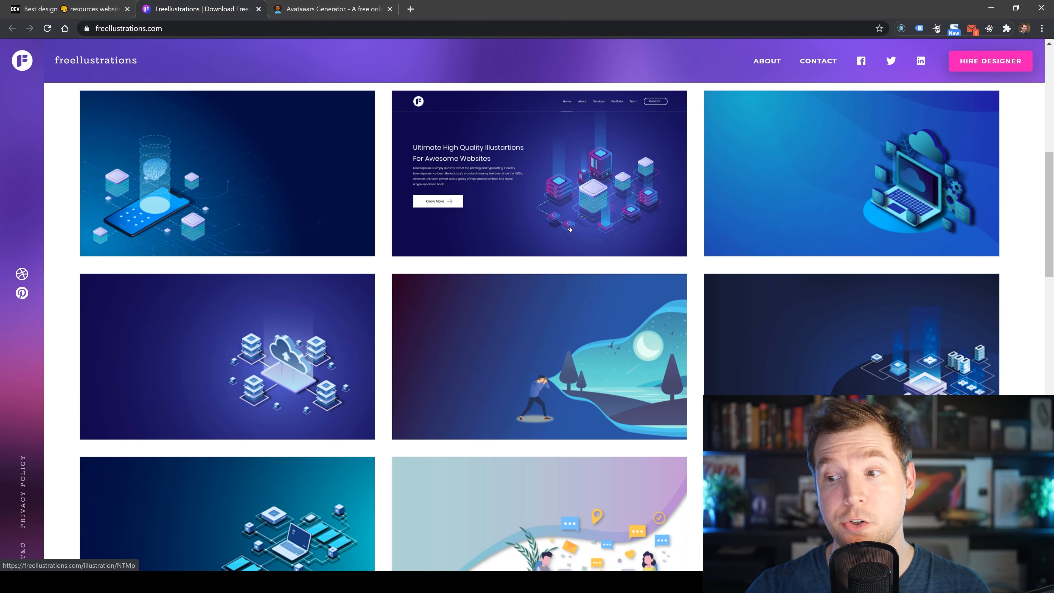
scroll(down, 3)
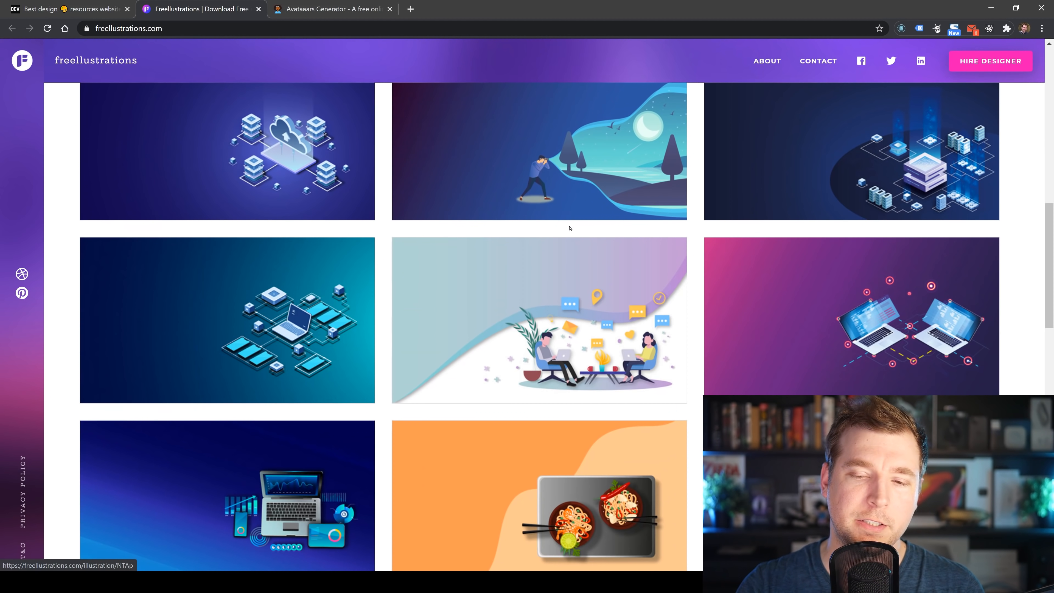
scroll(down, 3)
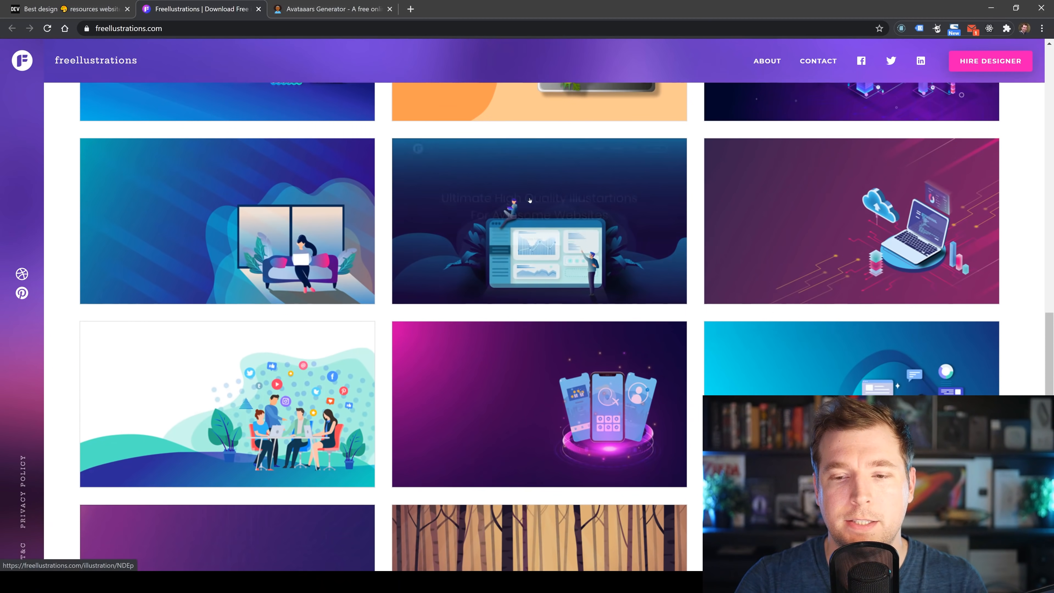
scroll(down, 3)
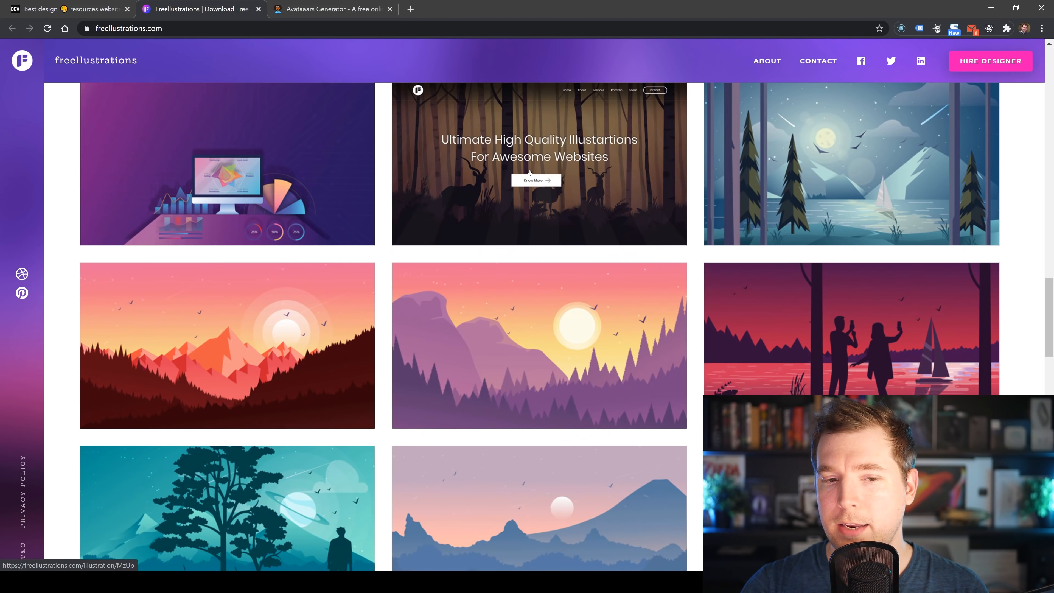
scroll(down, 3)
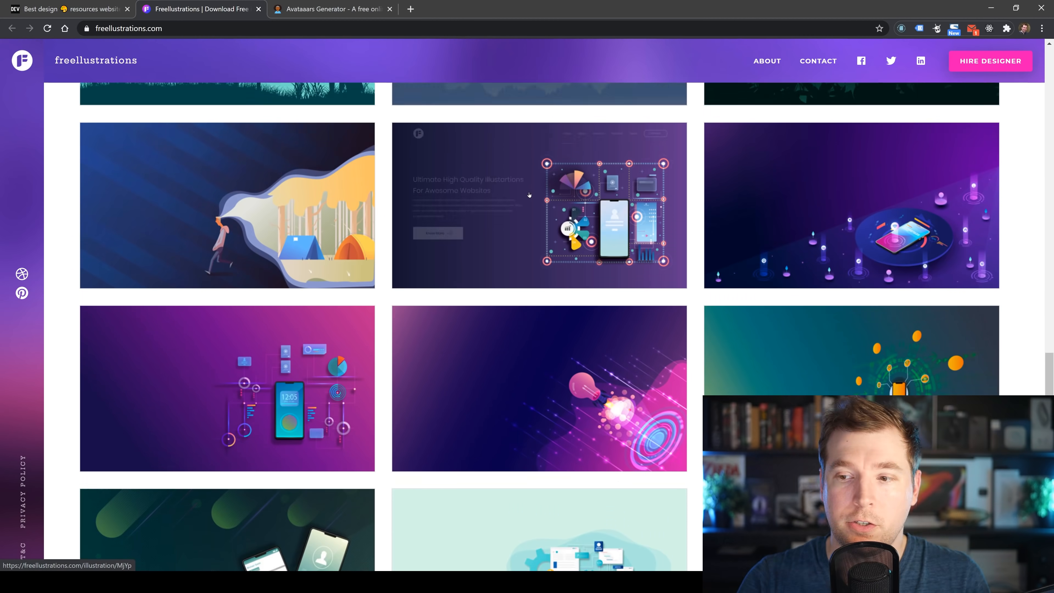
scroll(down, 3)
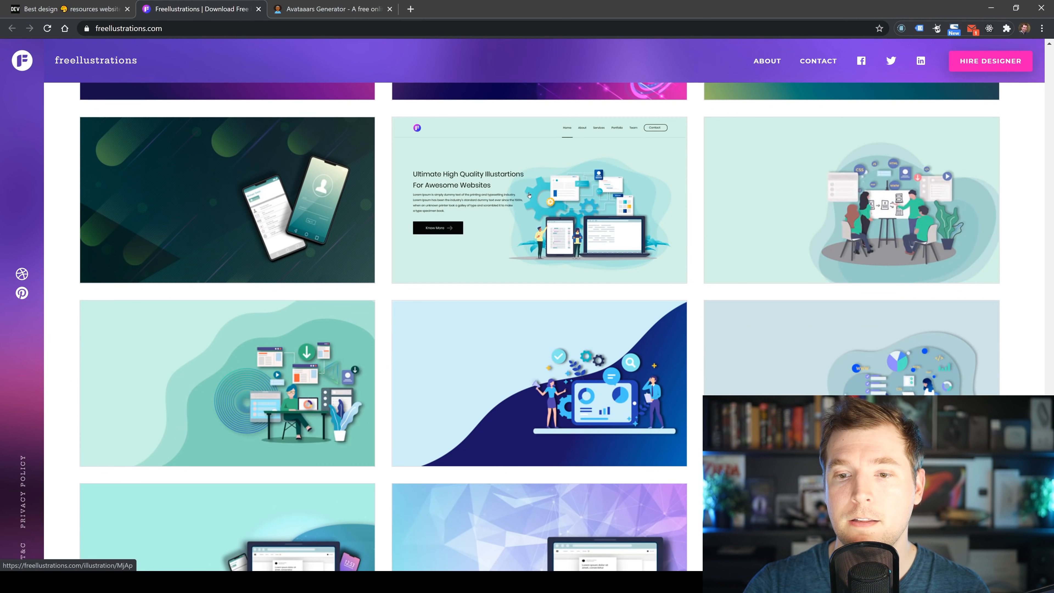
scroll(down, 3)
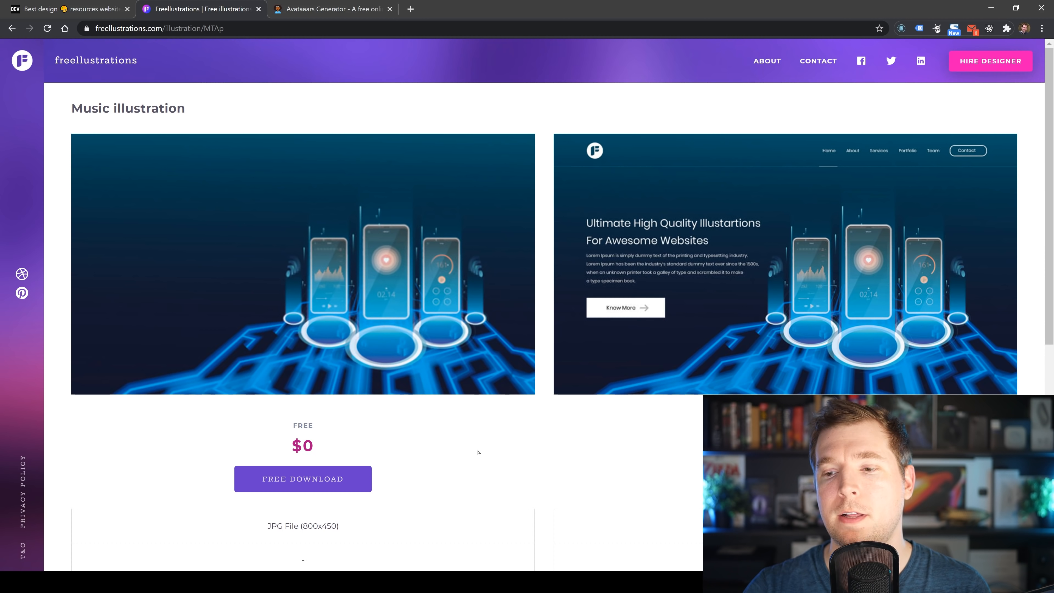
mouse_move(311, 511)
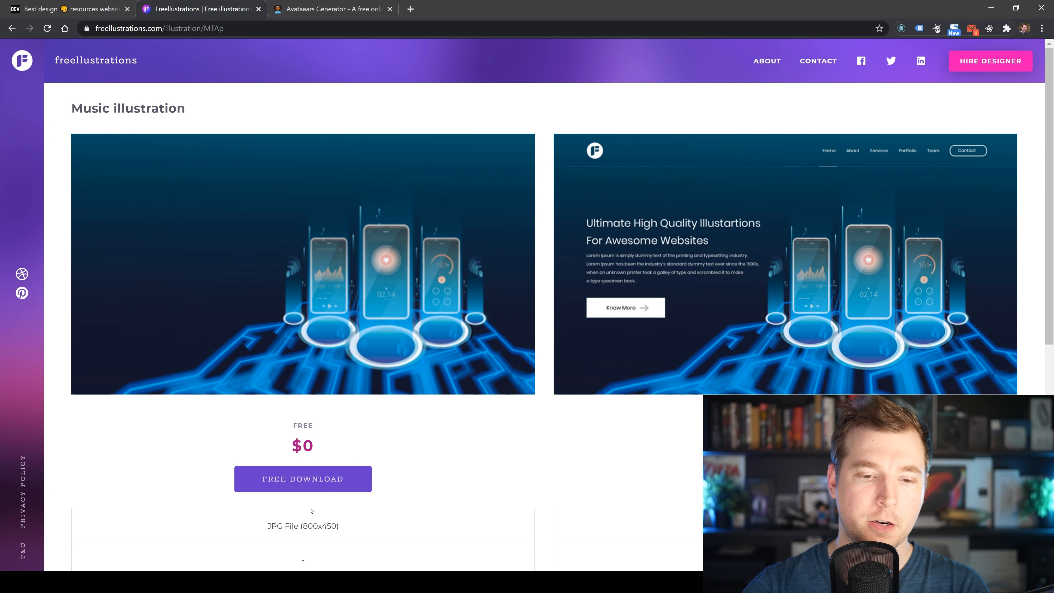
scroll(down, 3)
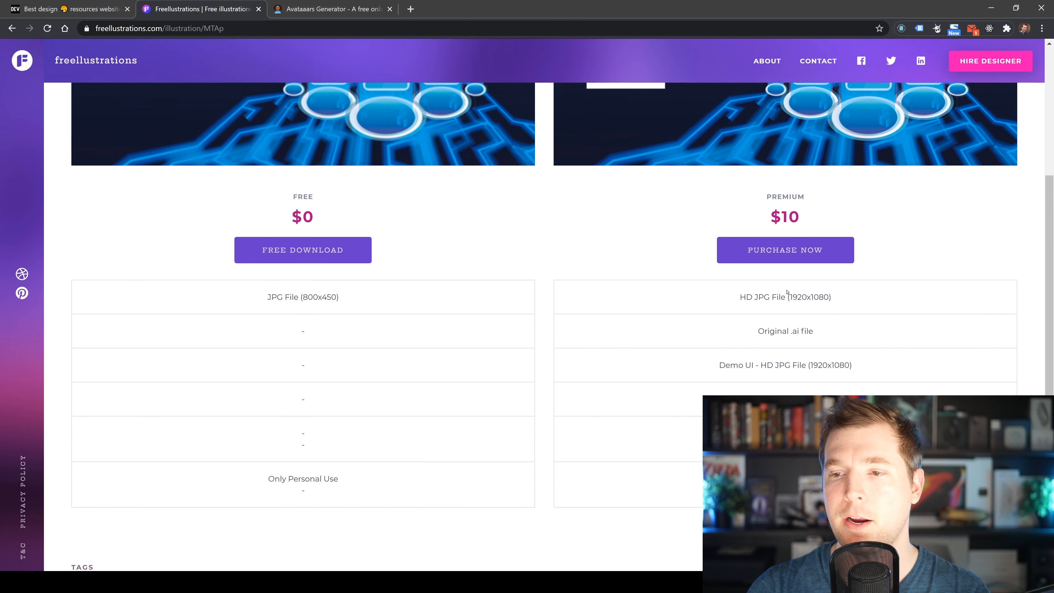
scroll(up, 3)
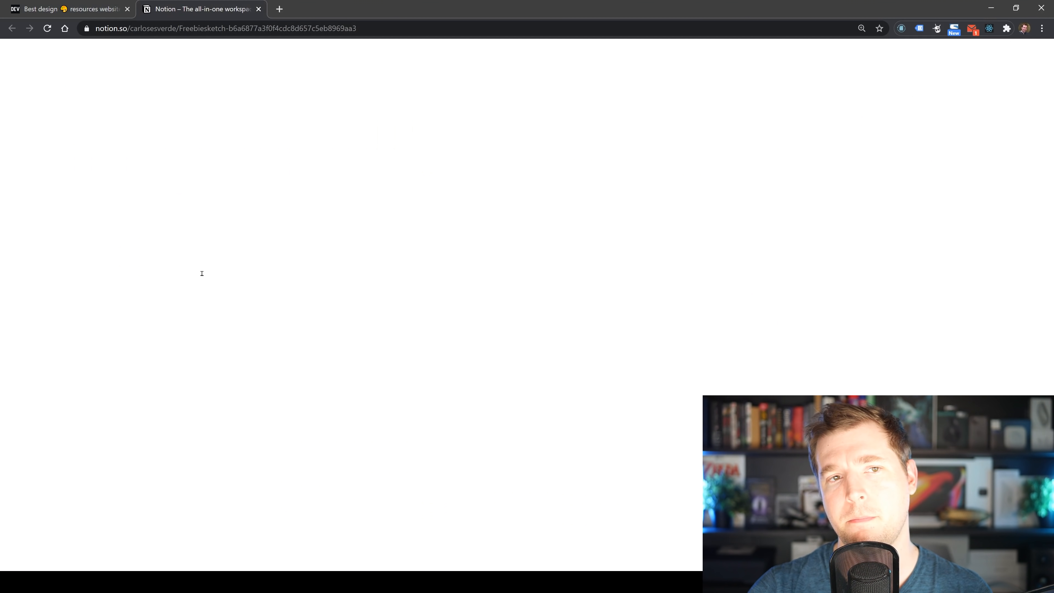
Open Freebiesketch's Resources gallery, scroll its UI kit cards and open the Heroicons entry.
click(67, 9)
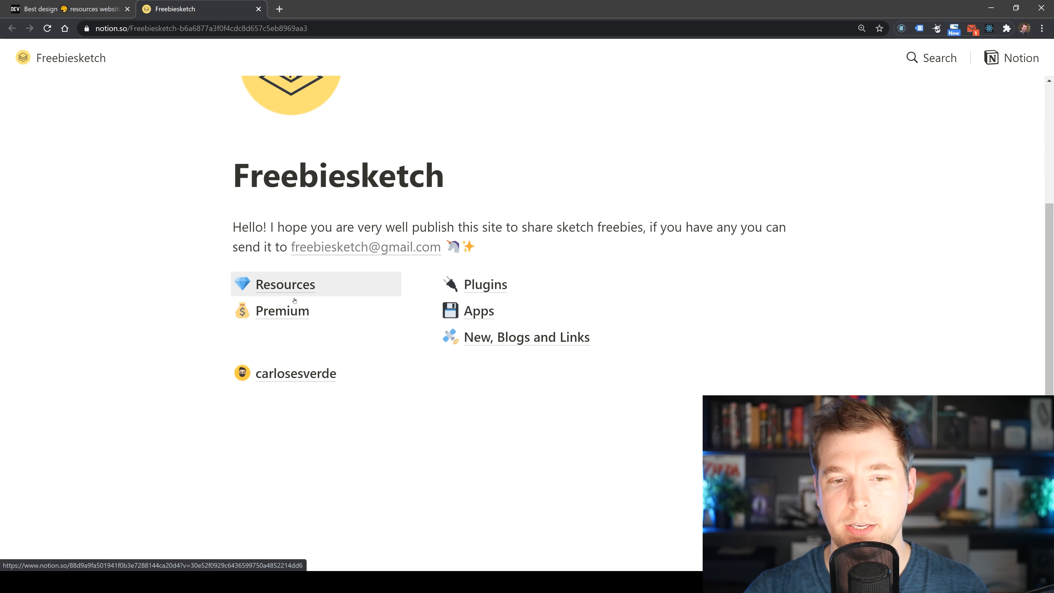
mouse_move(536, 373)
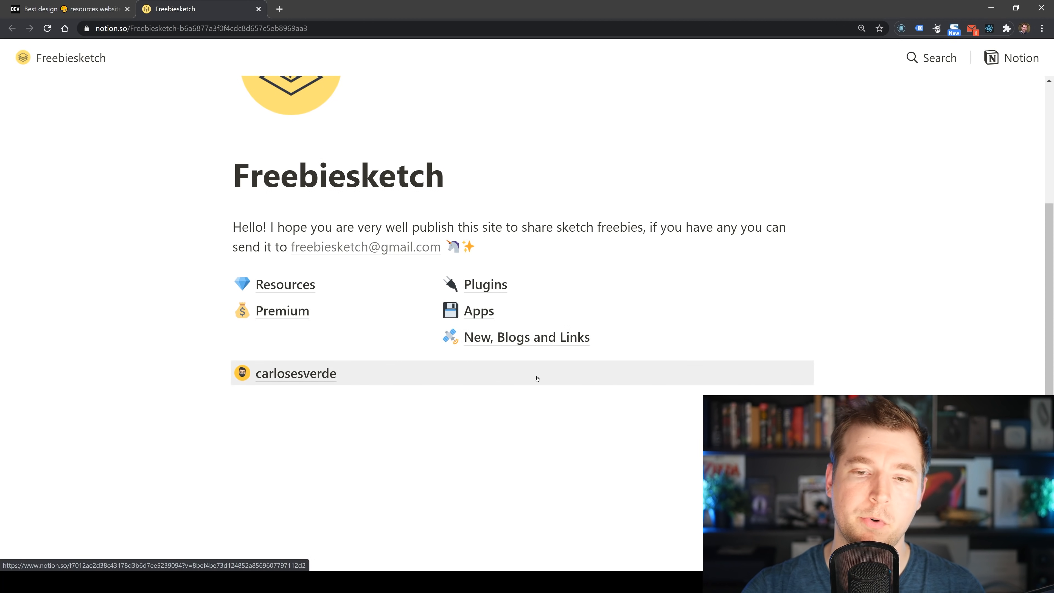
click(284, 284)
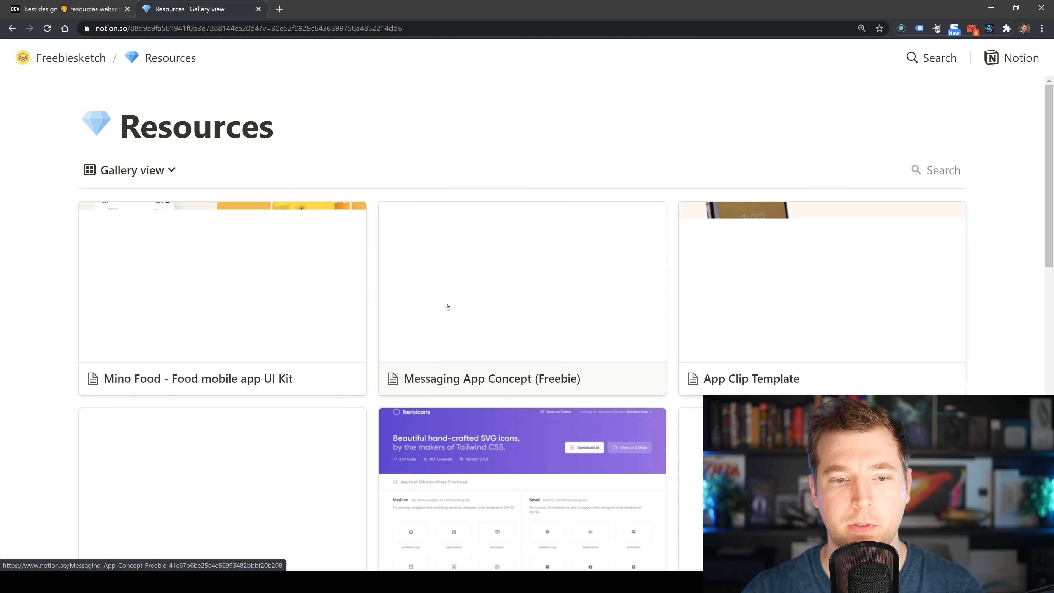
scroll(down, 3)
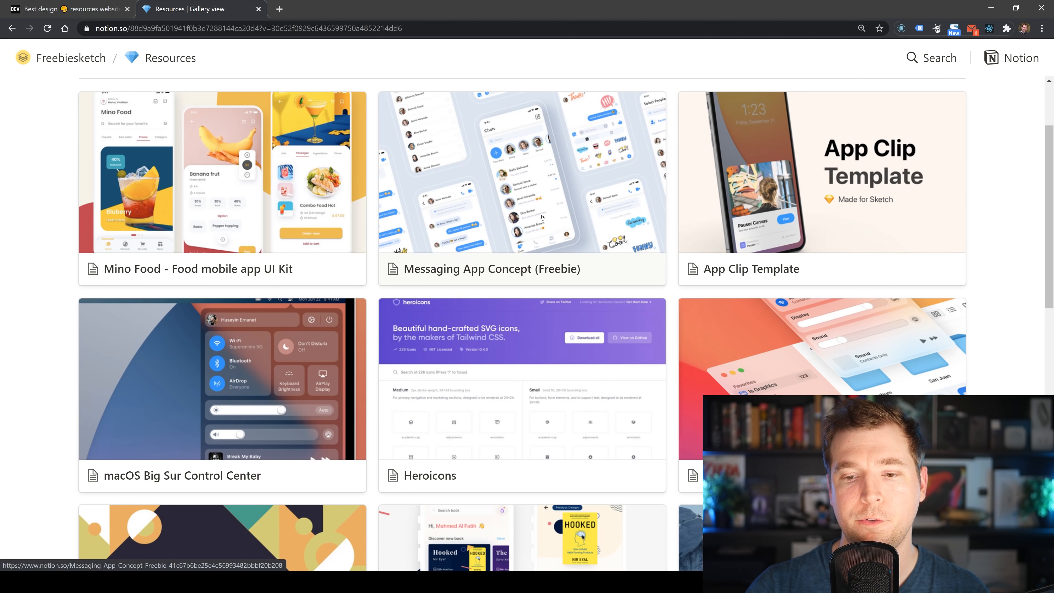
scroll(down, 3)
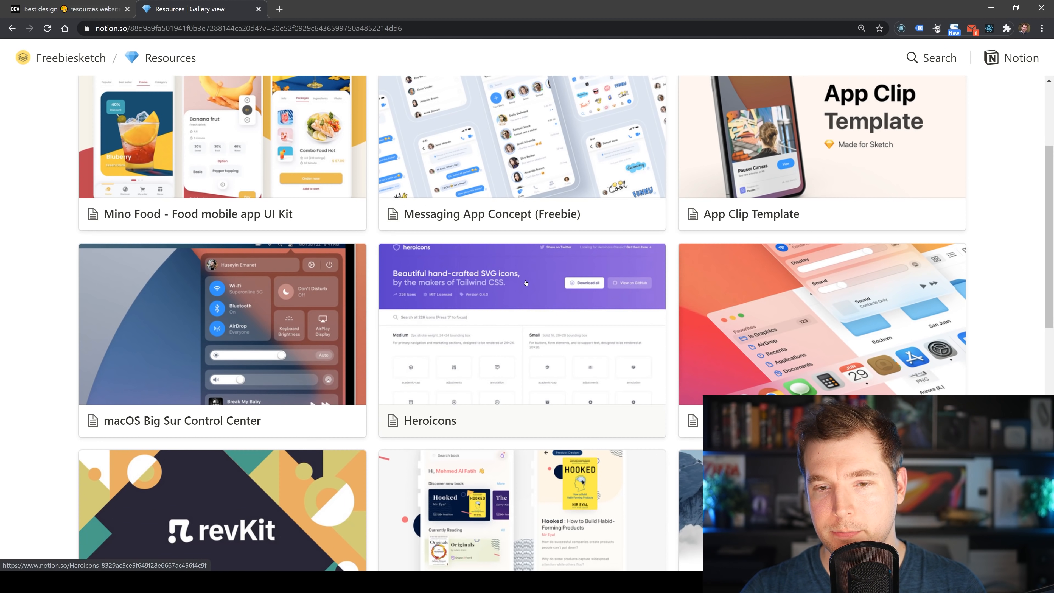
click(521, 281)
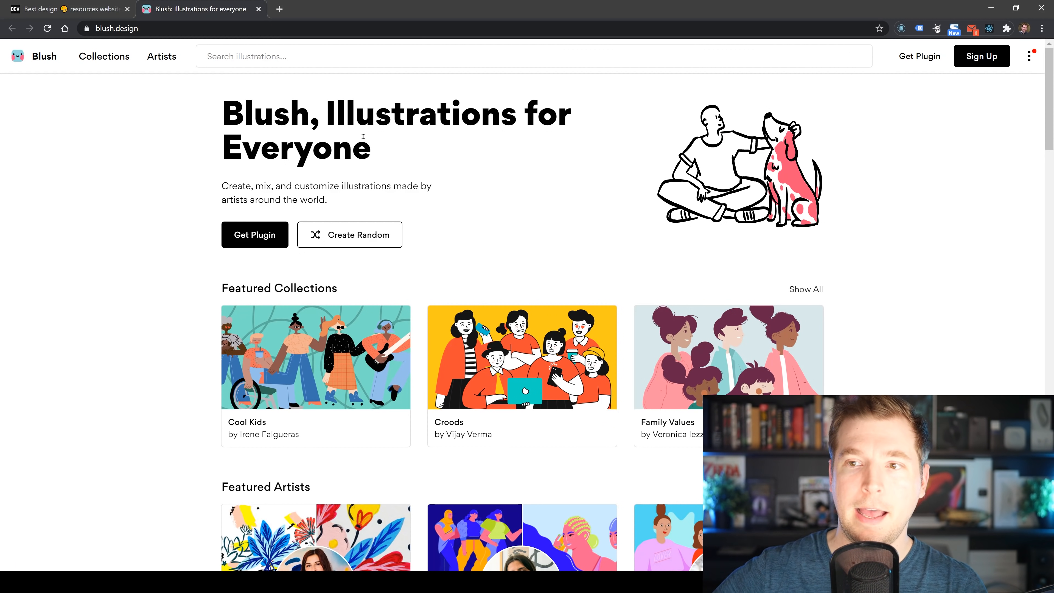
mouse_move(359, 99)
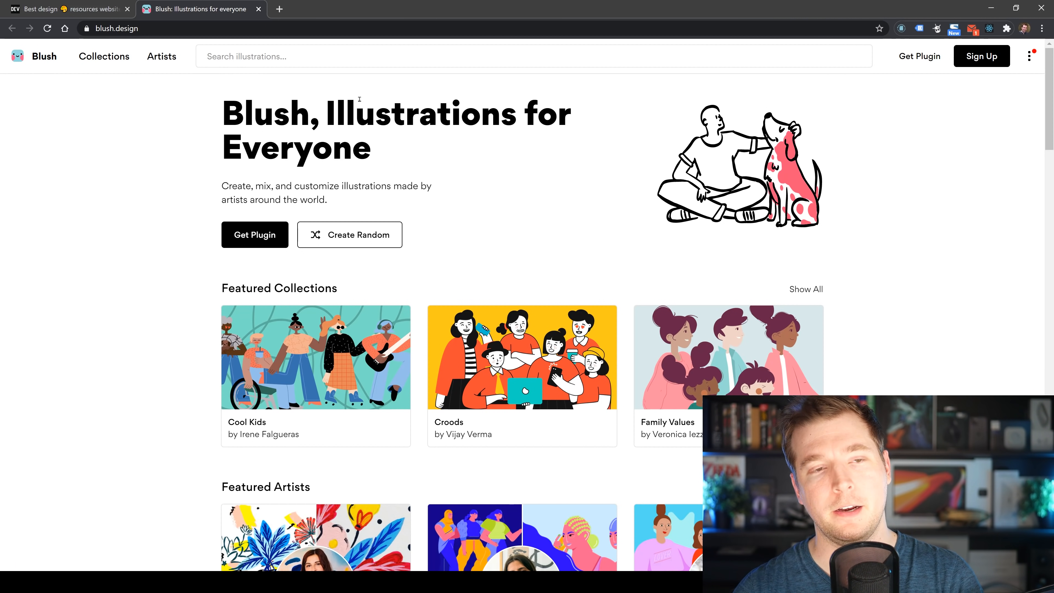
Browse Blush's Artists and Collections pages, opening the Fancy Plants collection and one of its scenes.
click(161, 56)
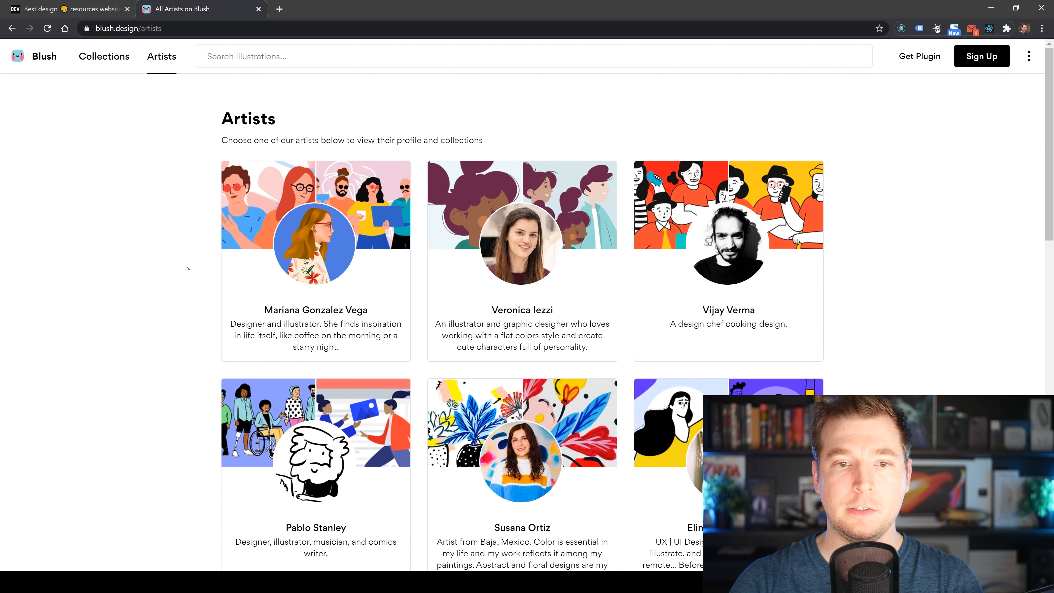
click(103, 56)
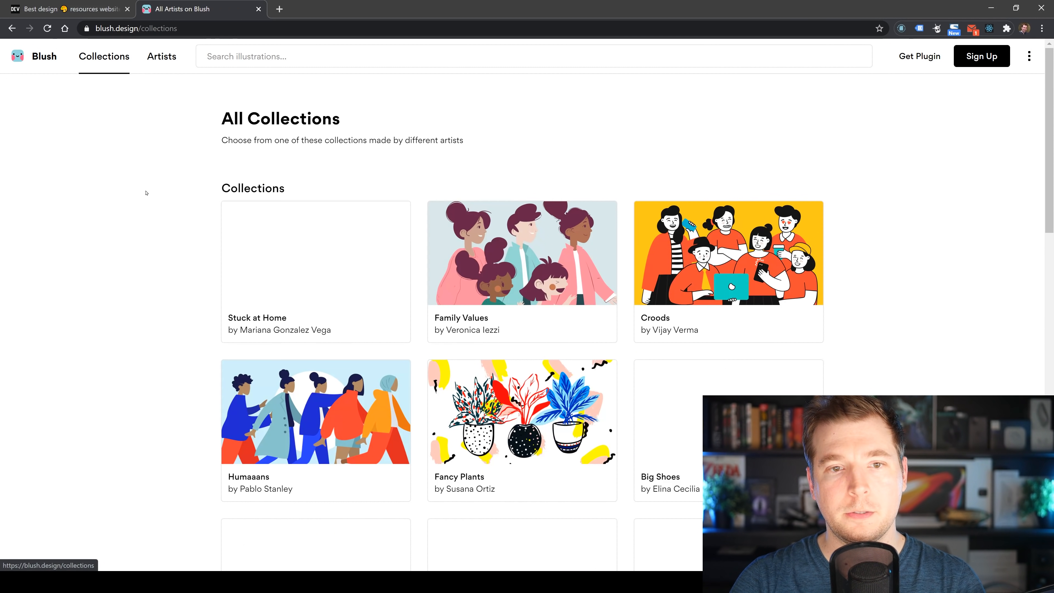
scroll(down, 3)
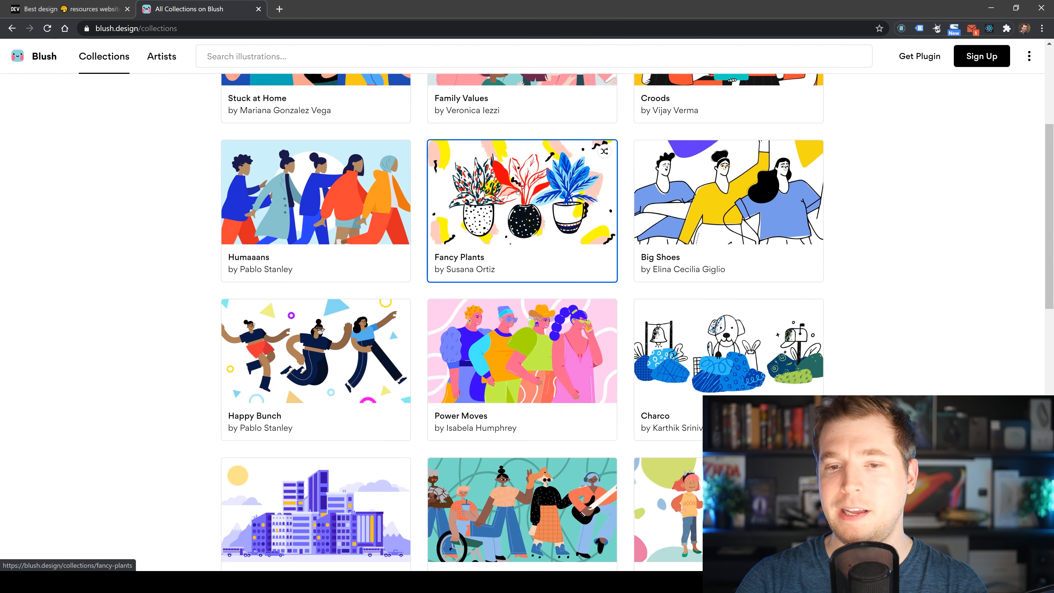
click(521, 191)
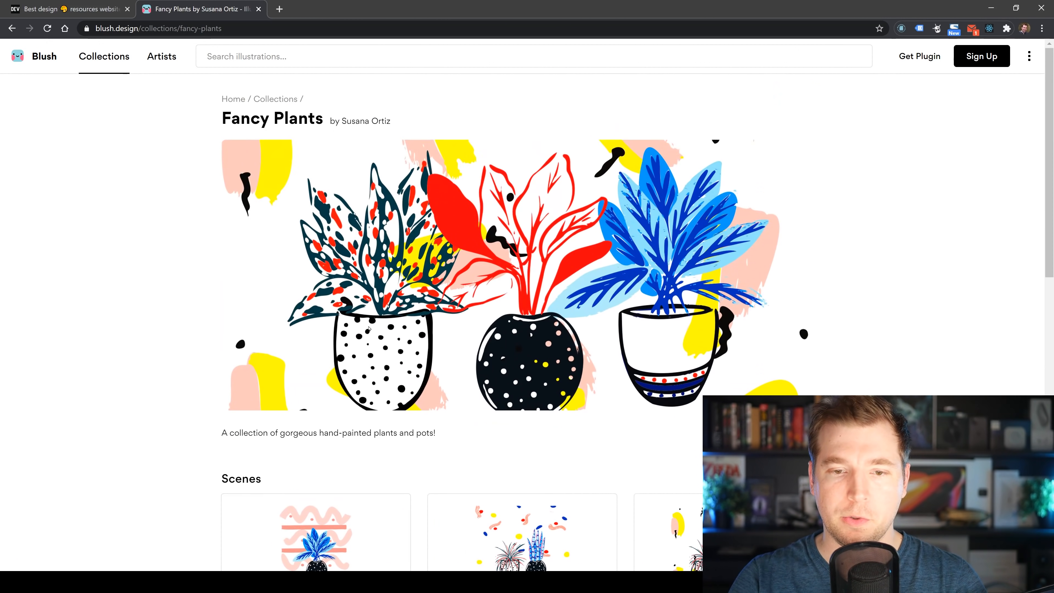
click(315, 538)
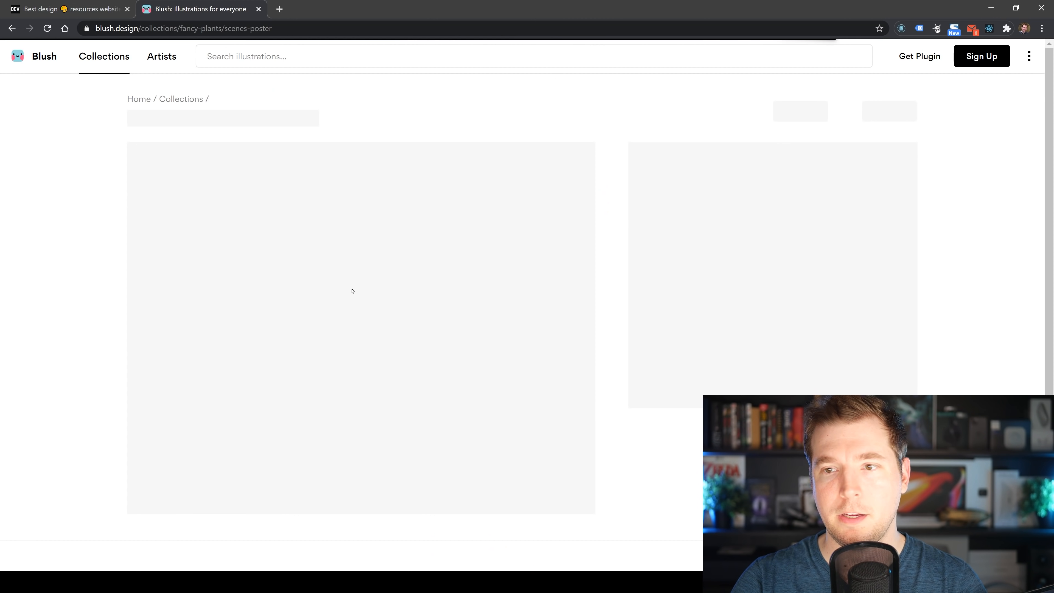
click(881, 111)
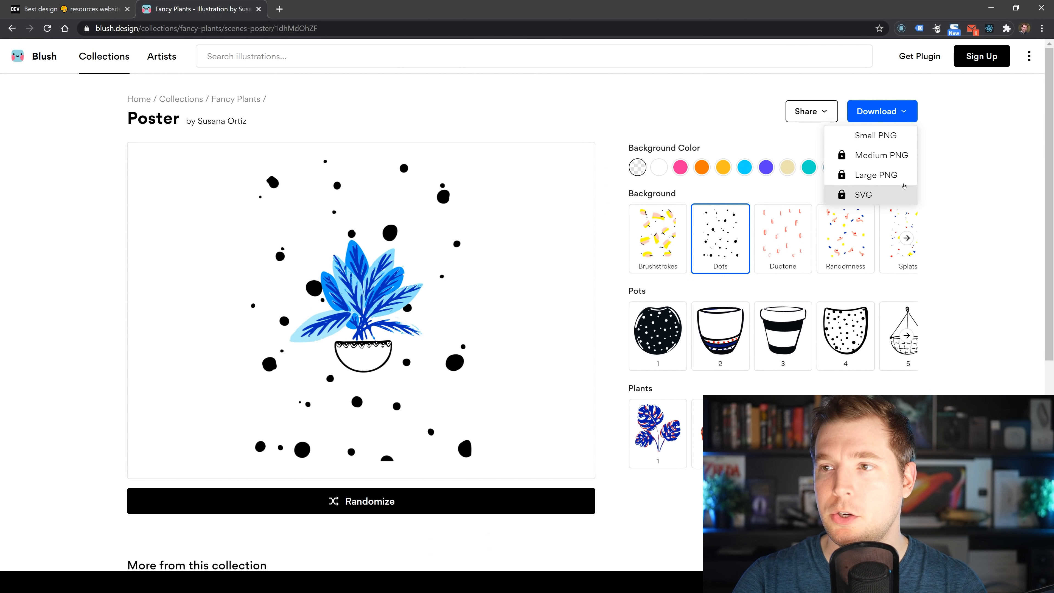
mouse_move(875, 135)
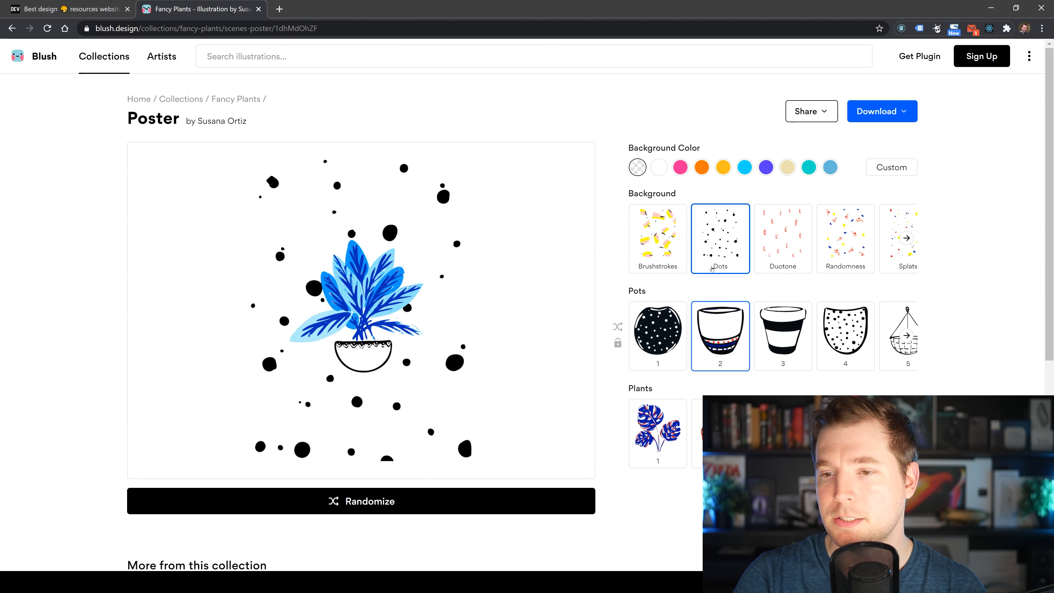
click(782, 238)
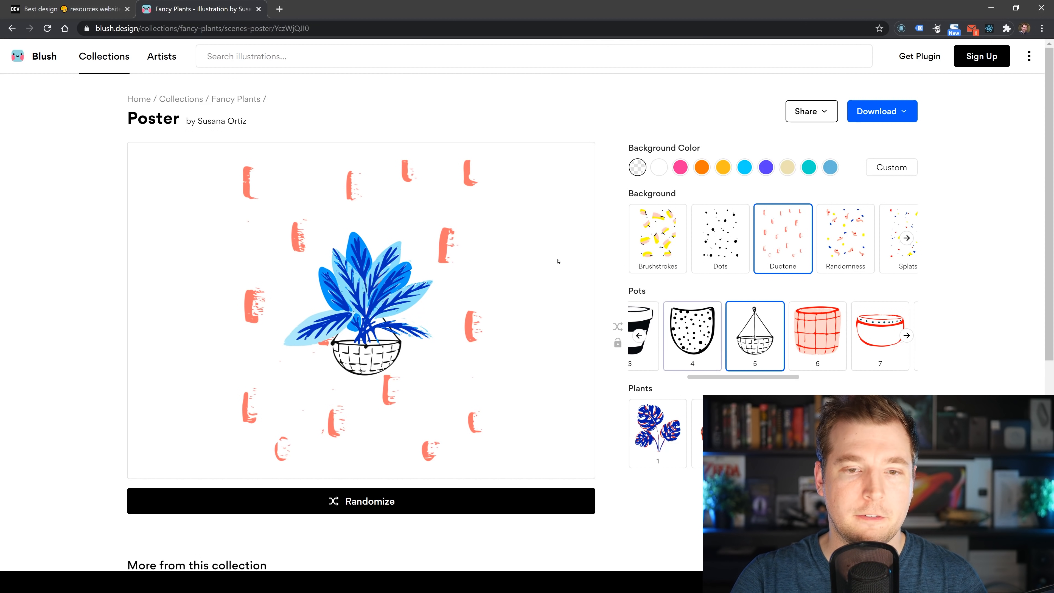
Open the food illustrator's profile, The Munchies collection and its Beverage illustration, swapping the drink variant.
click(161, 57)
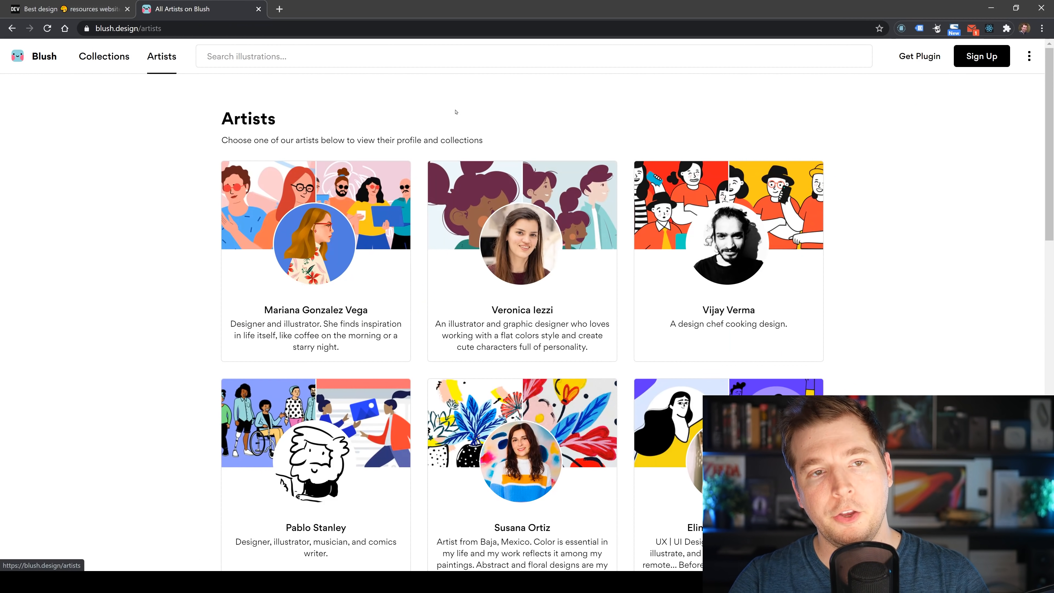
scroll(down, 3)
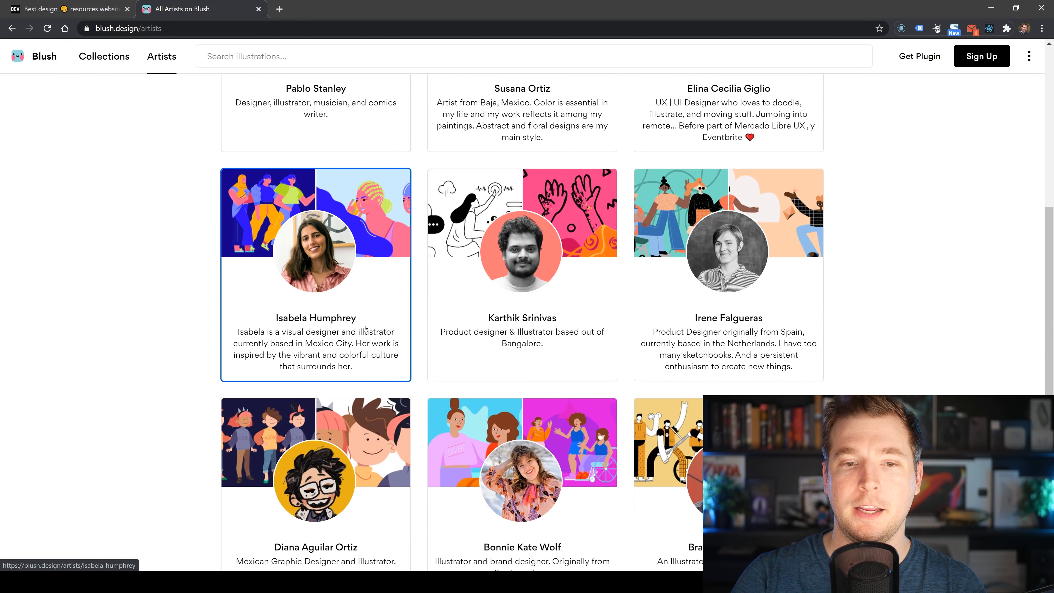
scroll(down, 3)
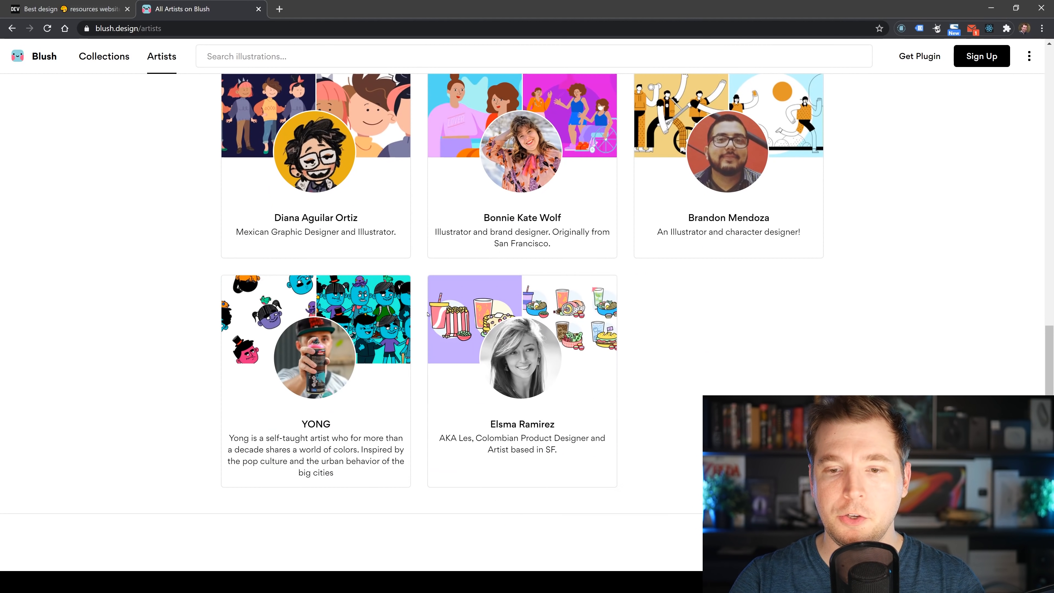
click(522, 357)
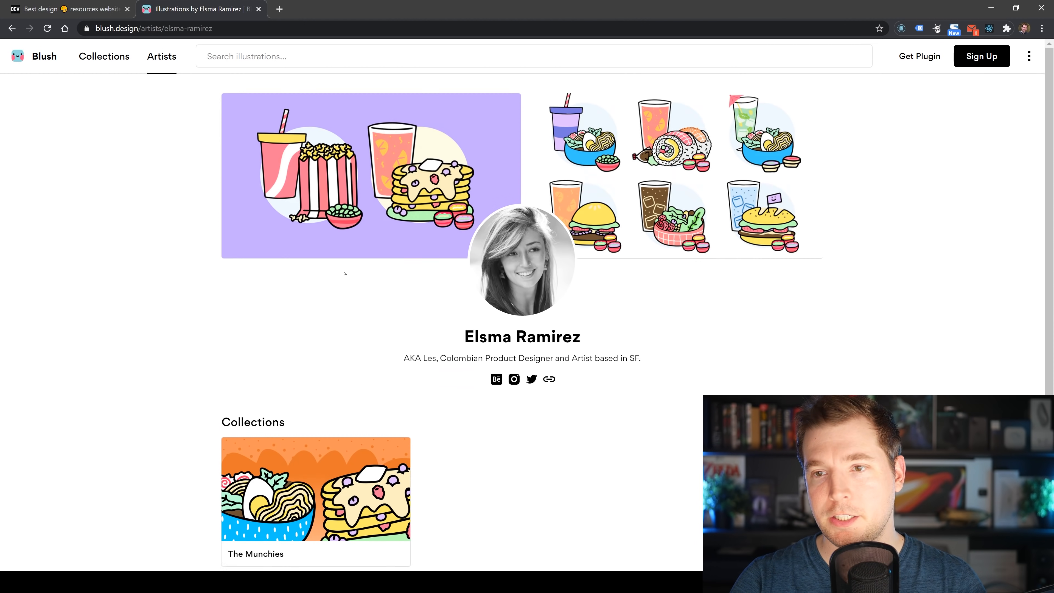
click(314, 501)
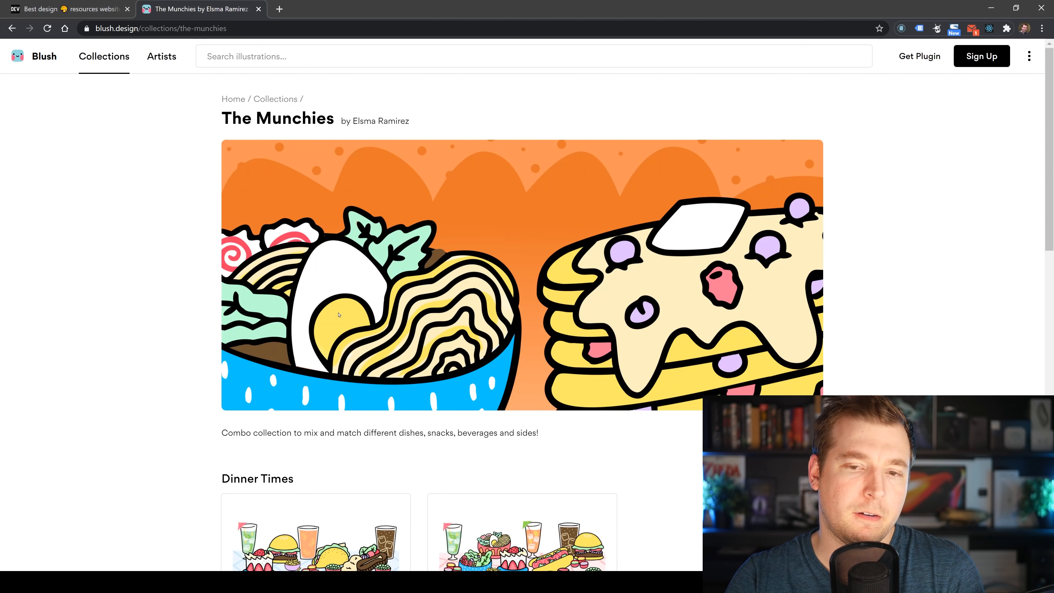
scroll(down, 3)
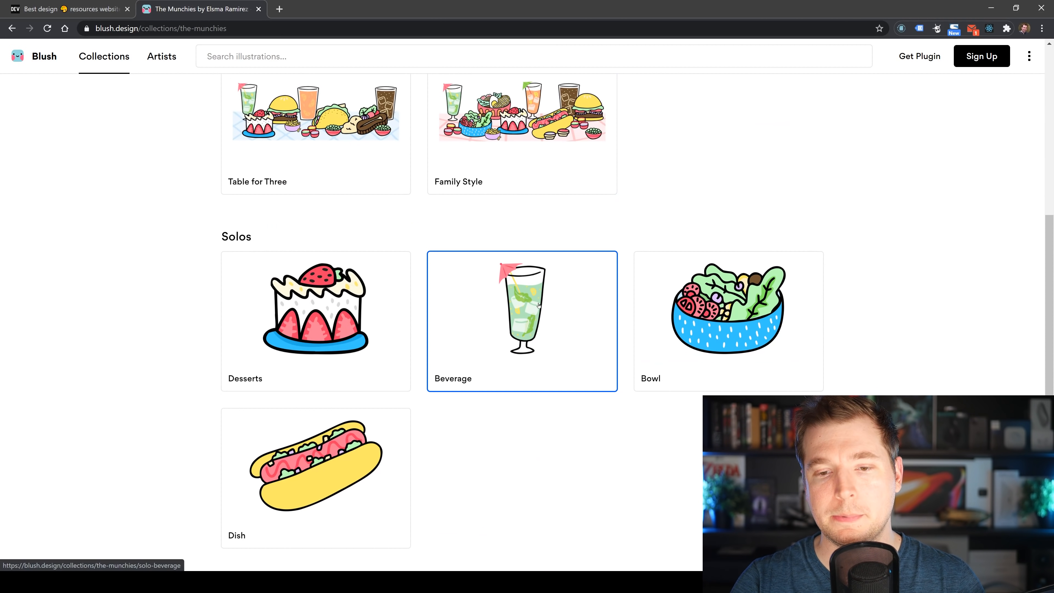
click(521, 321)
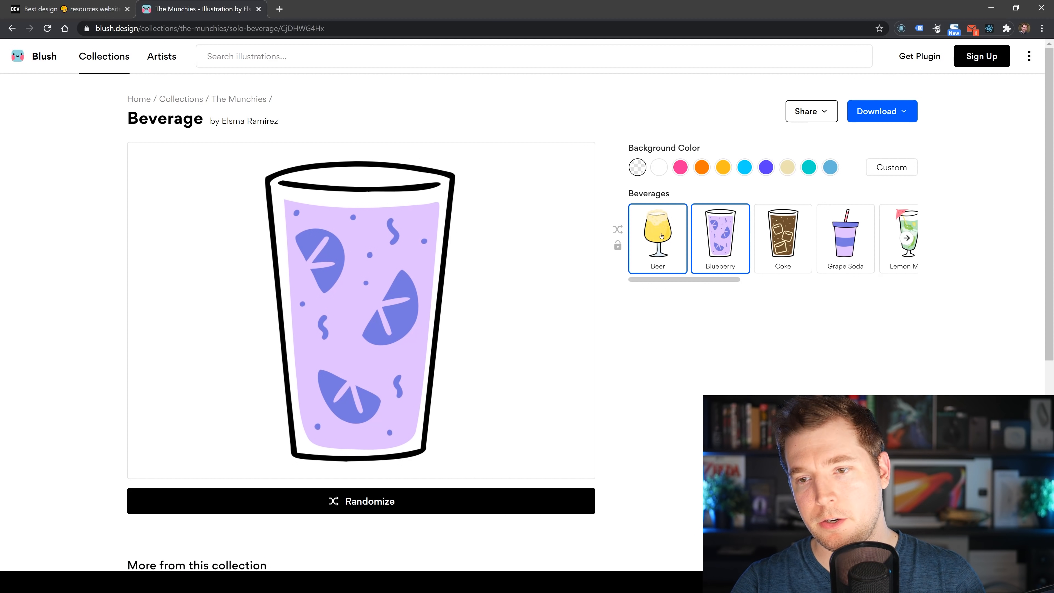
click(361, 501)
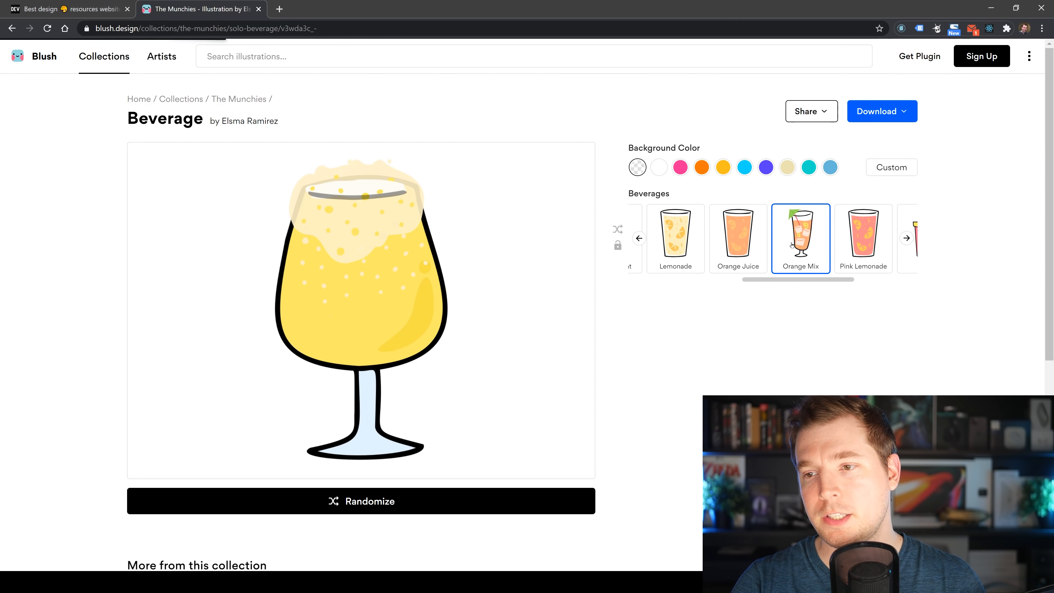
Open the Stuck at Home collection and its Shopping illustration, then go to Blush's sign-up pricing plans.
click(103, 57)
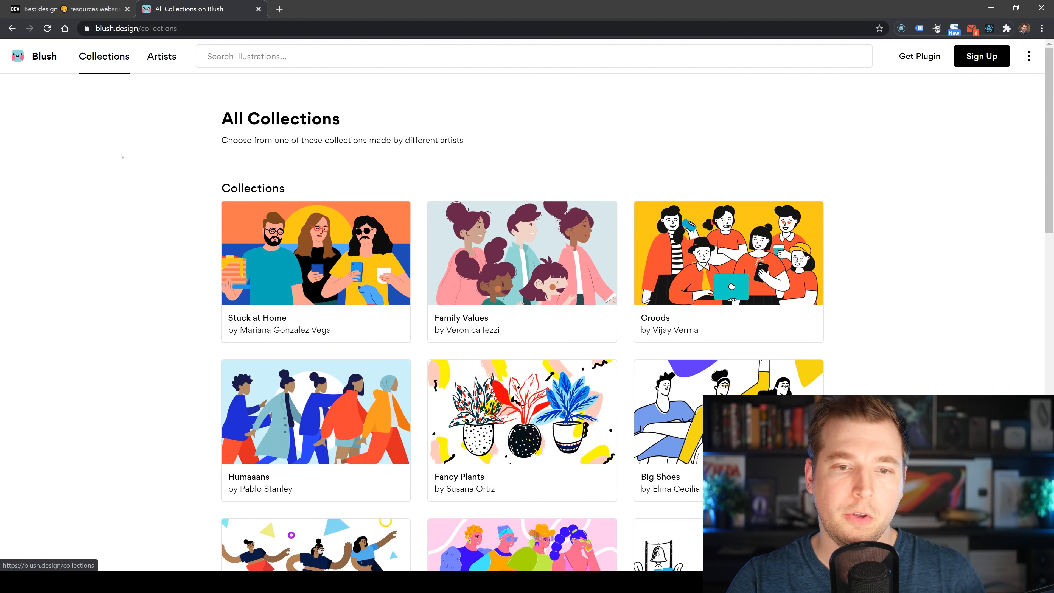
click(315, 252)
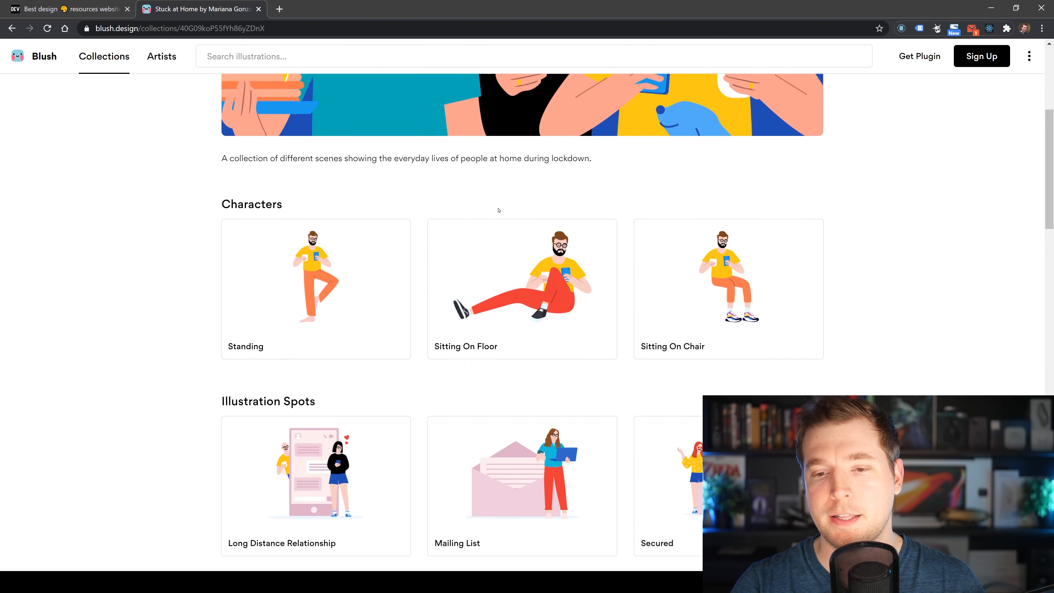
scroll(down, 3)
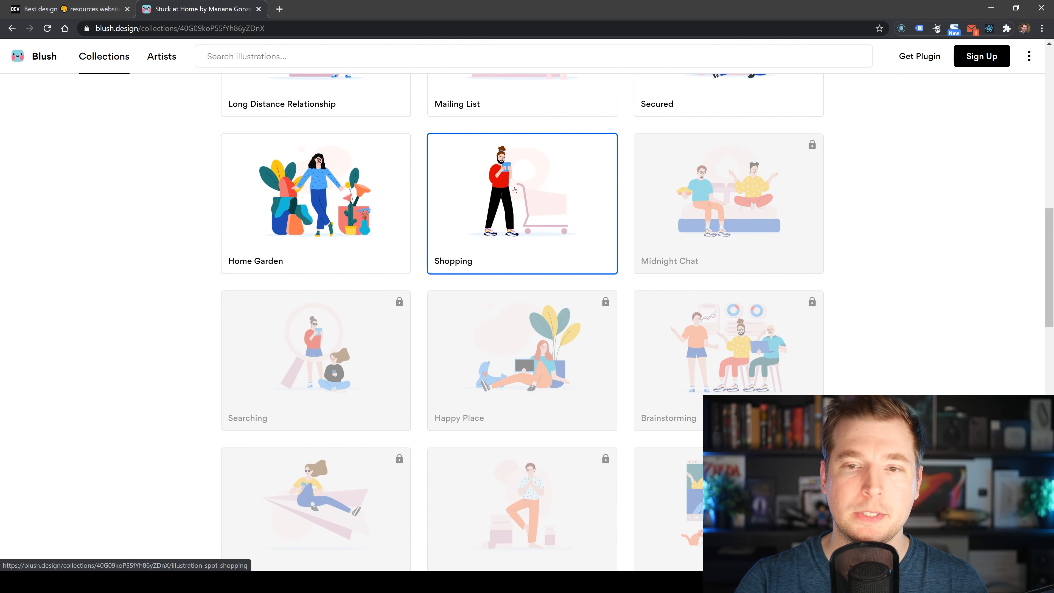
click(521, 195)
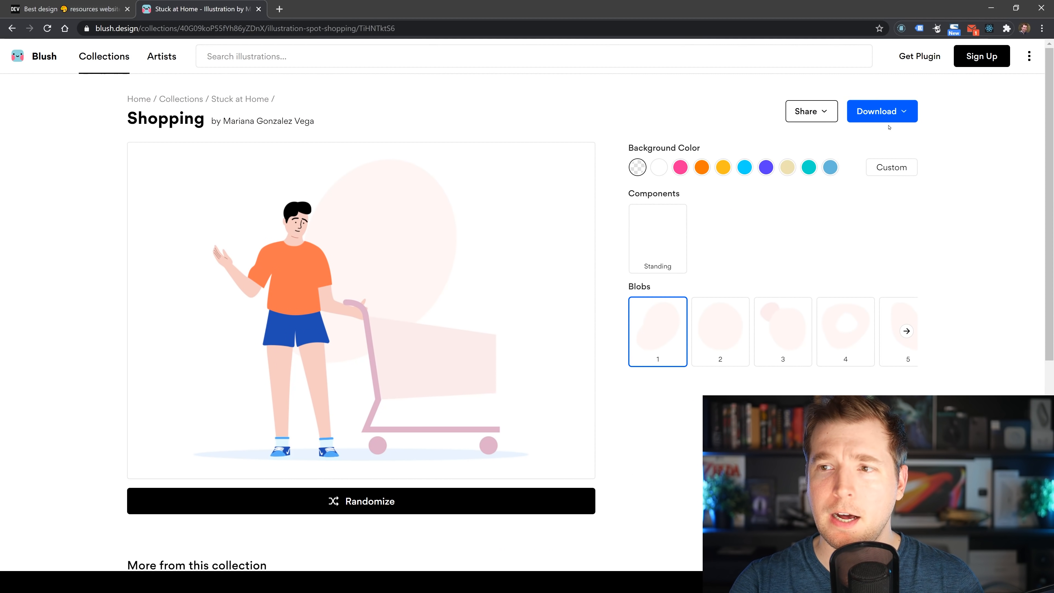
click(656, 234)
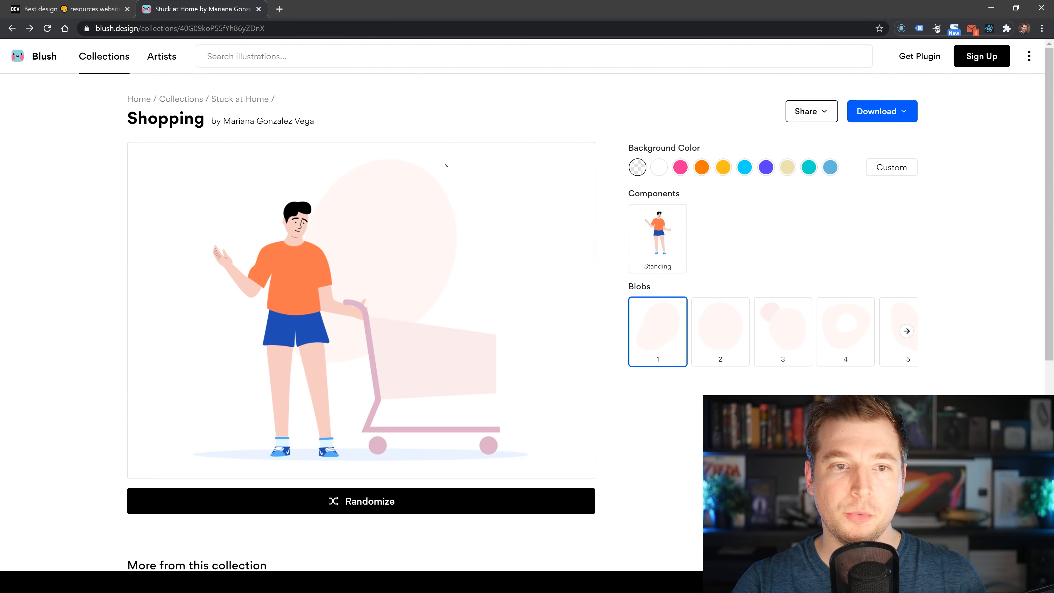
scroll(down, 3)
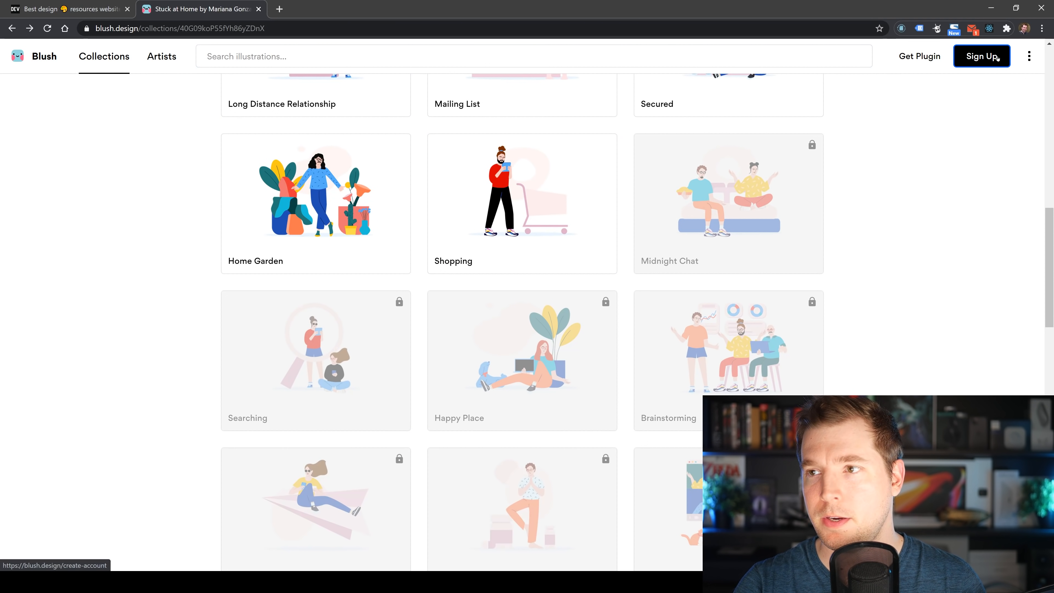
click(981, 56)
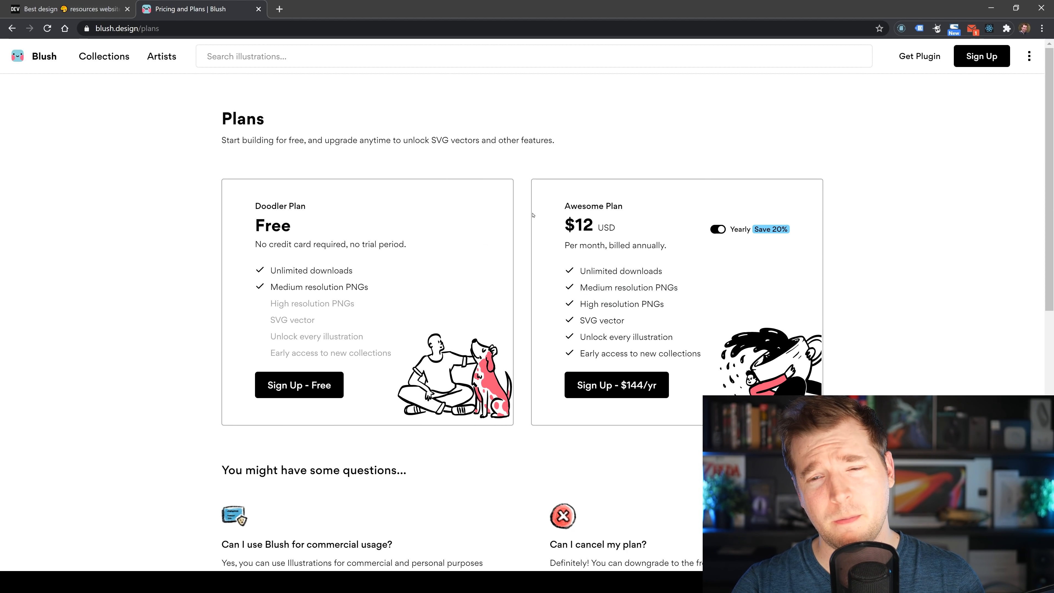
mouse_move(49, 240)
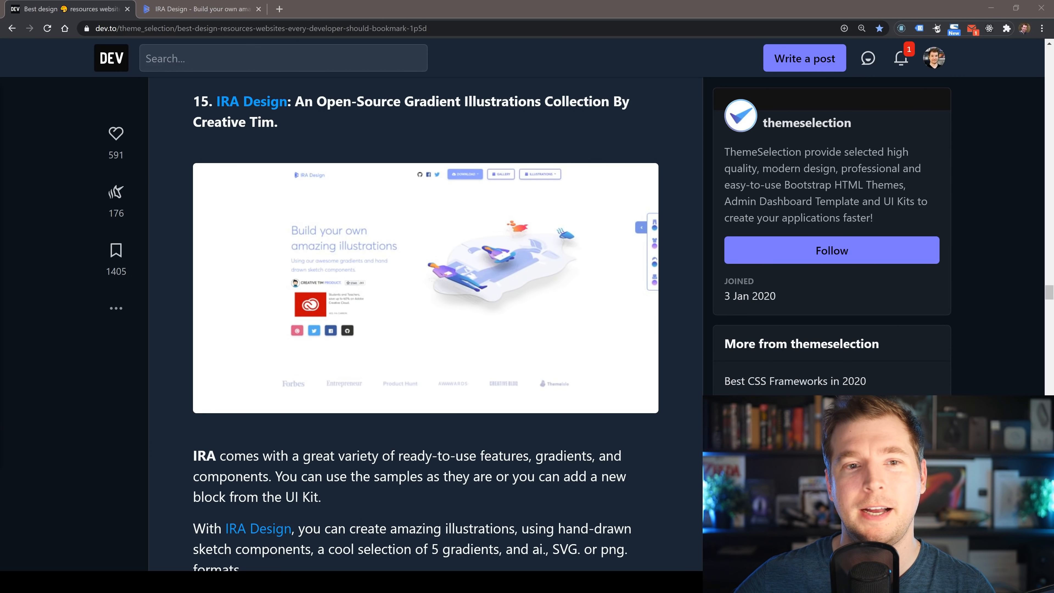
Scroll the dev.to article down to item 15, IRA Design, with its components list.
scroll(down, 3)
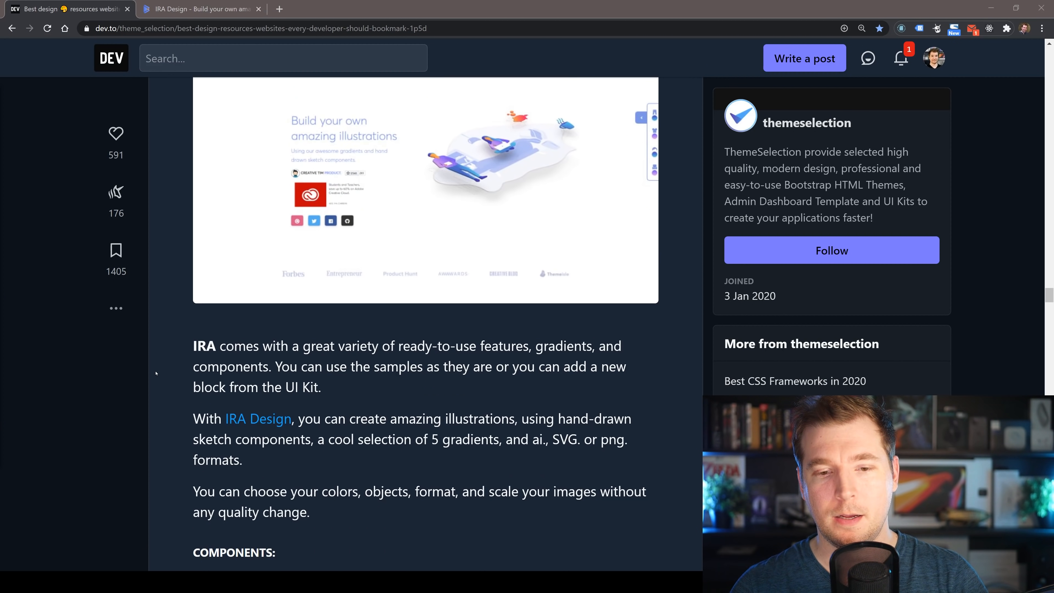
scroll(down, 3)
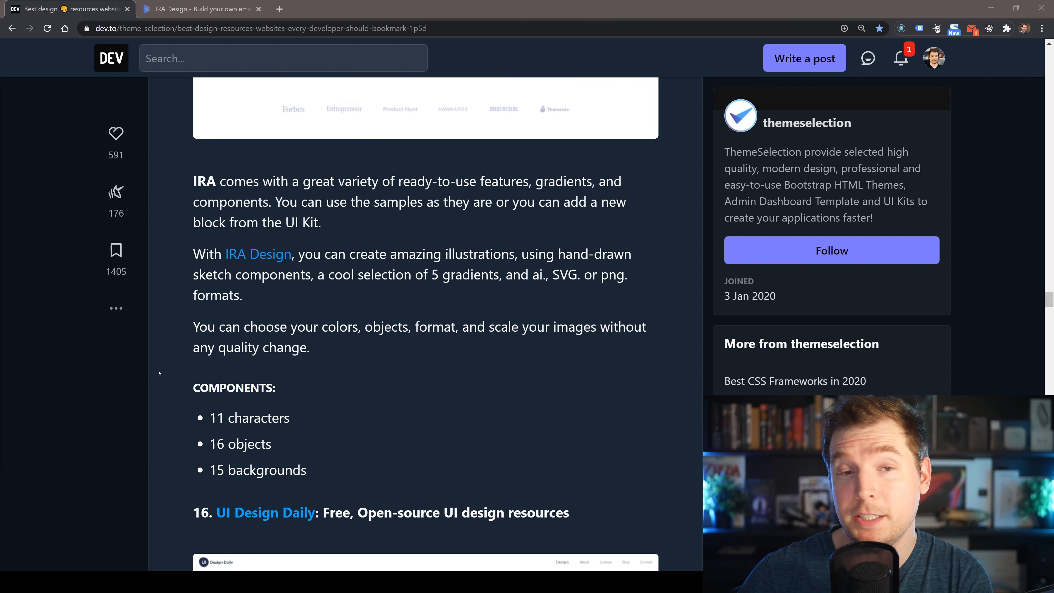
mouse_move(202, 9)
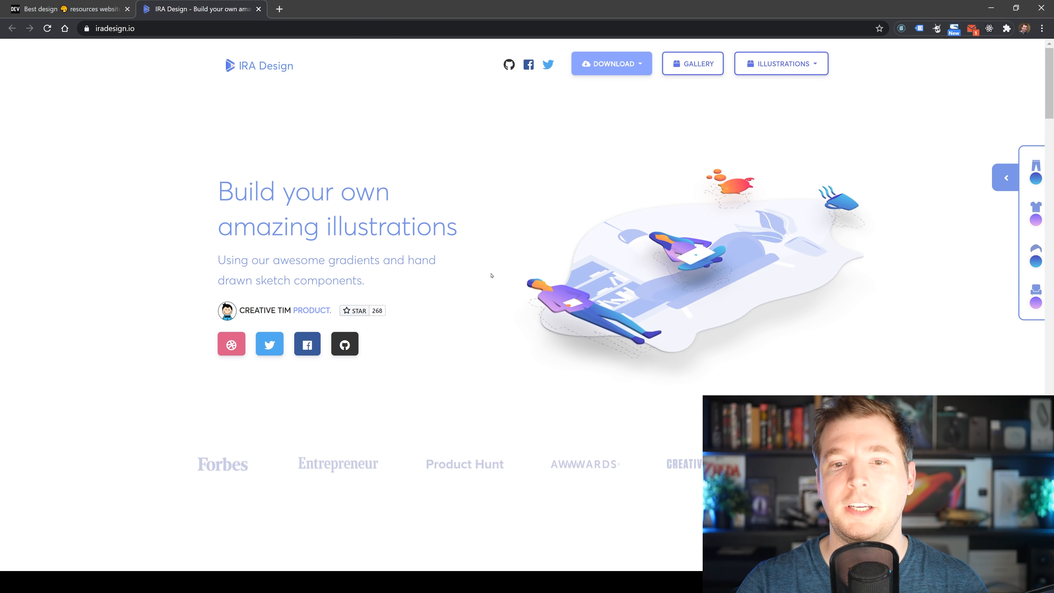
Scroll through IRA Design's page and recolour the character's t-shirt with another gradient.
scroll(down, 3)
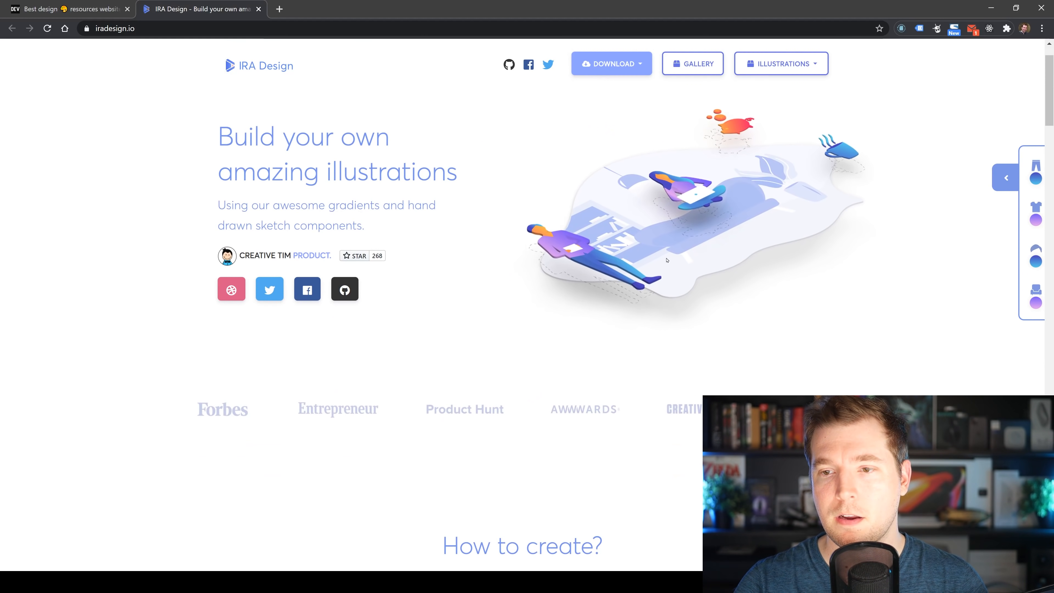
scroll(down, 3)
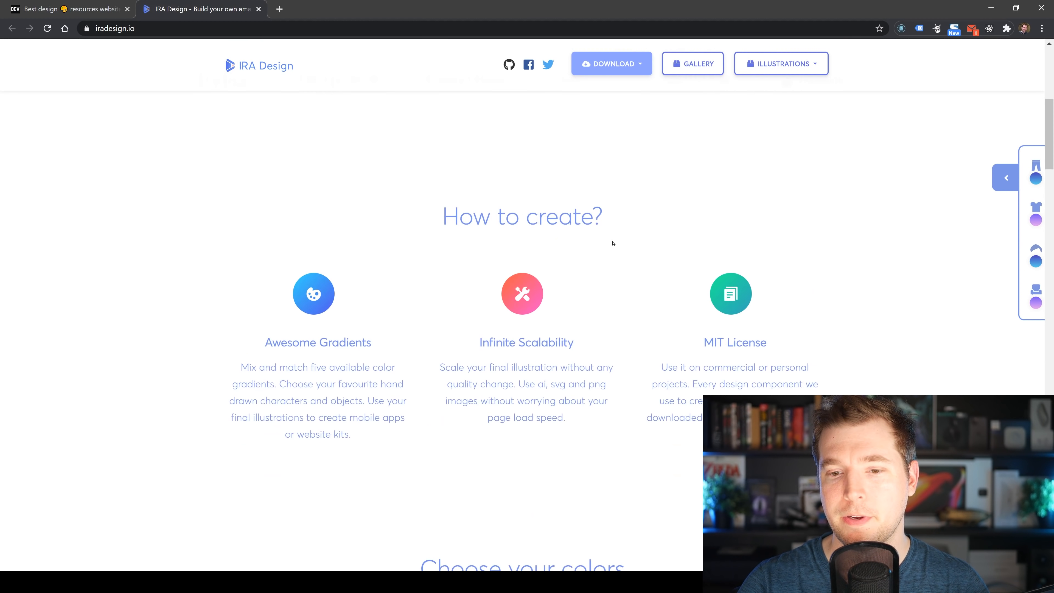
scroll(down, 3)
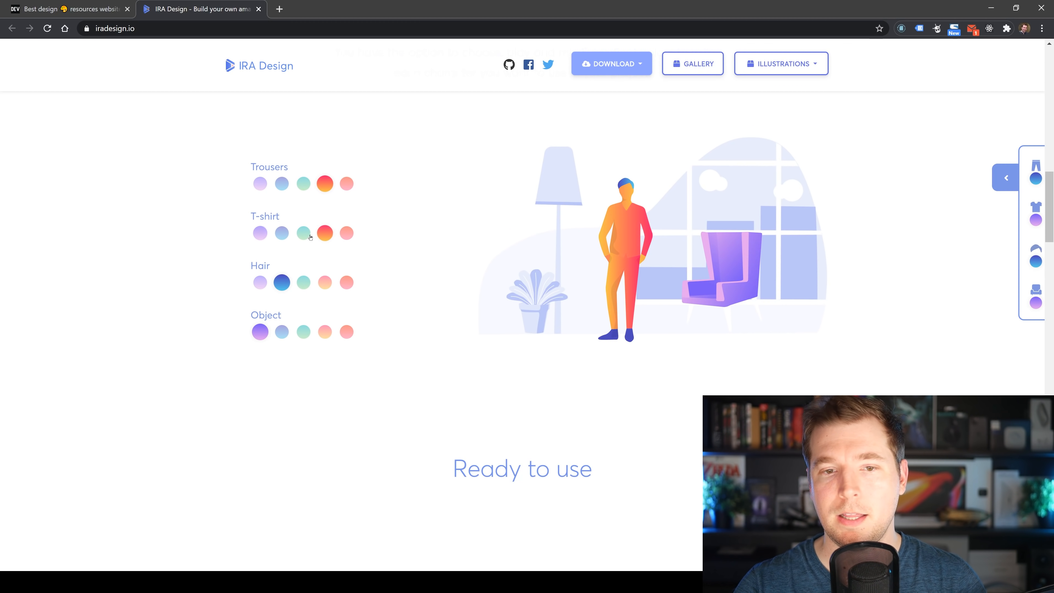
click(346, 232)
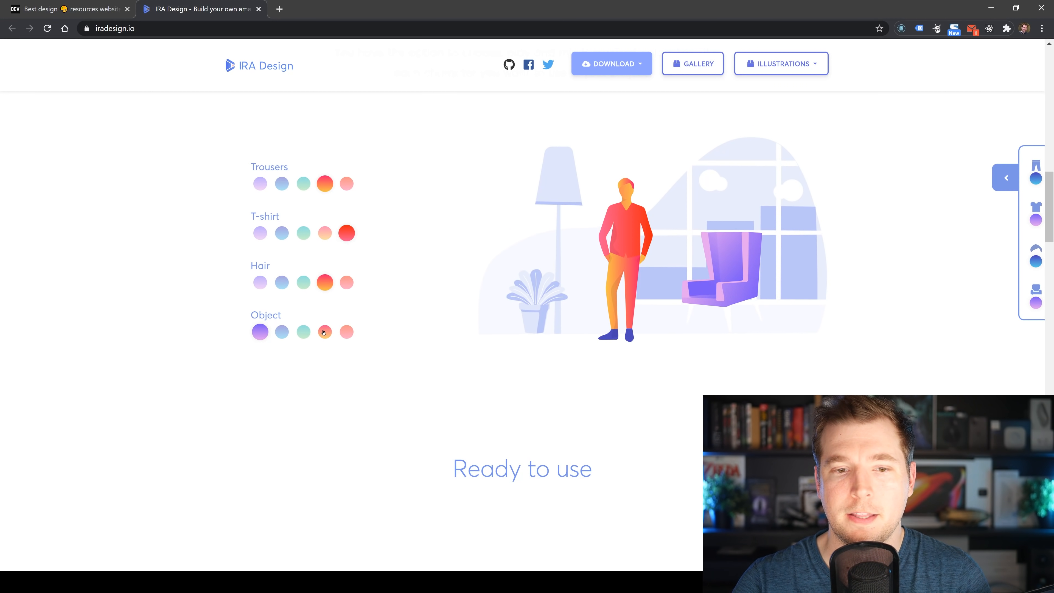
scroll(down, 3)
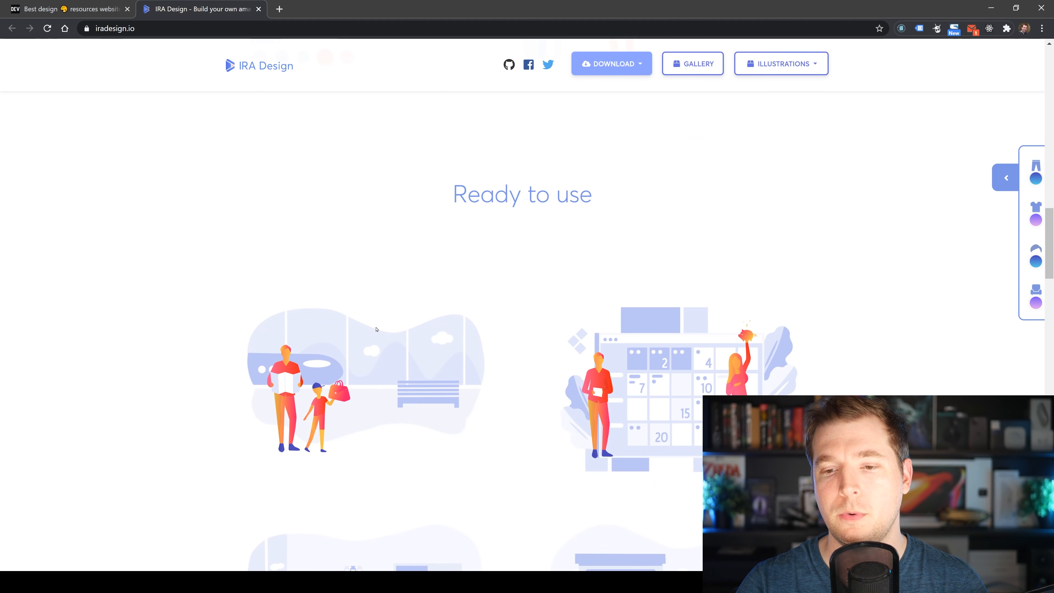
scroll(down, 3)
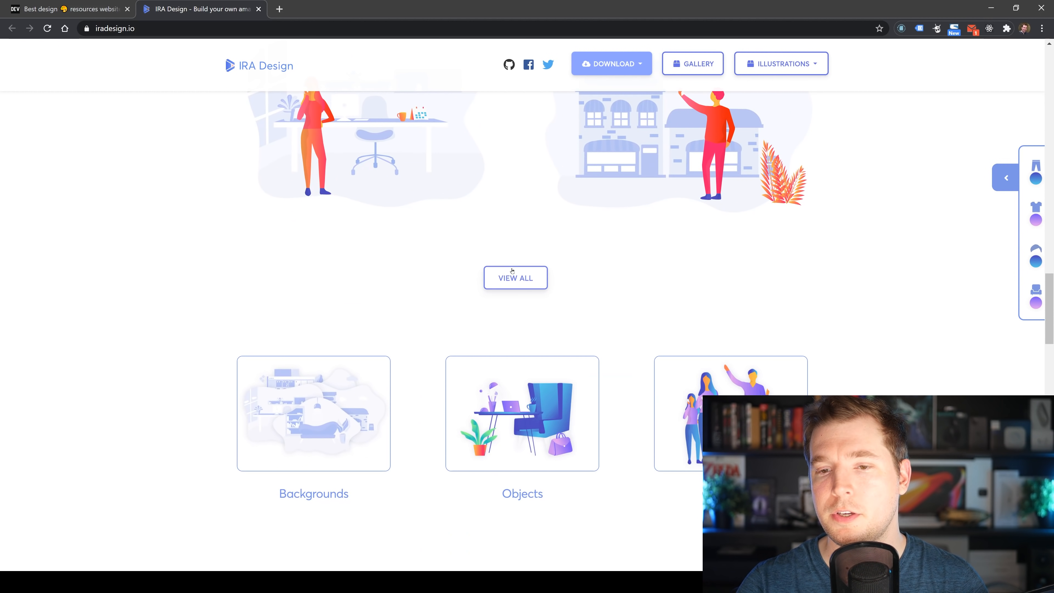
Download the Laptop illustration as SVG from the Objects page, view Laptop.svg, then browse the remaining objects.
click(522, 412)
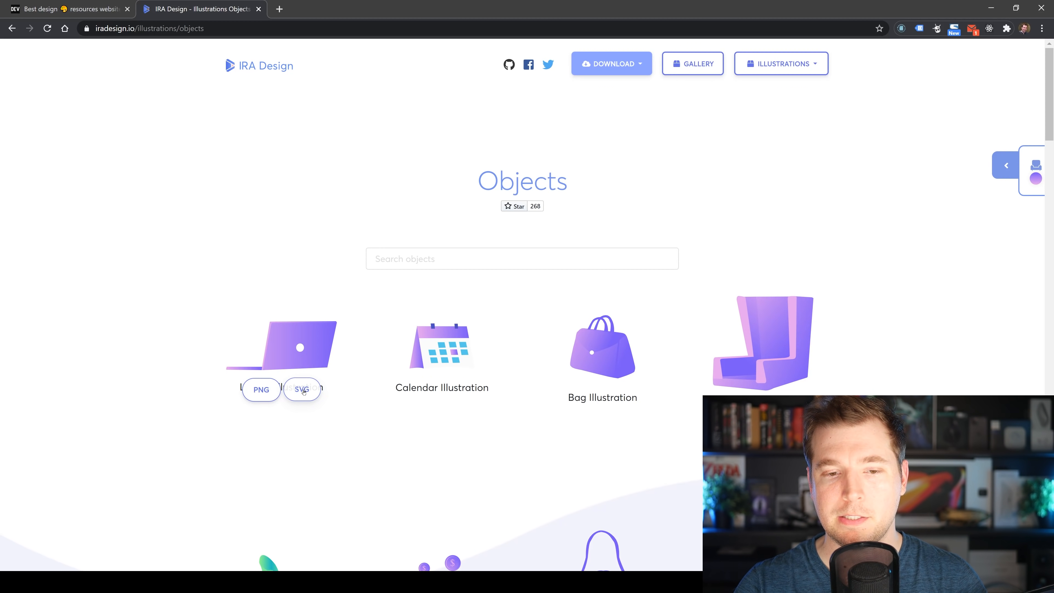
click(302, 389)
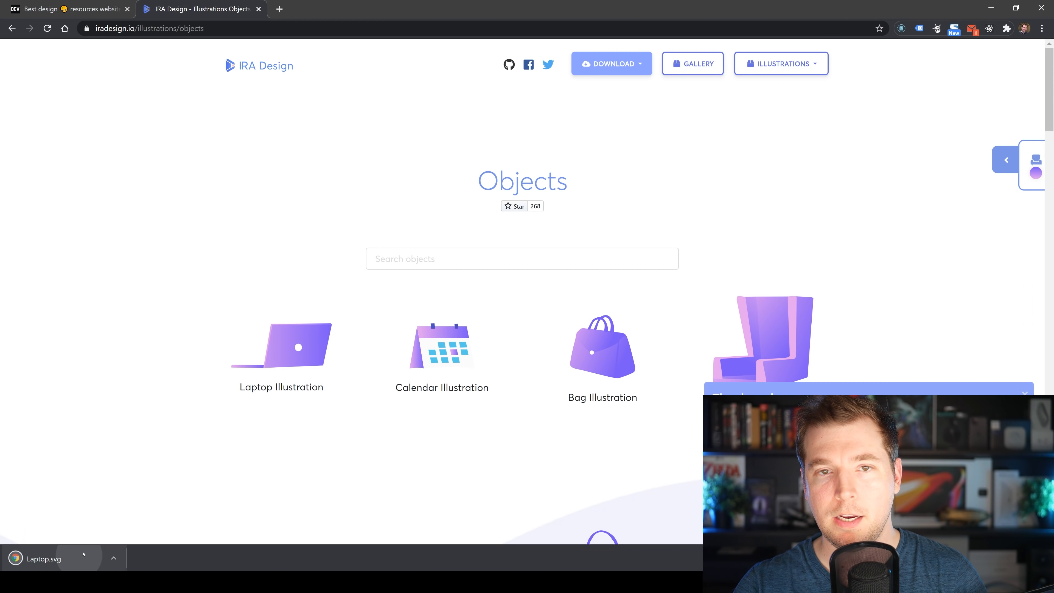
click(44, 557)
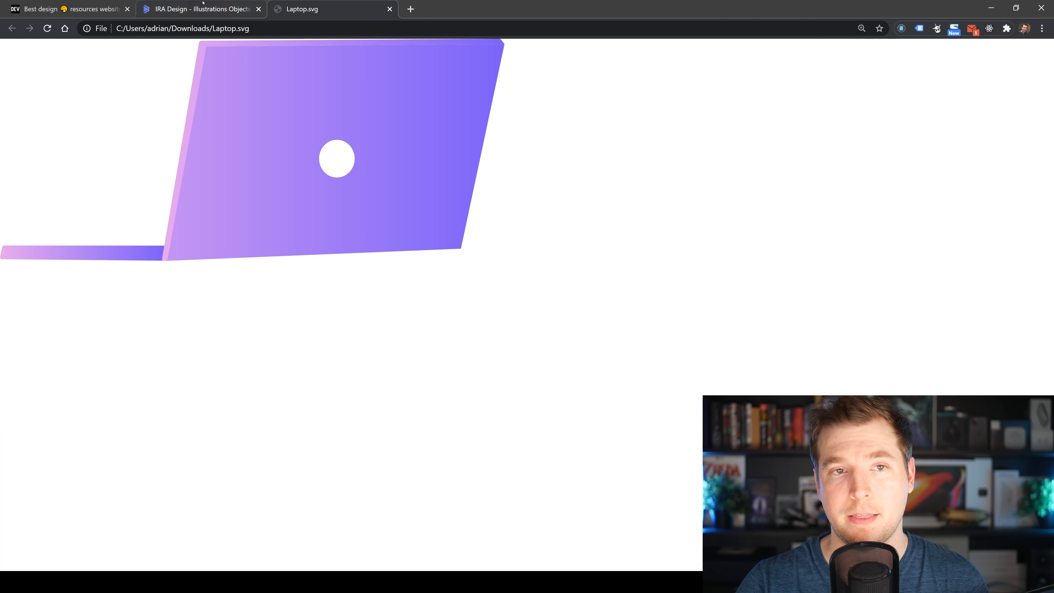
click(198, 9)
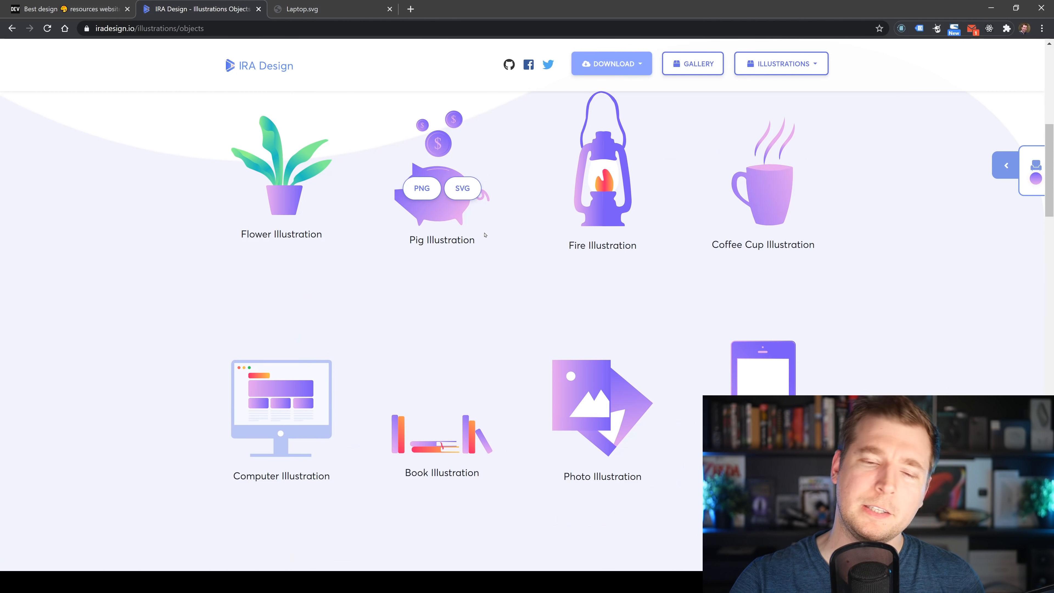
scroll(down, 3)
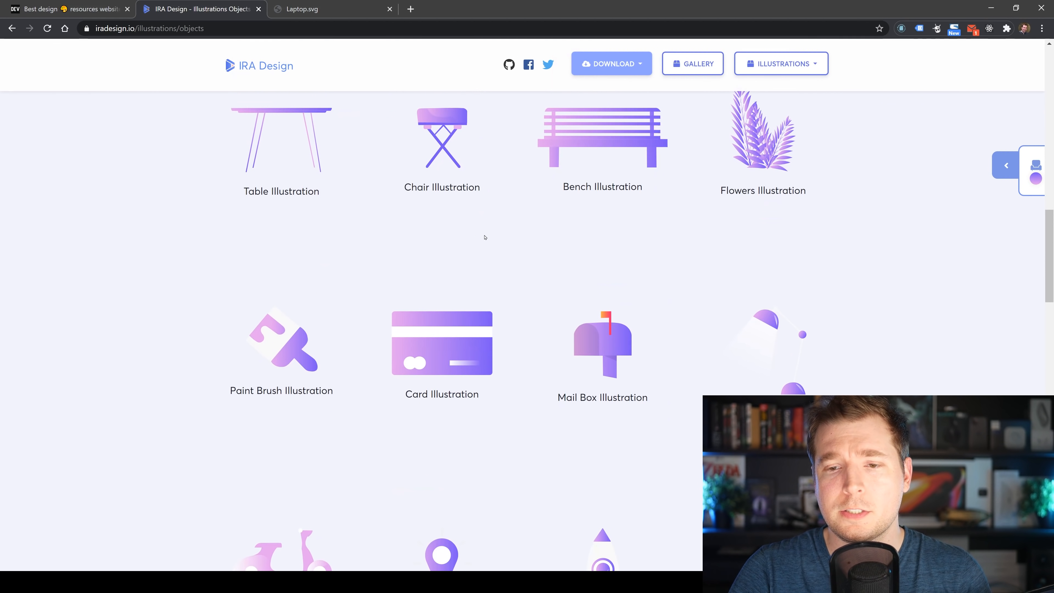
scroll(down, 3)
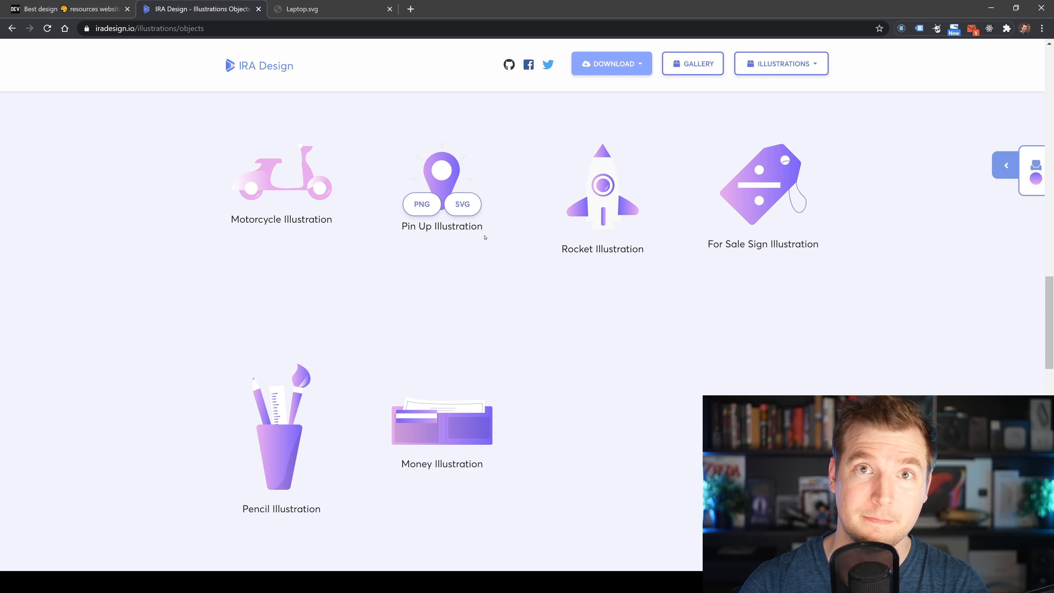
Open UI Design Daily from the dev.to article and scroll its list of designs.
click(67, 9)
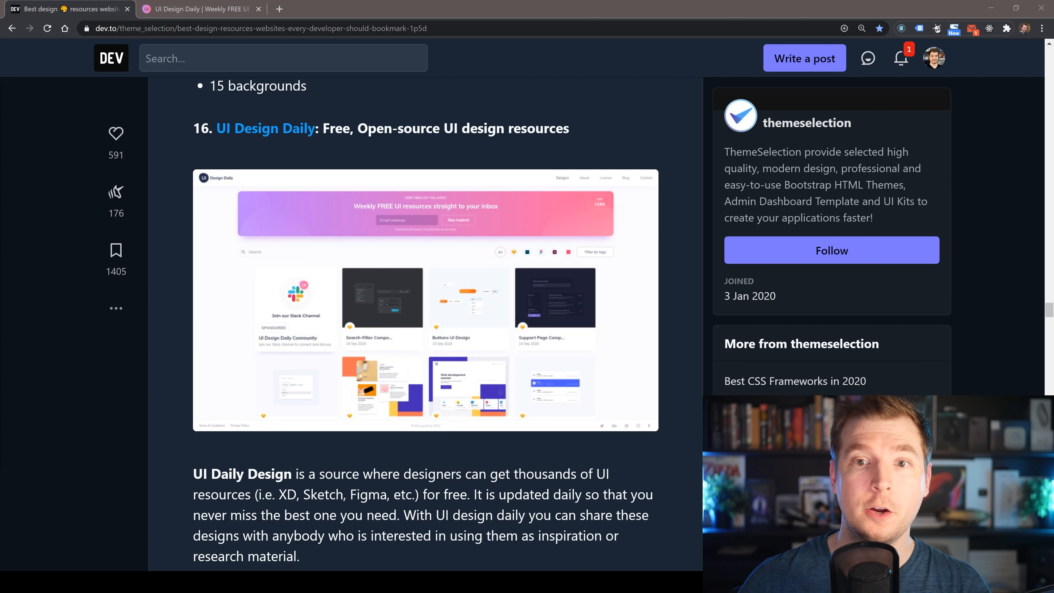
click(198, 9)
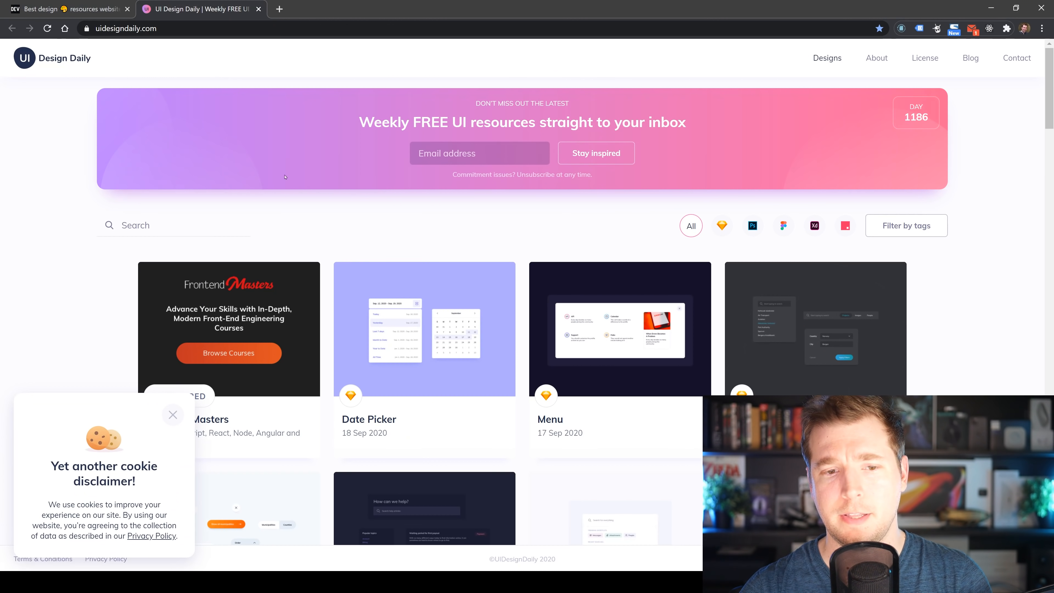
scroll(down, 3)
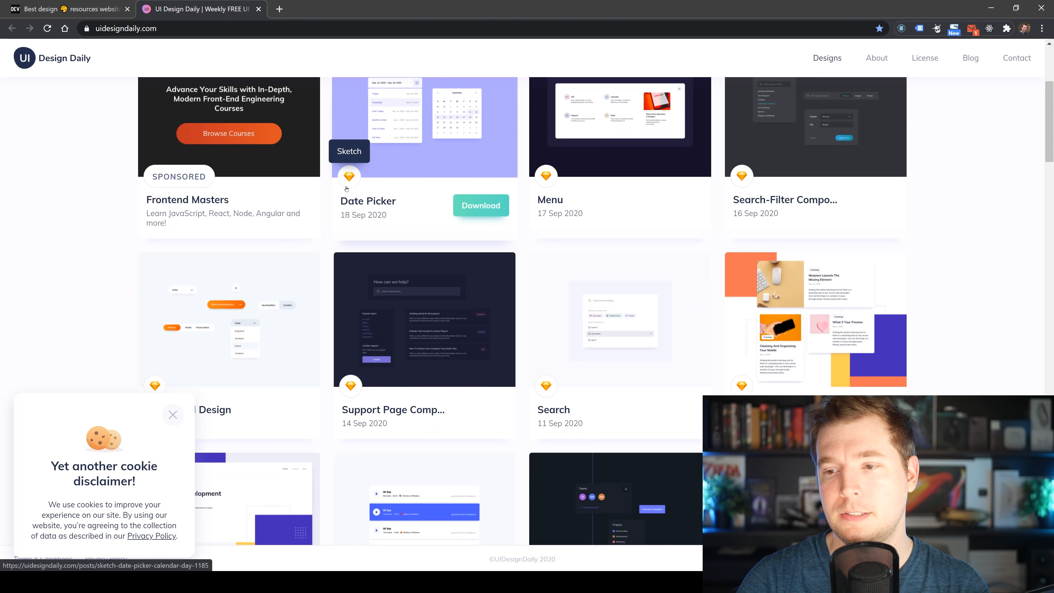
scroll(down, 3)
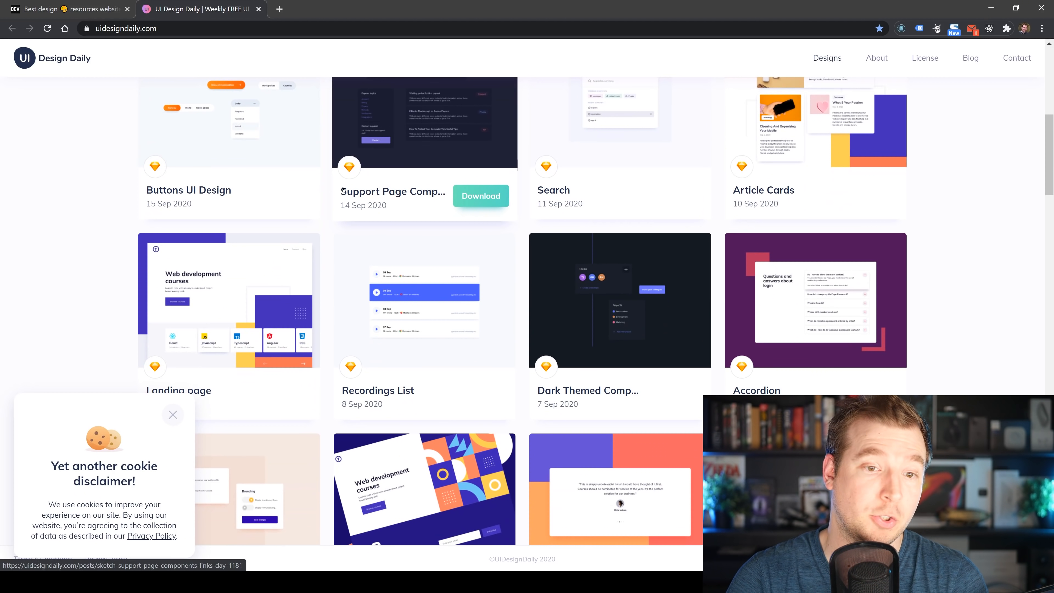
scroll(down, 3)
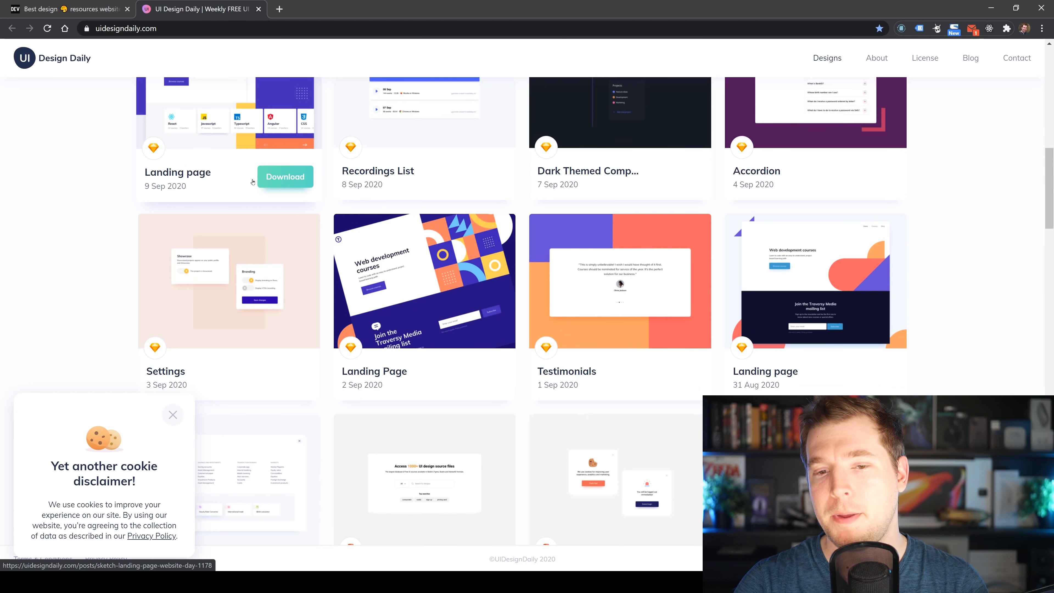
scroll(down, 3)
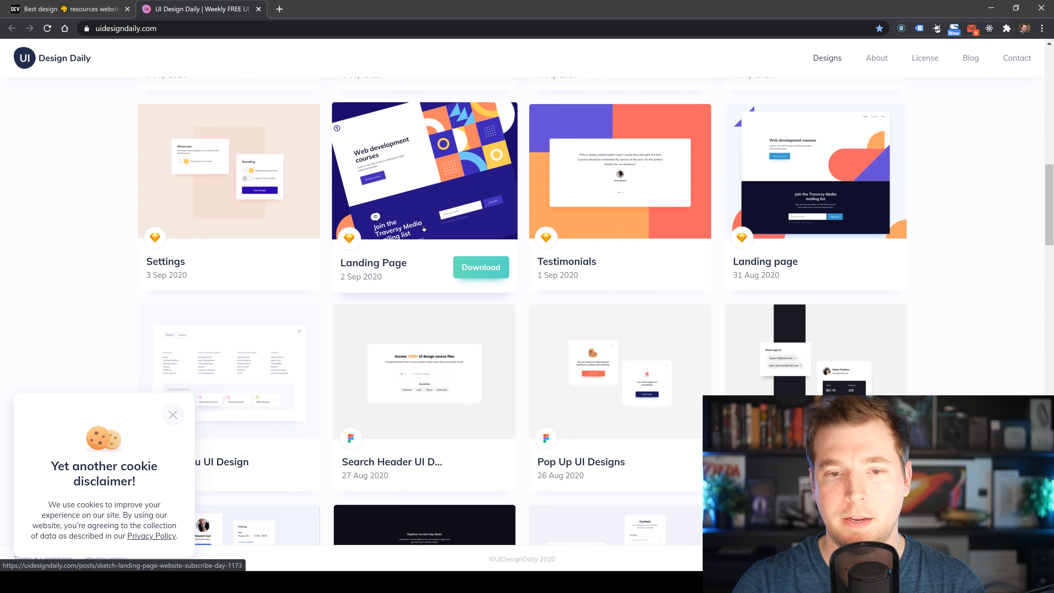
Download the Sketch file of the Landing Page design from 2 Sep 2020 and return to the list.
click(425, 171)
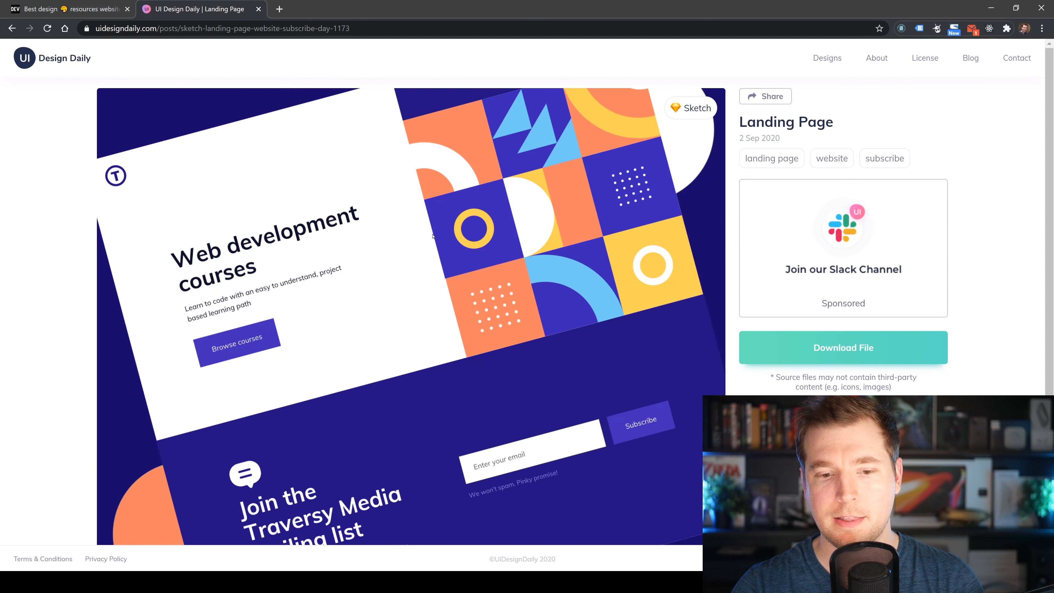
scroll(down, 3)
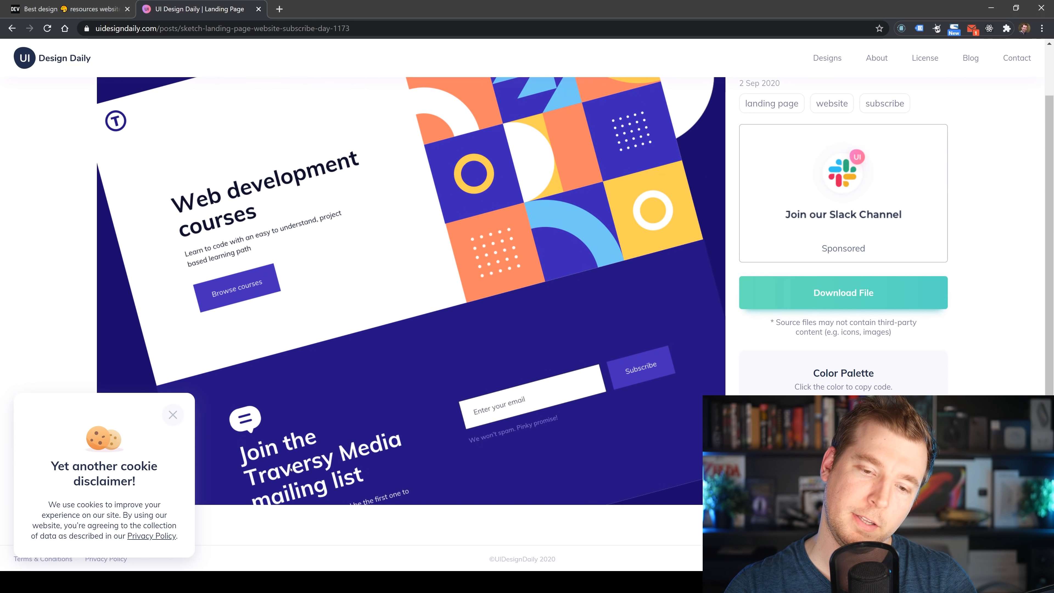
scroll(up, 3)
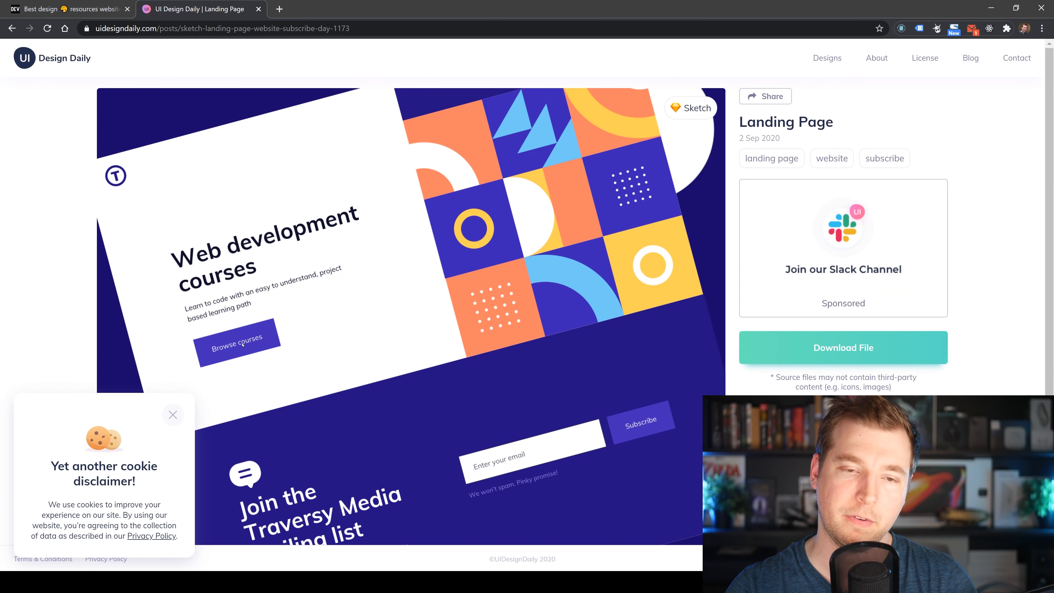
scroll(down, 3)
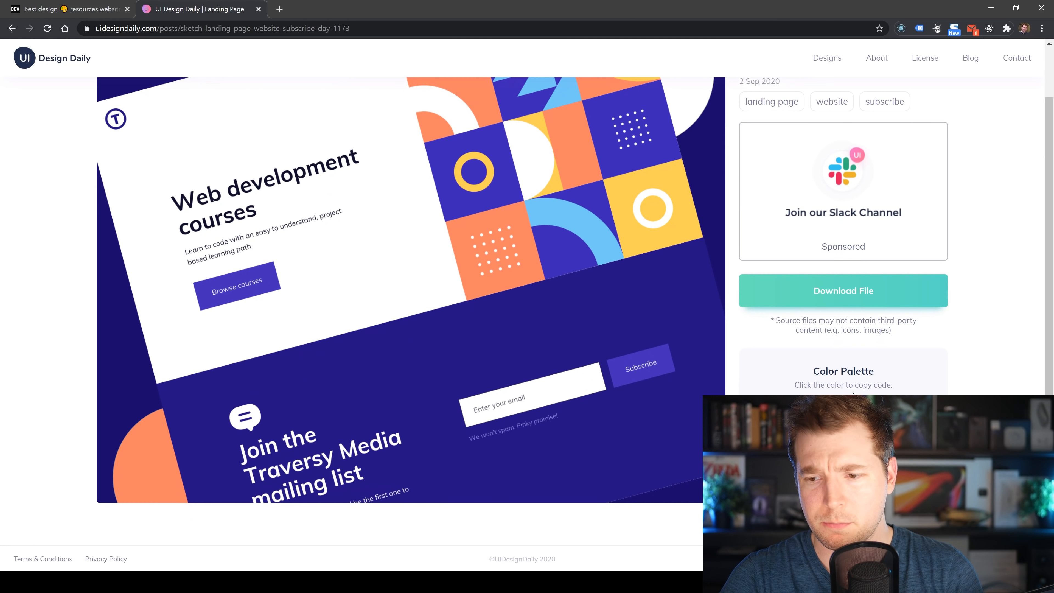
click(842, 291)
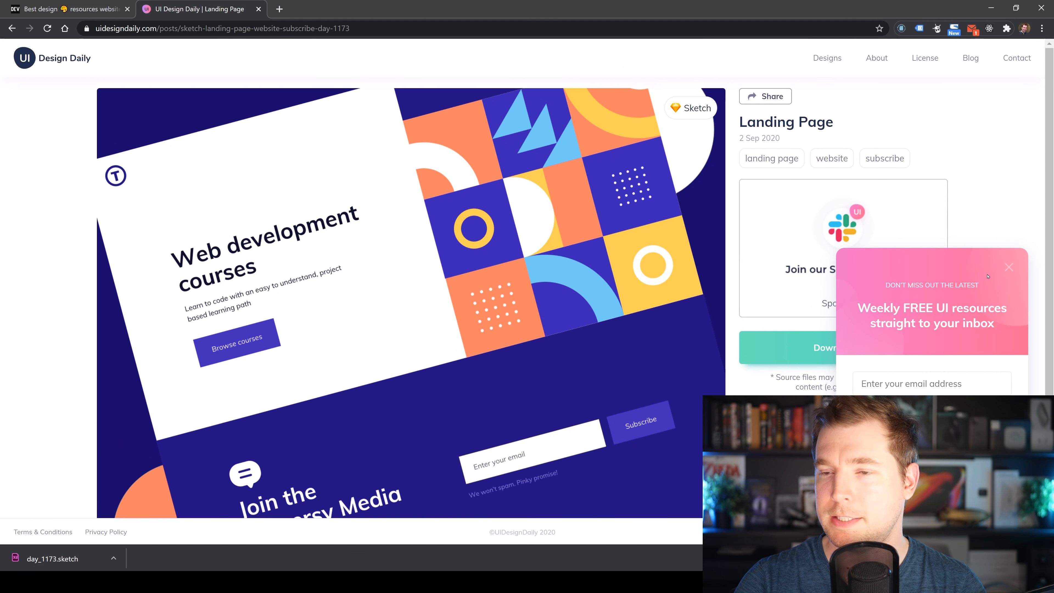
click(1008, 267)
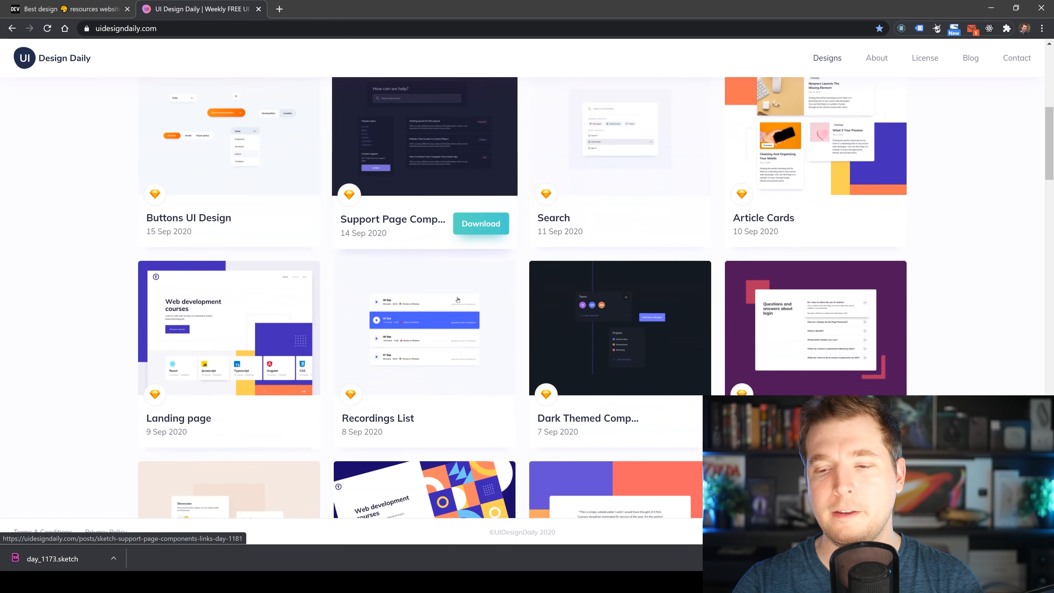
View the Voting Results UI Components design and filter the designs by the breadcrumbs tag.
scroll(down, 3)
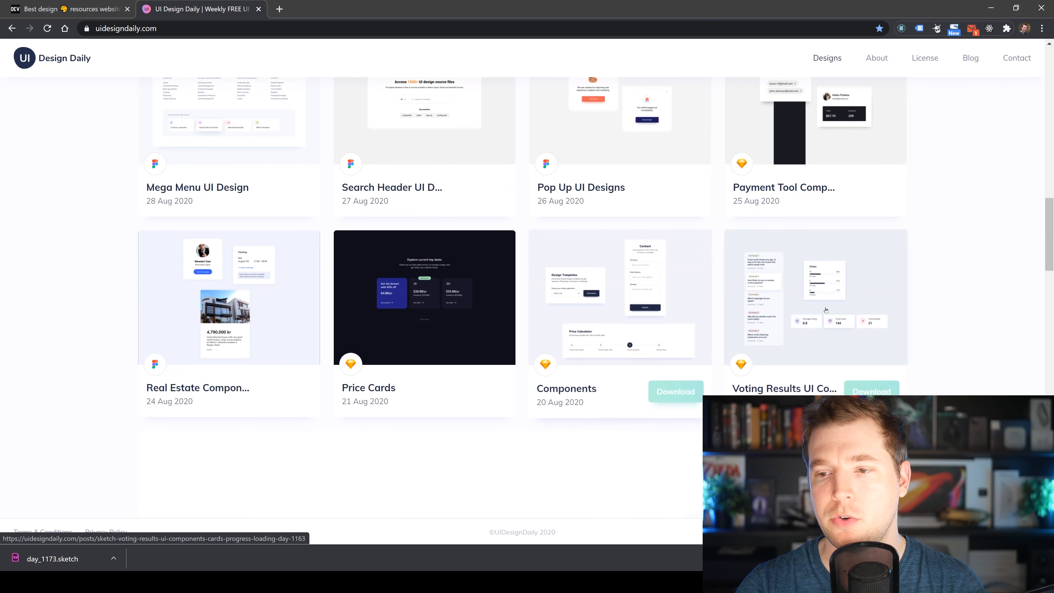
click(815, 297)
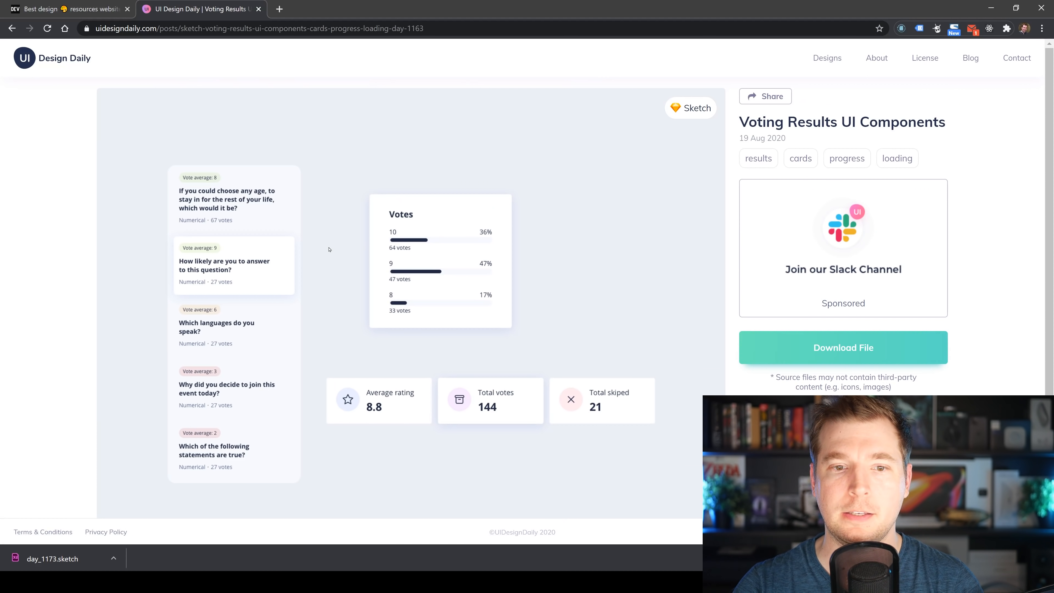
mouse_move(311, 284)
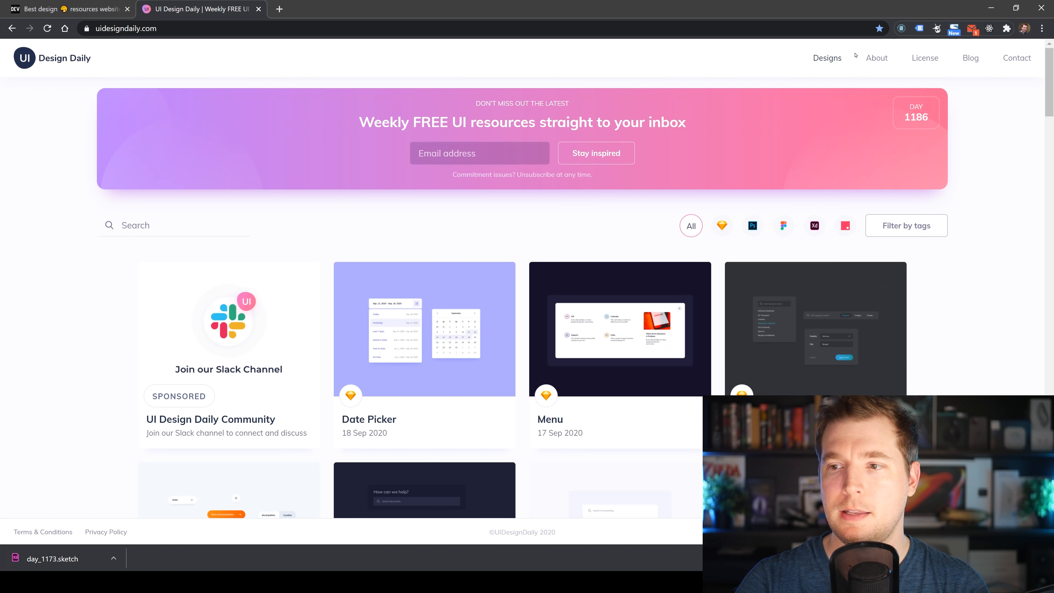
click(905, 225)
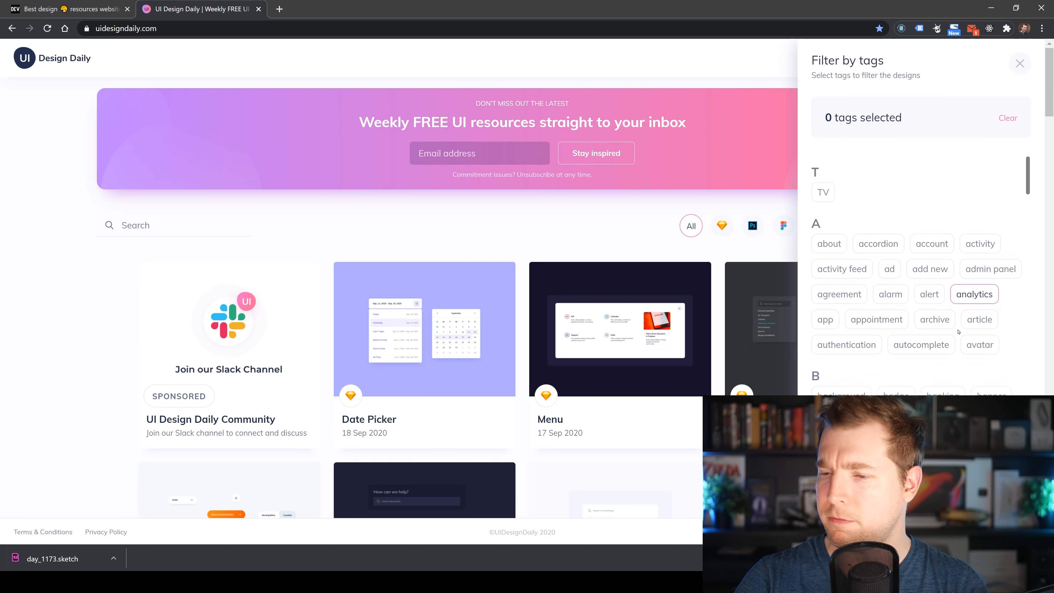
click(973, 293)
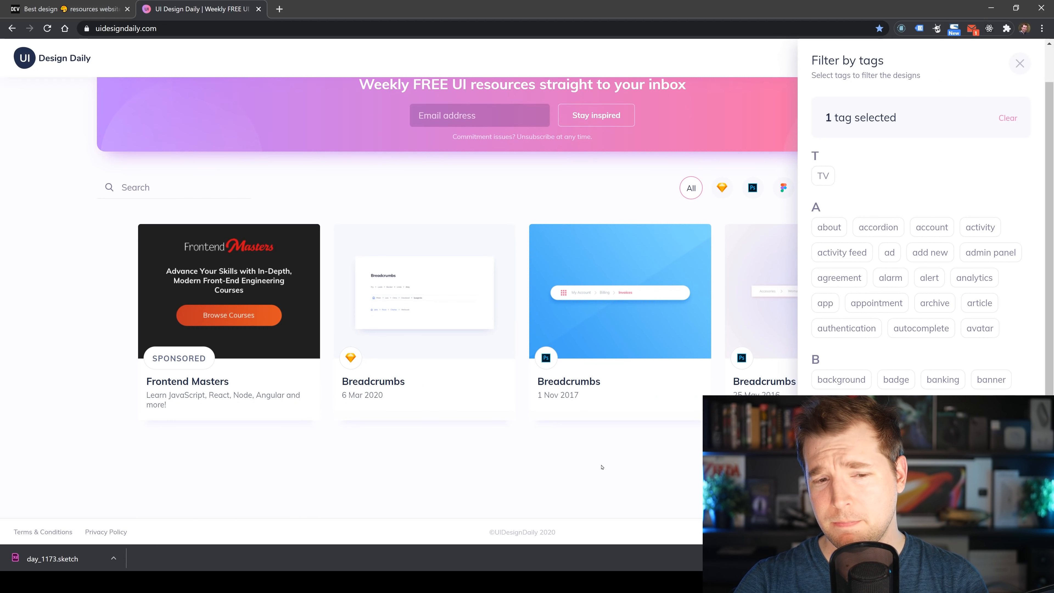
click(1019, 63)
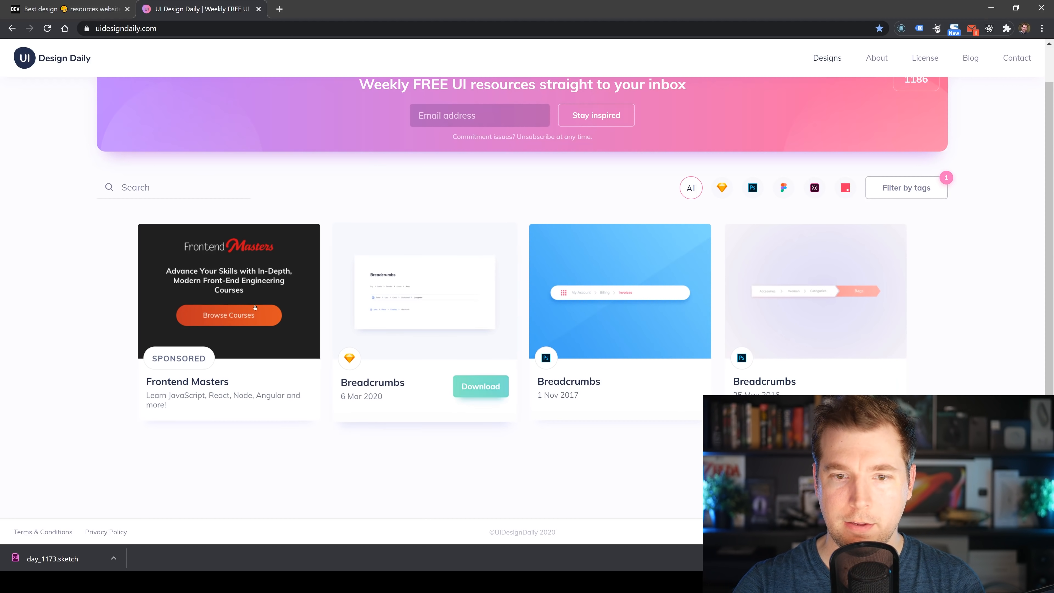
Download the Sketch file of the Breadcrumbs design from 6 Mar 2020.
click(424, 291)
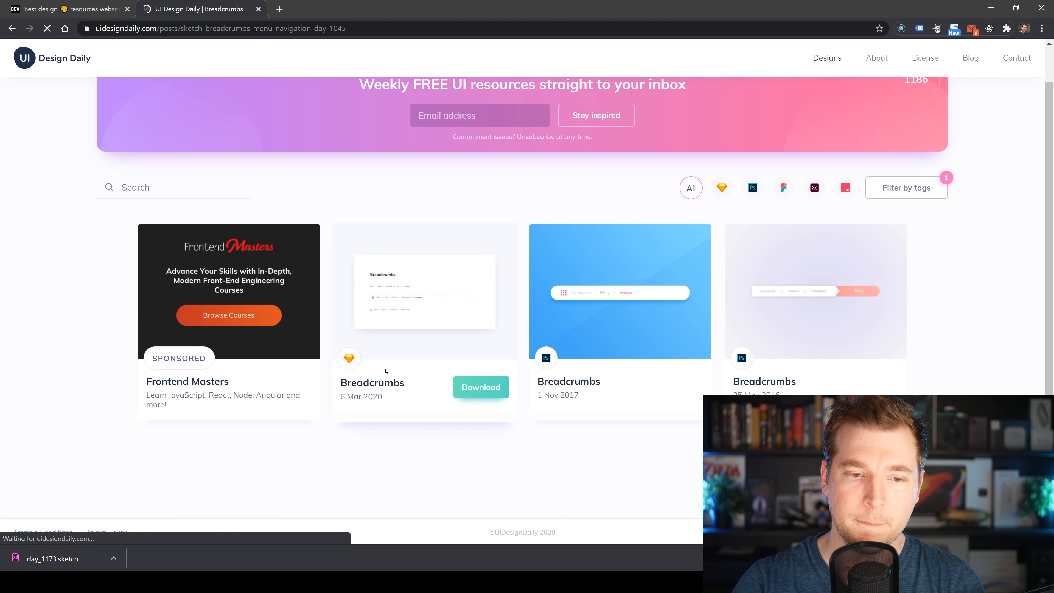
click(425, 291)
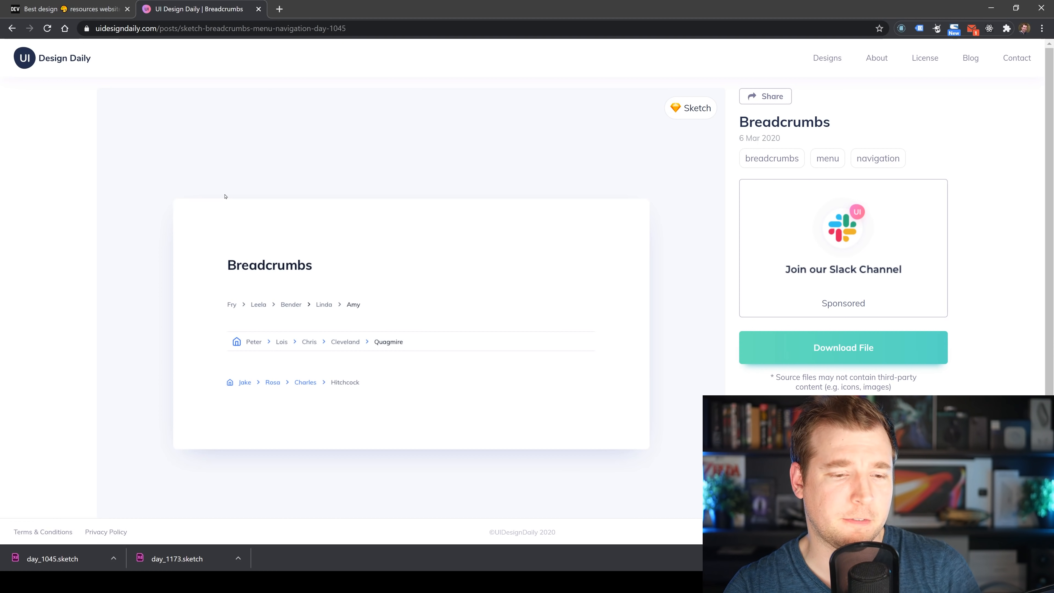
scroll(down, 3)
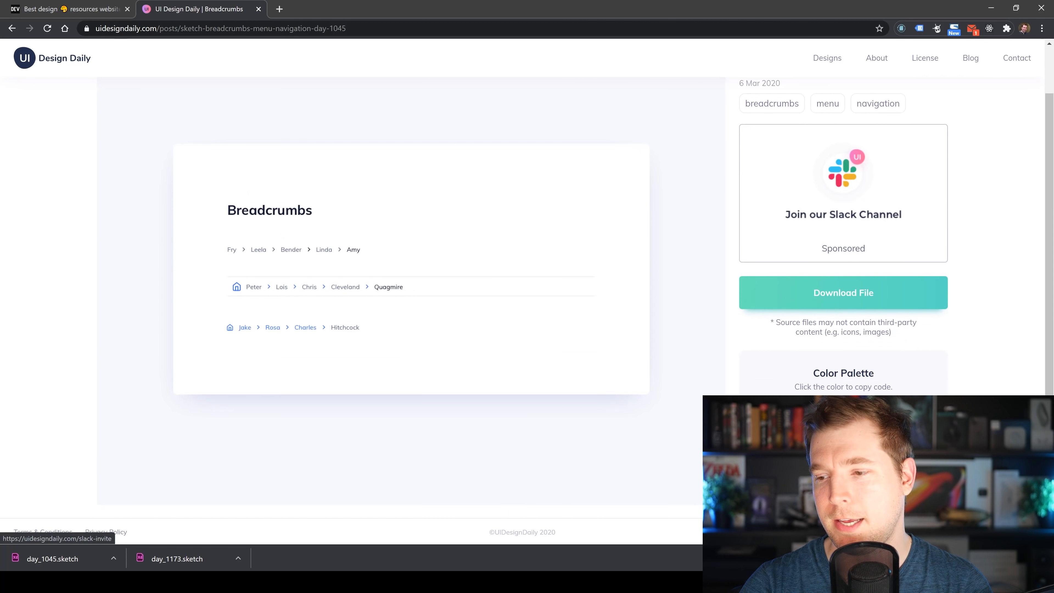
scroll(up, 3)
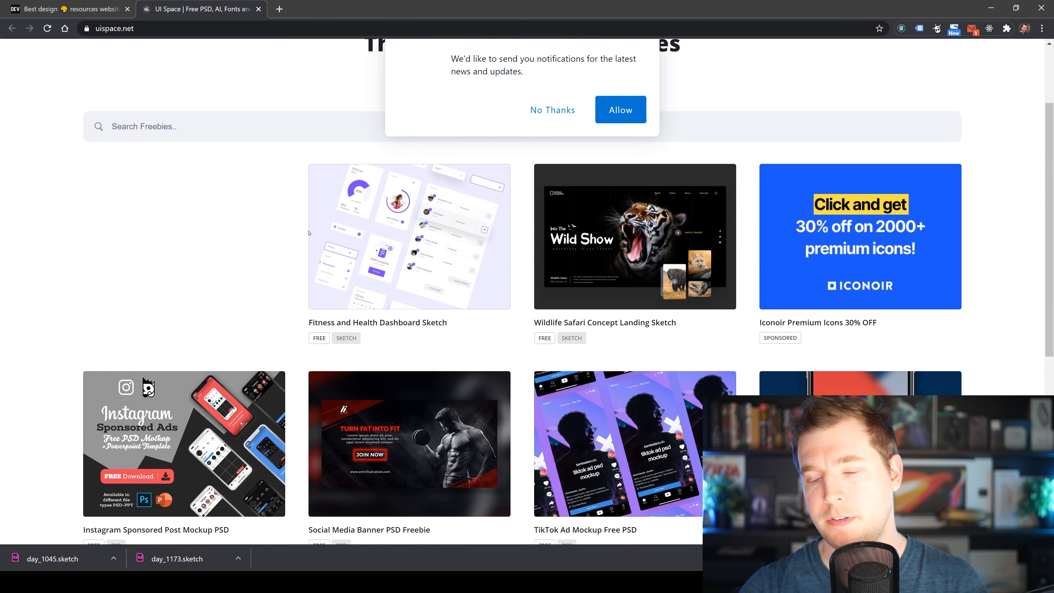
Decline UI Space's notification prompt and scroll its freebies grid.
scroll(up, 3)
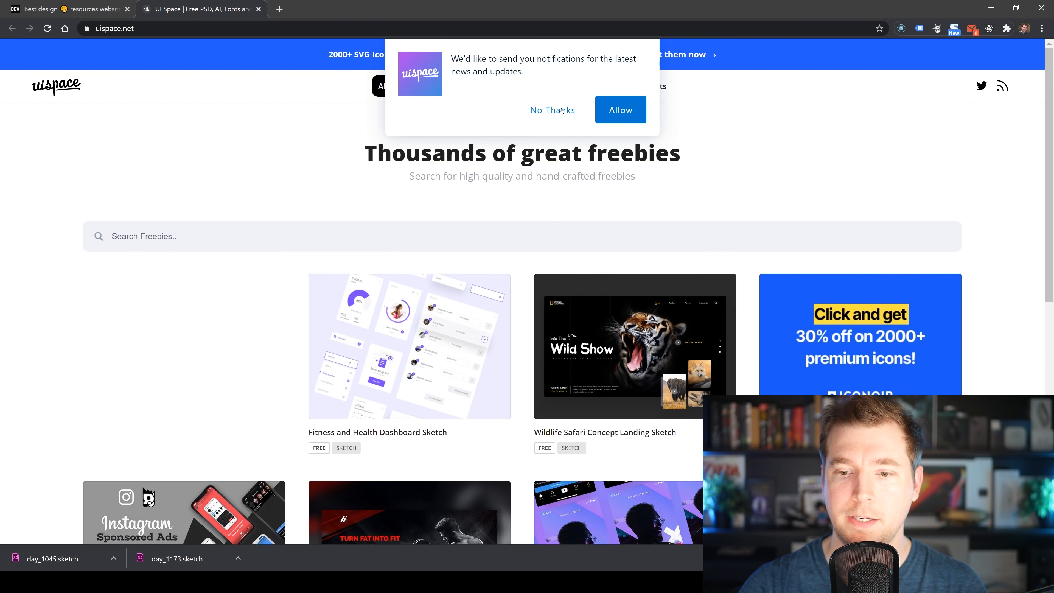
click(552, 110)
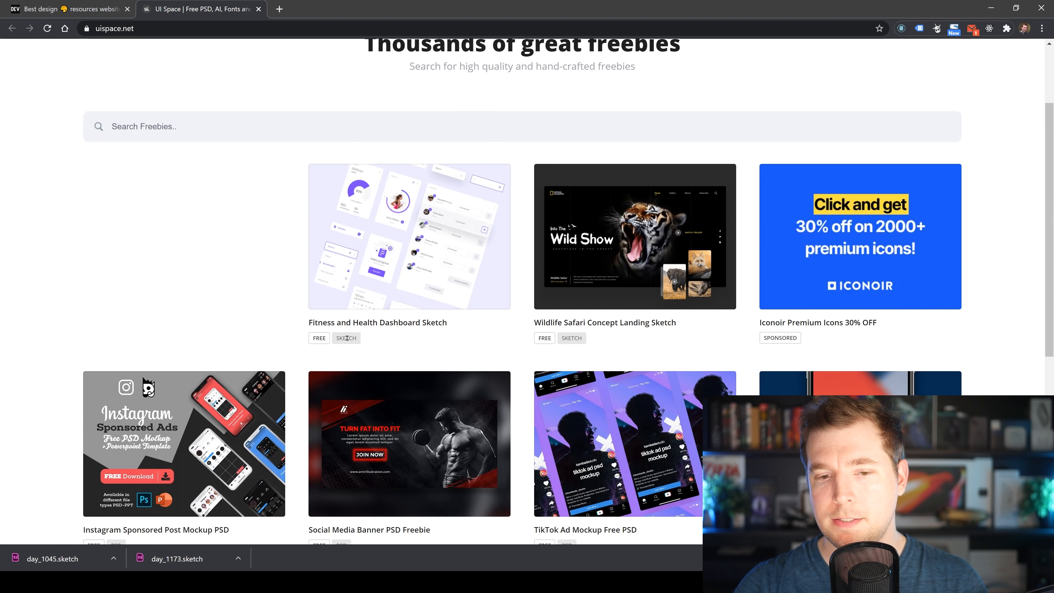
scroll(down, 3)
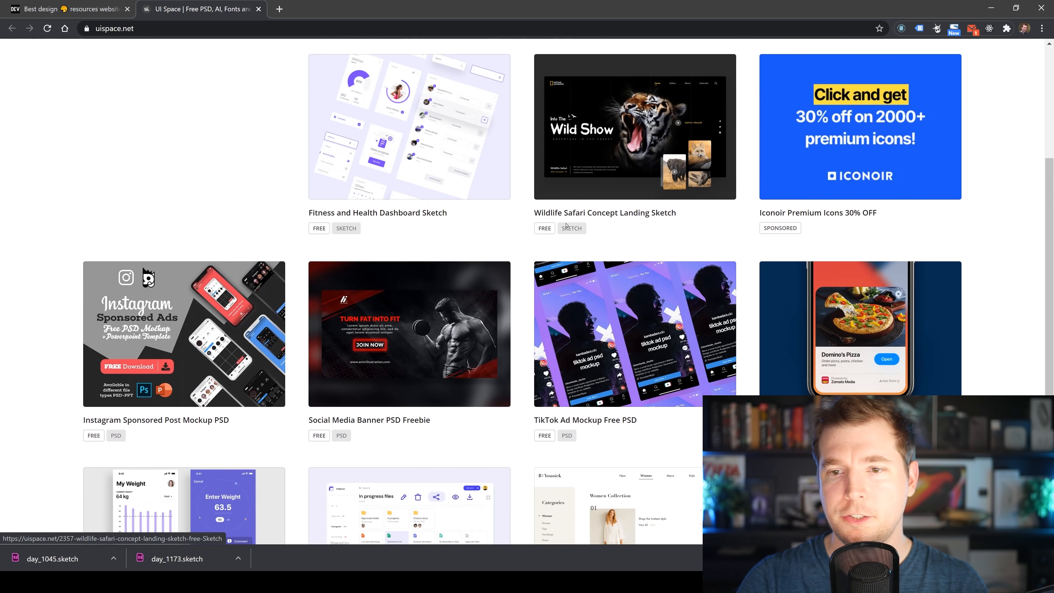
scroll(down, 3)
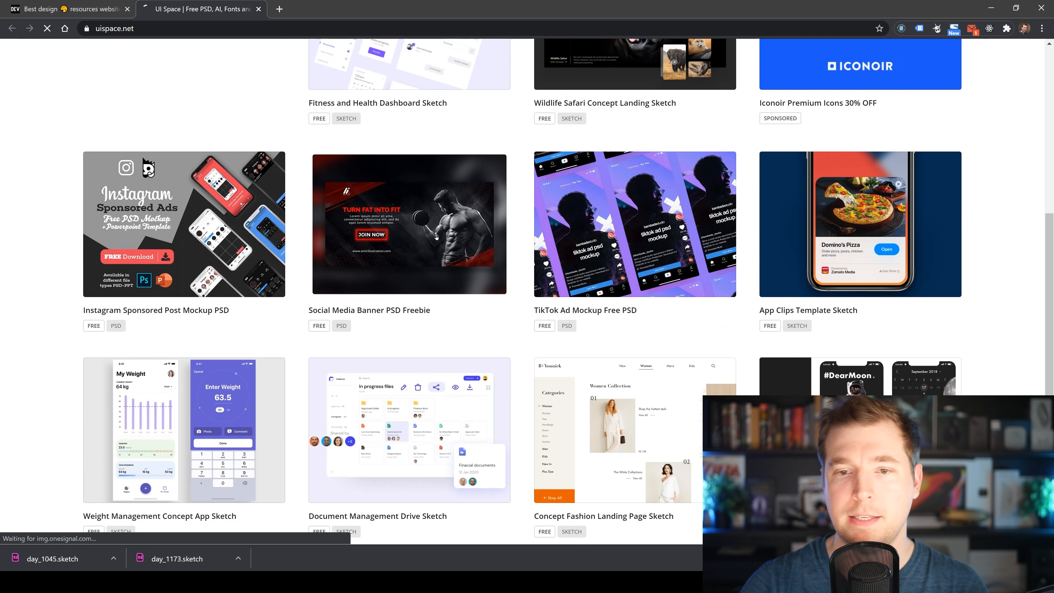
Start the Social Media Banner PSD Freebie download, then browse UI Space's free Fonts and Sketch listings.
click(409, 224)
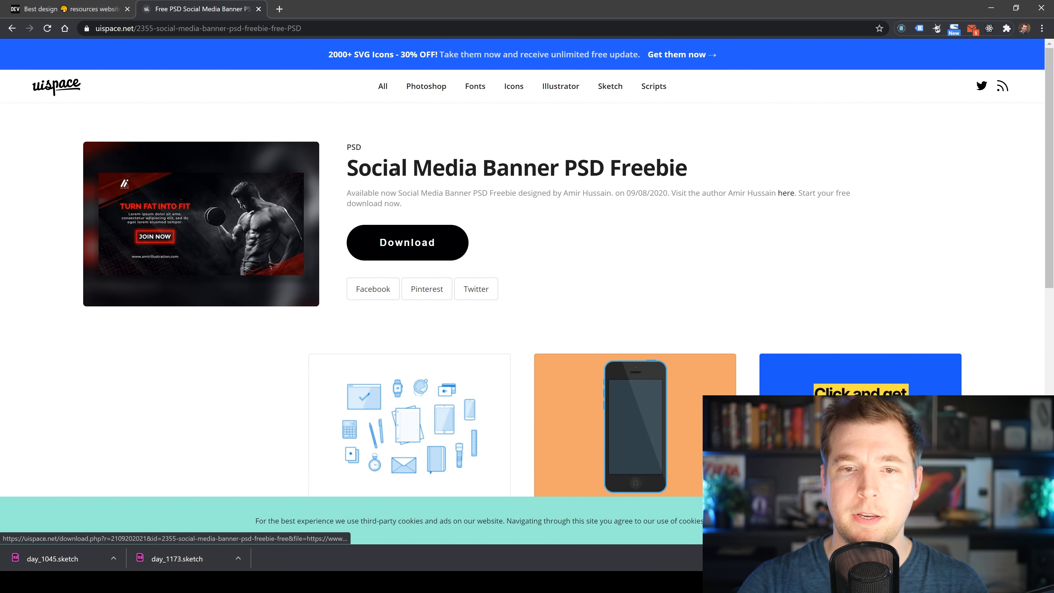
click(407, 242)
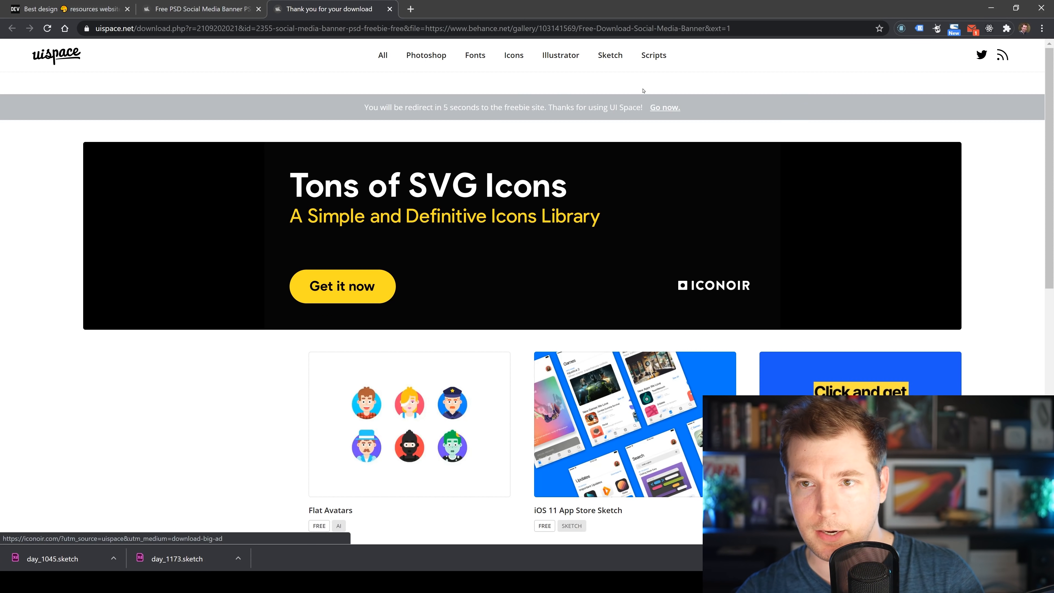
mouse_move(198, 9)
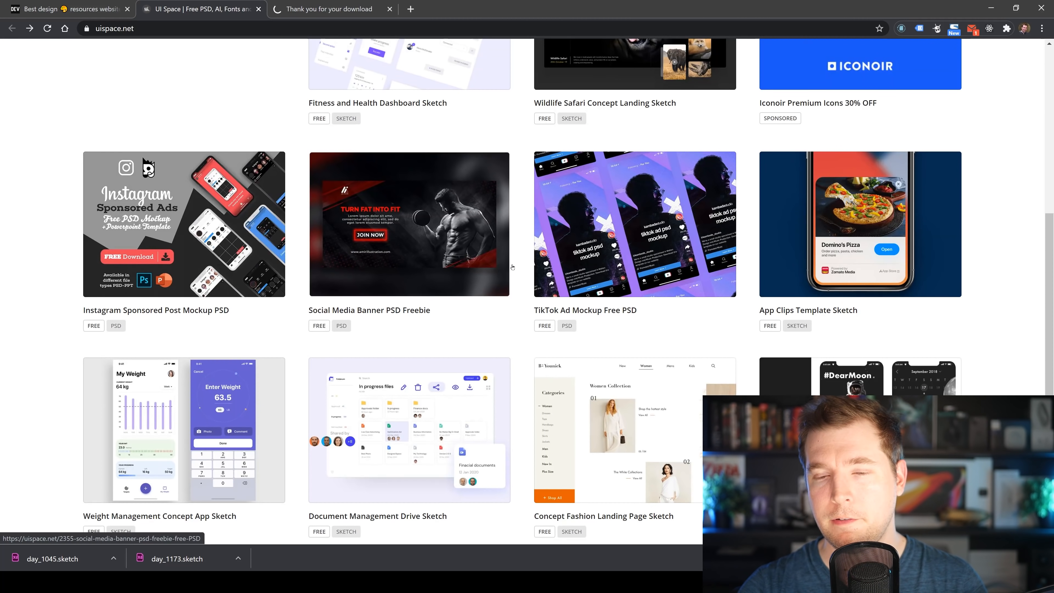
click(474, 87)
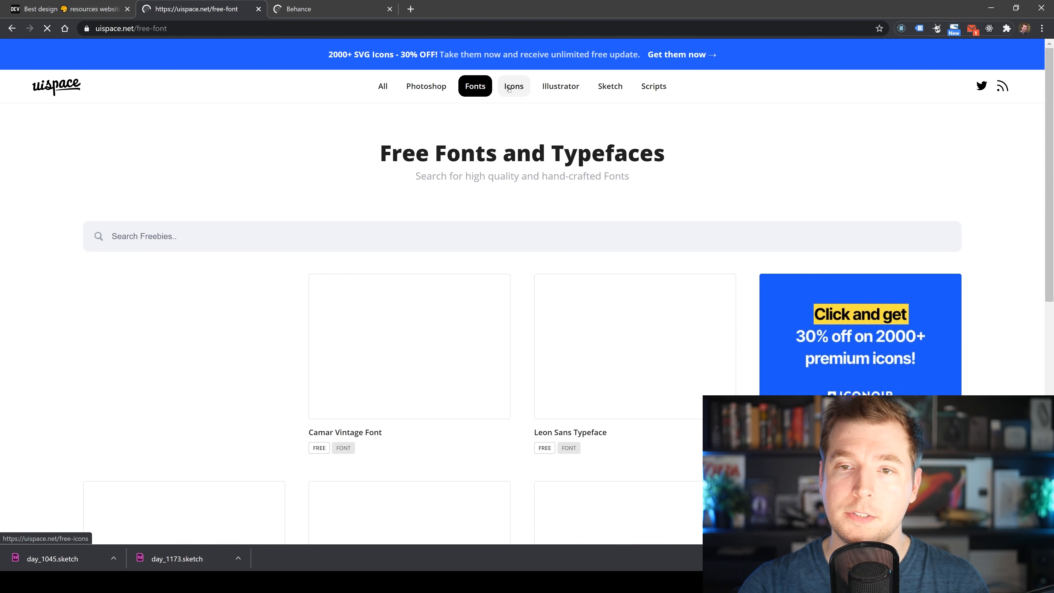
click(512, 86)
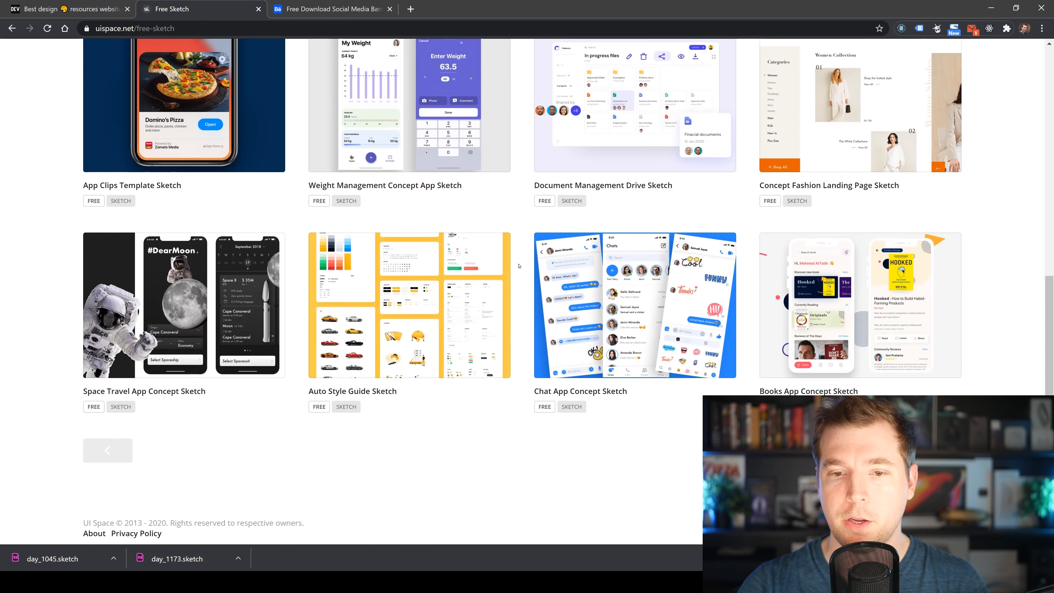
Browse UI Space's Scripts section, glance at Fontisto, then land on the Flexbox Toggles freebie.
click(652, 86)
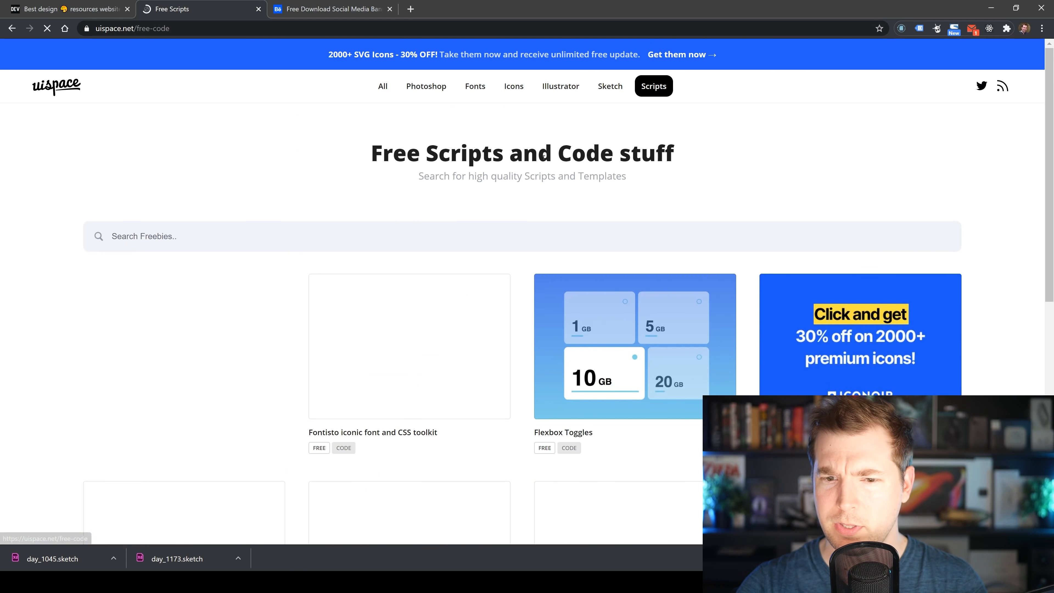
scroll(down, 3)
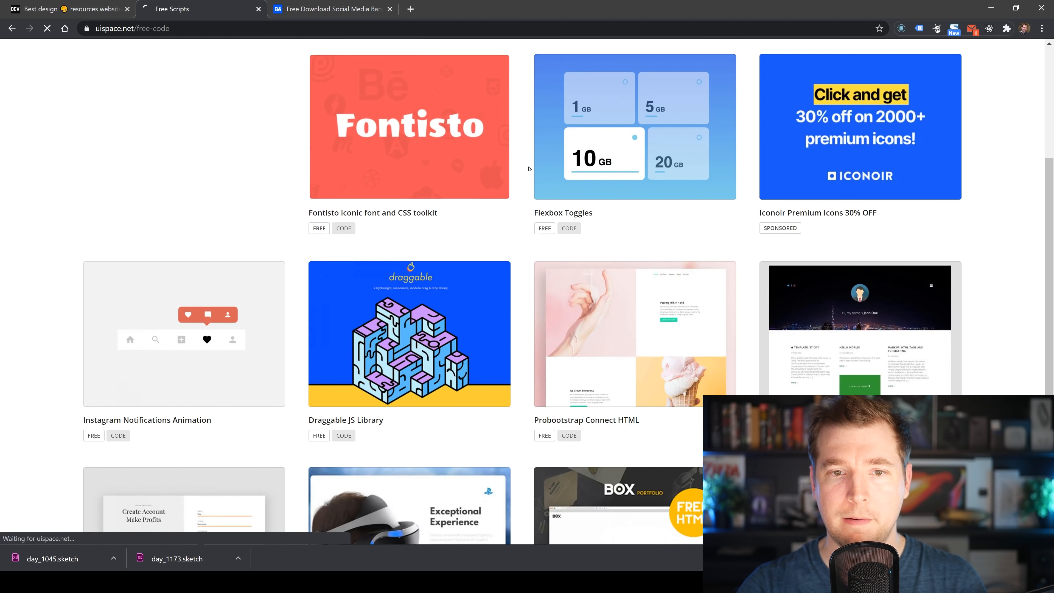
click(409, 126)
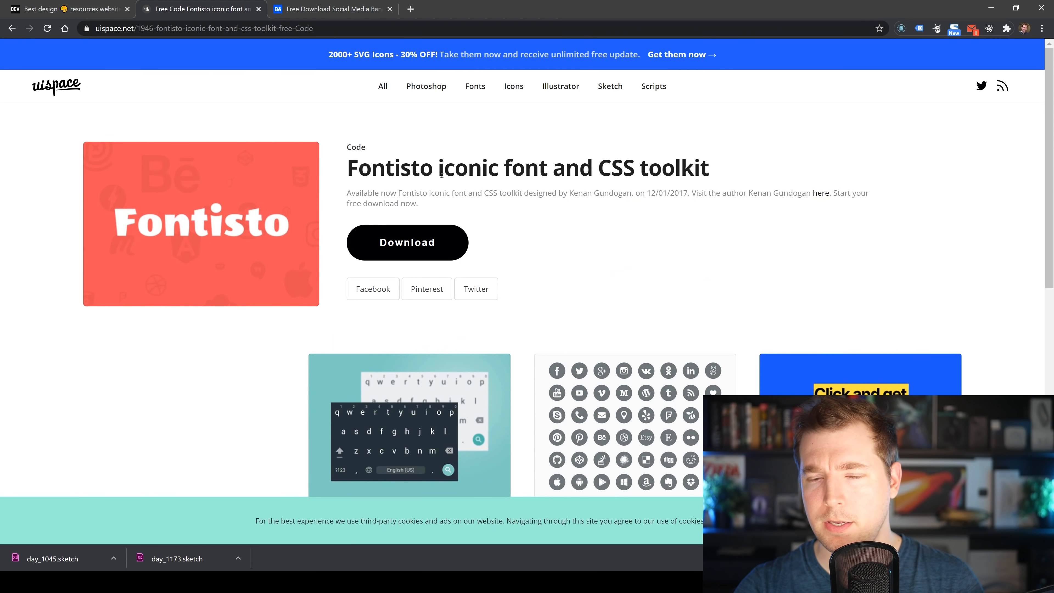
click(11, 28)
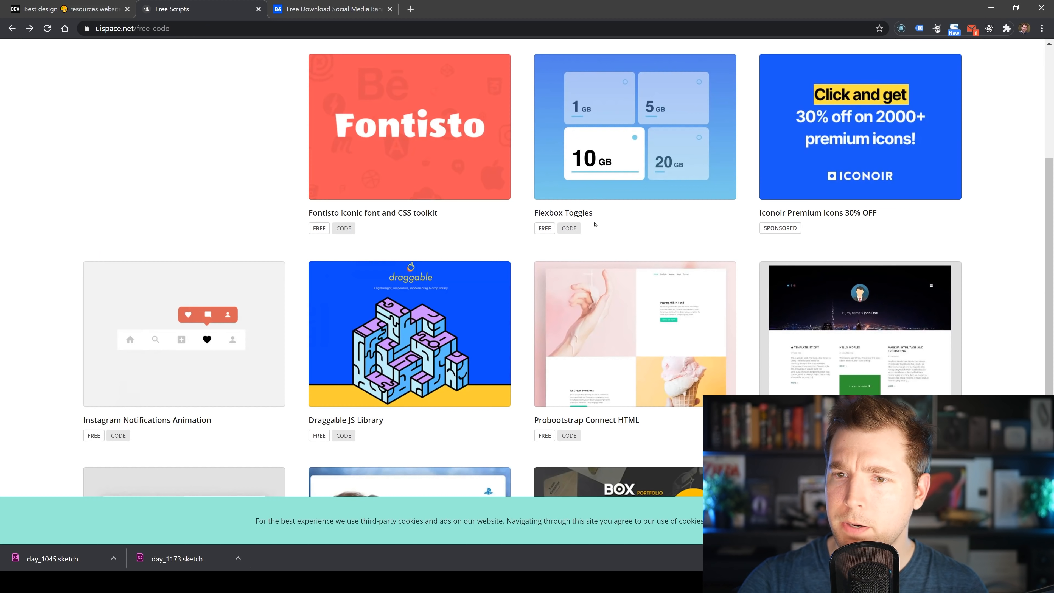
click(634, 126)
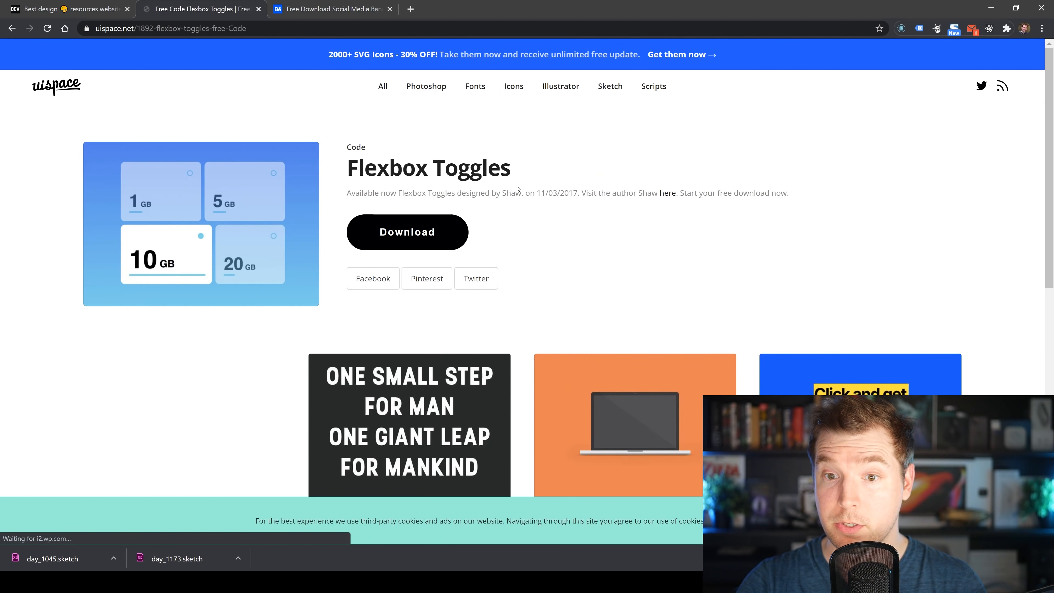
Try Flexbox Toggles live on CodePen, toggling the 20 GB and 5 GB options.
click(407, 232)
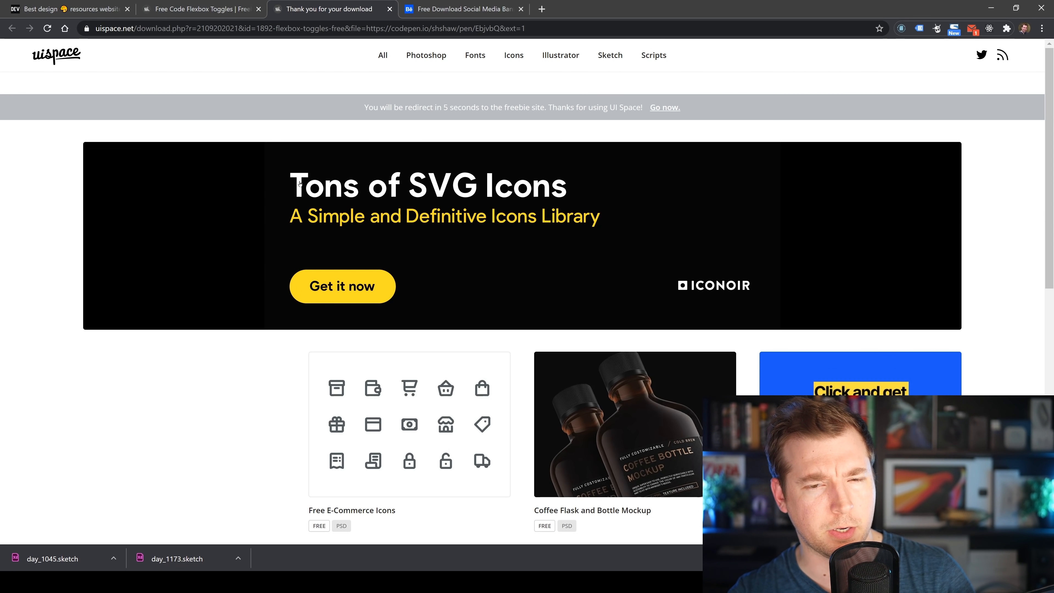
mouse_move(422, 120)
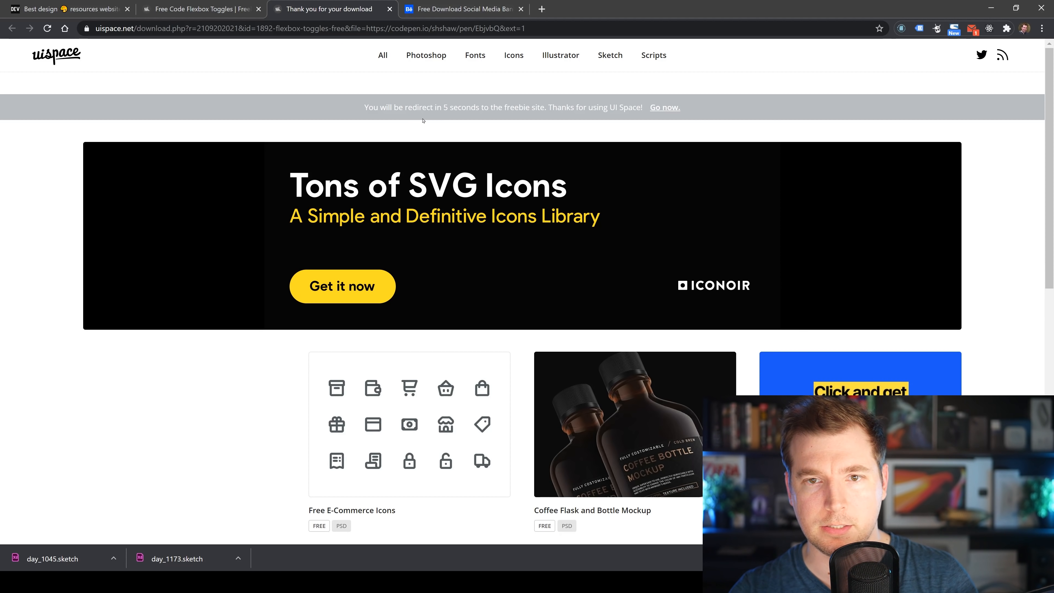
click(664, 107)
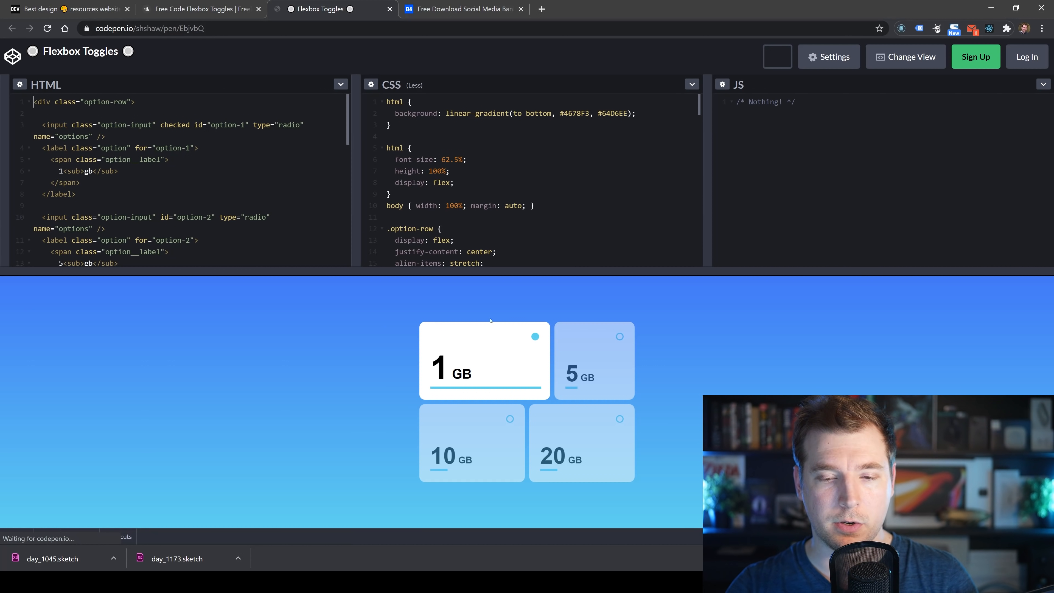
click(594, 360)
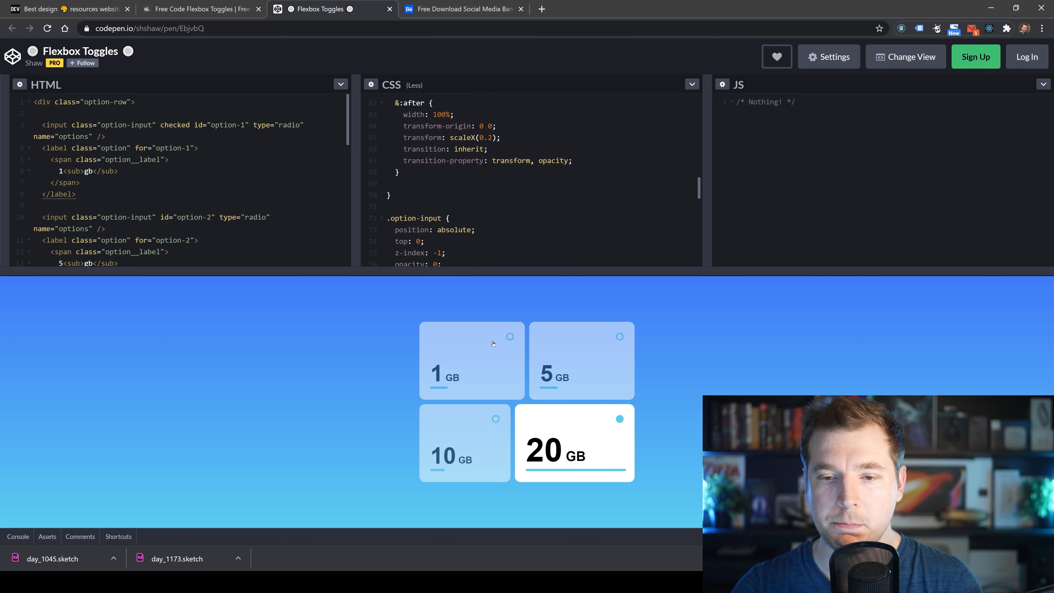
click(568, 360)
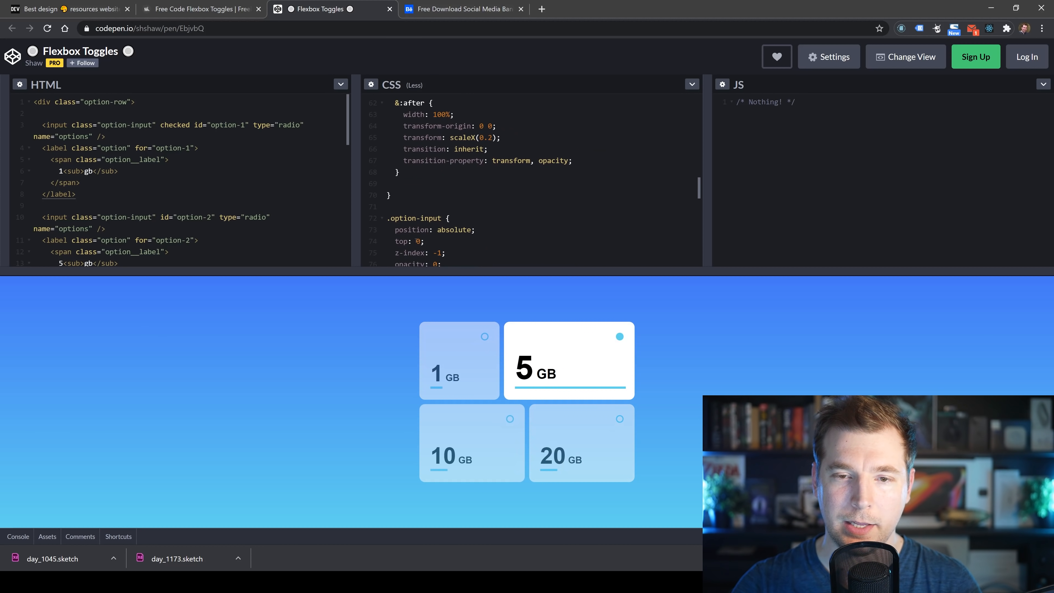
Return to UI Space and download the Tie Icon freebie zip.
click(199, 9)
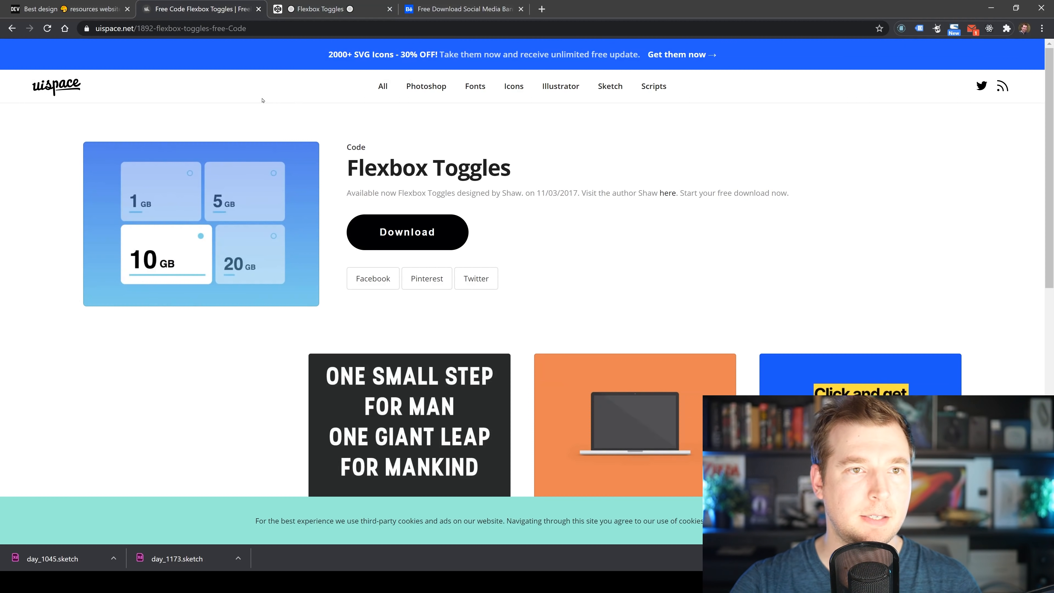
scroll(down, 3)
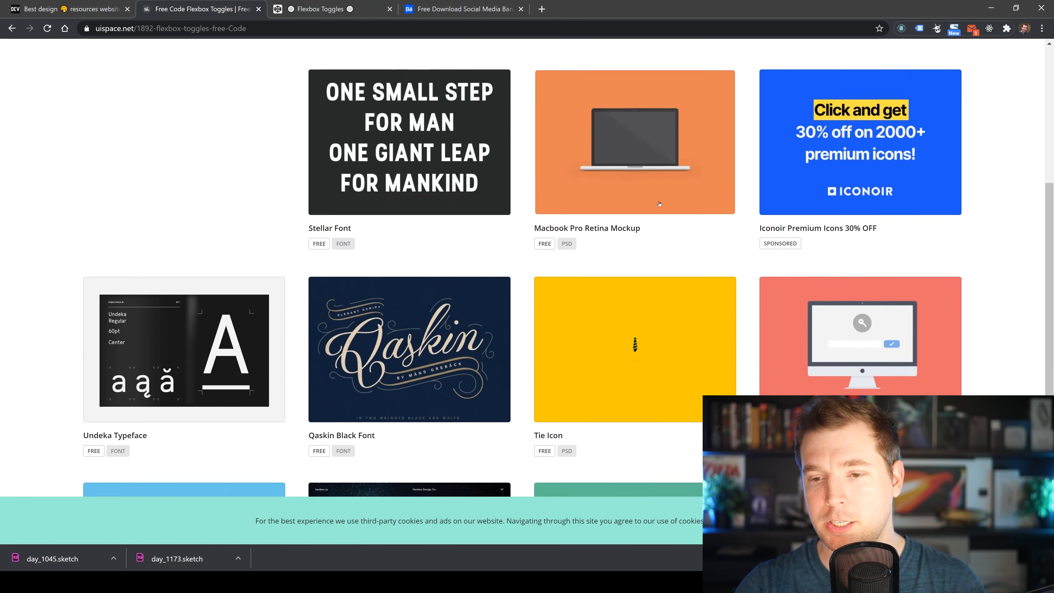
scroll(down, 3)
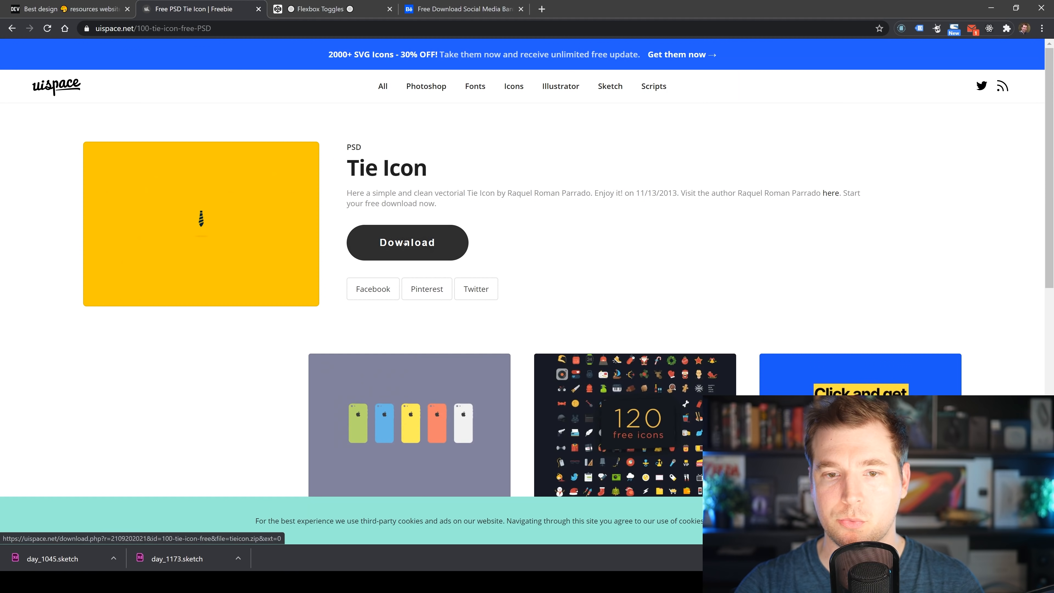
click(406, 242)
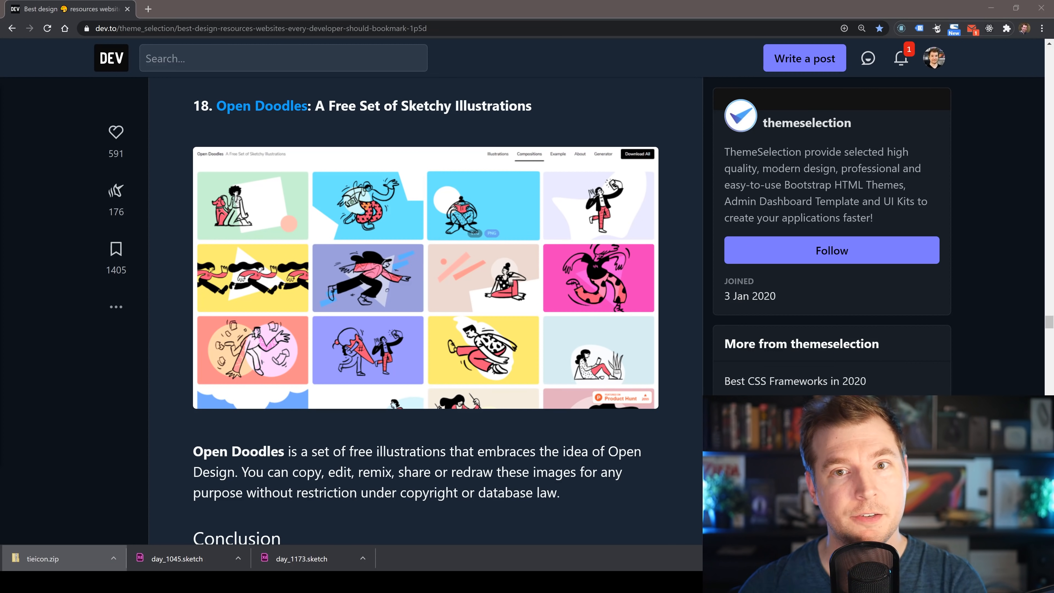
mouse_move(277, 112)
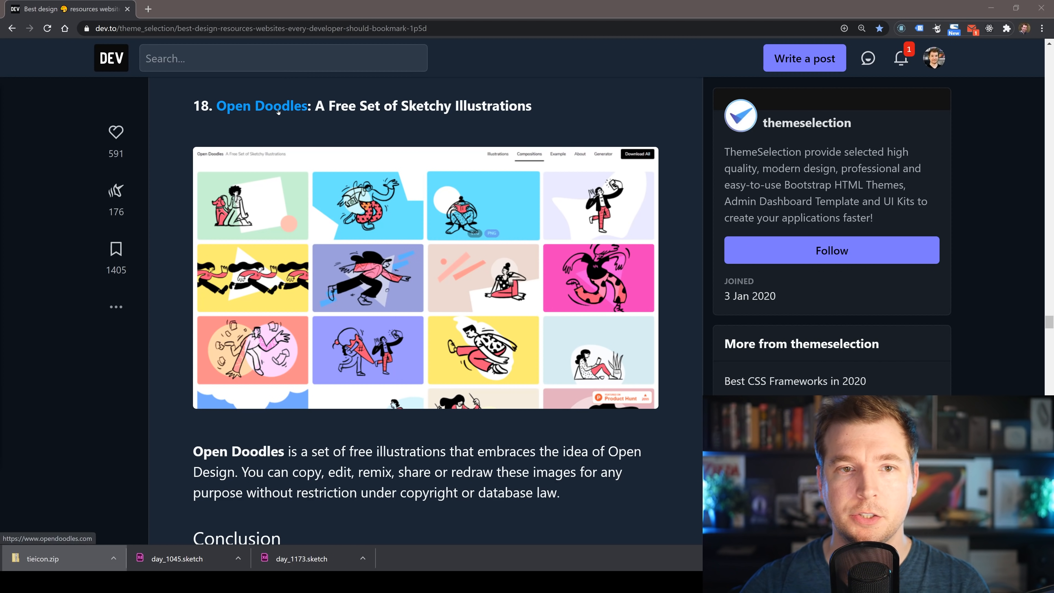
Visit the Open Doodles site from the article and browse its illustrations and example landing page.
click(262, 106)
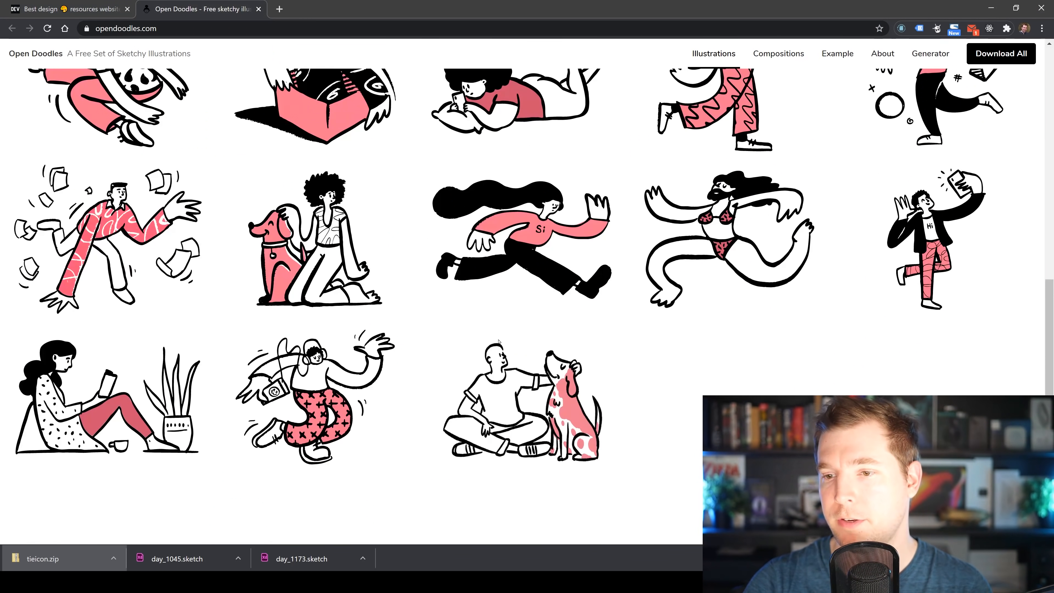
scroll(down, 3)
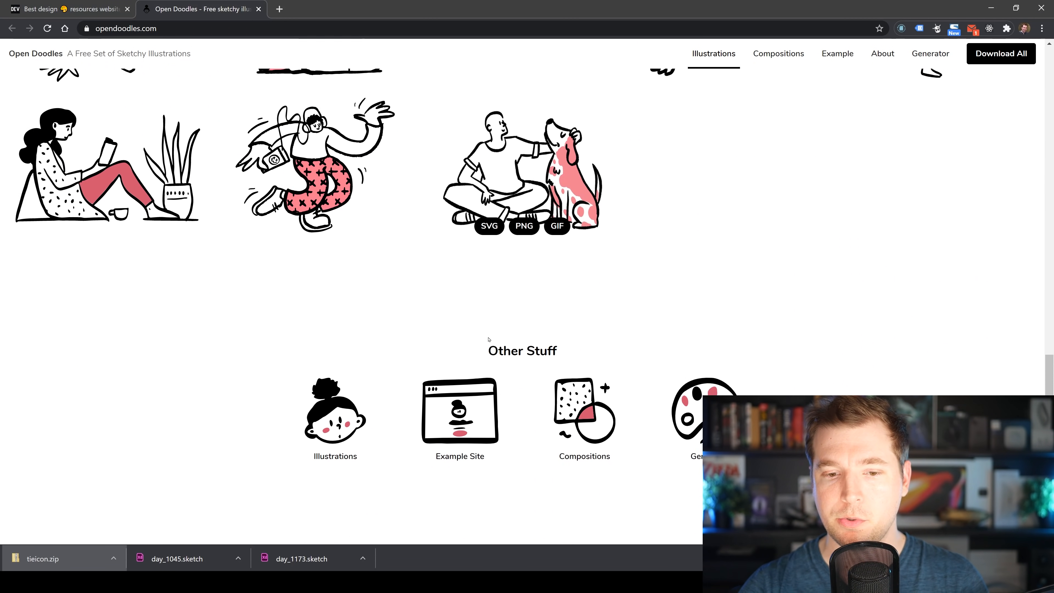
scroll(down, 3)
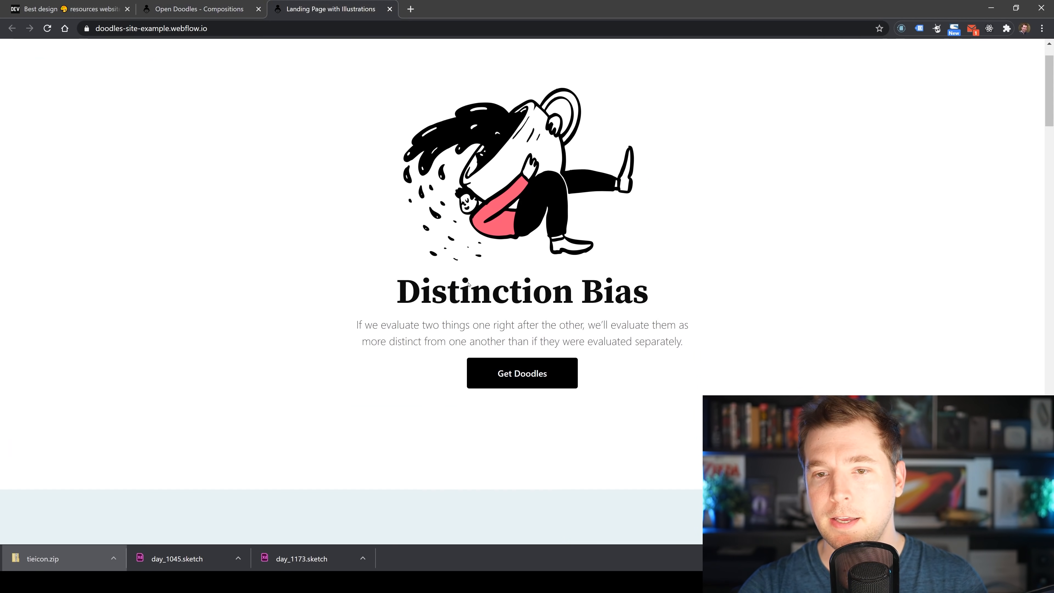
scroll(down, 3)
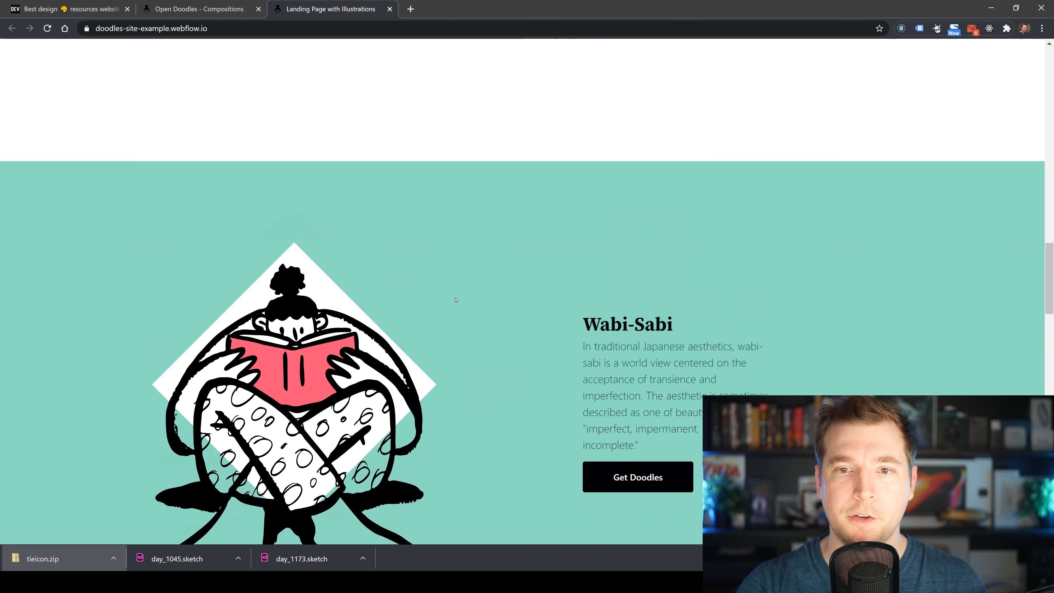
Browse the Open Doodles compositions gallery down to its footer.
click(199, 8)
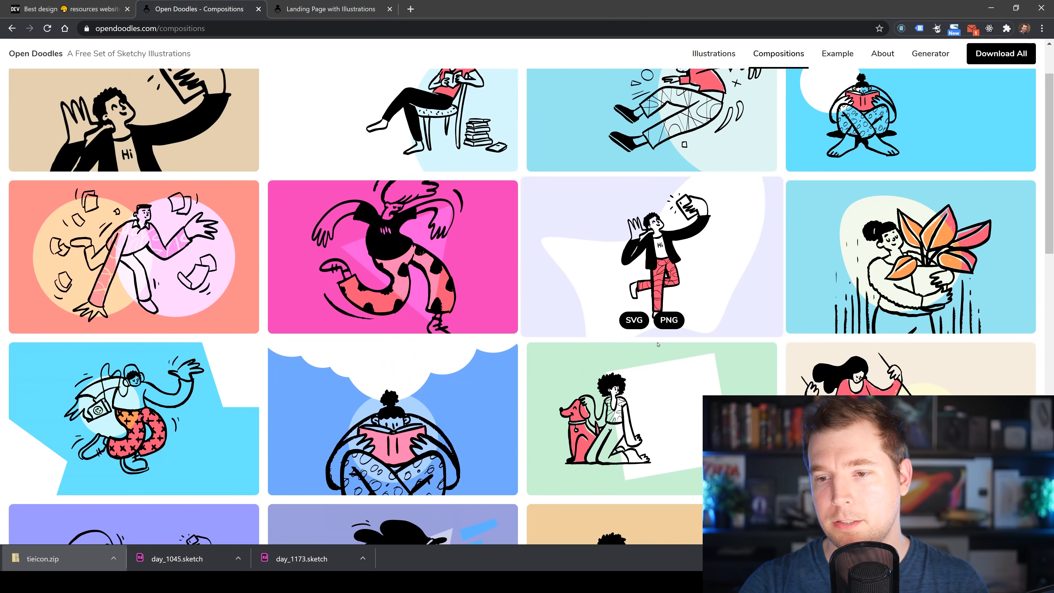
scroll(down, 3)
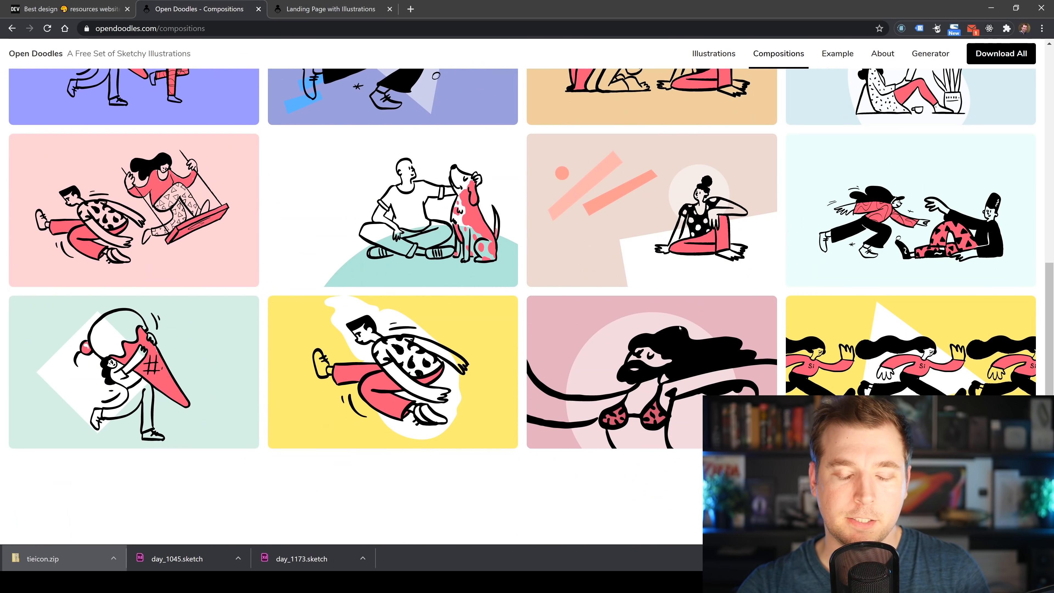
scroll(down, 3)
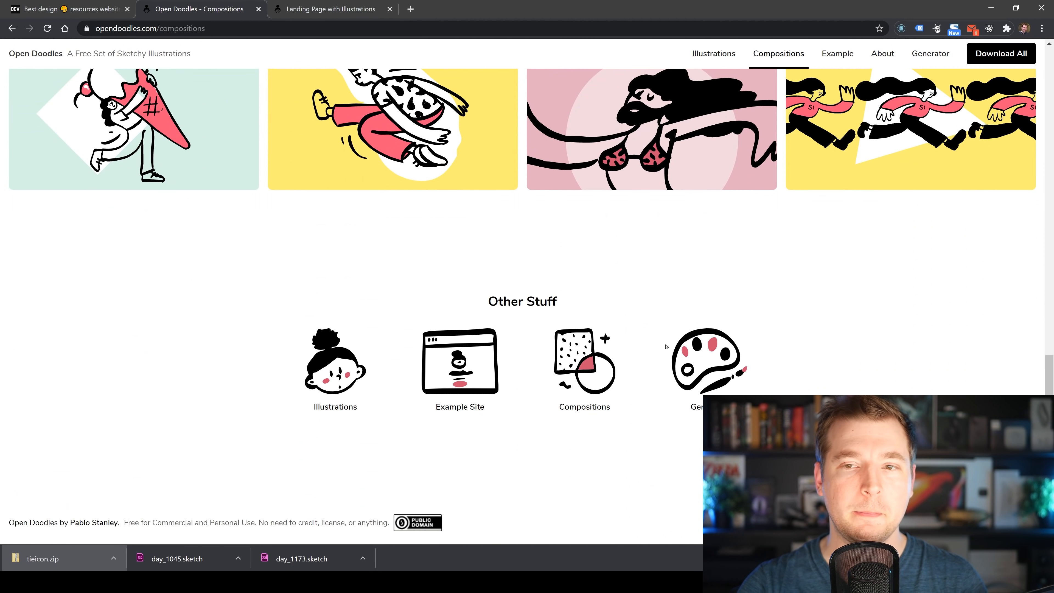